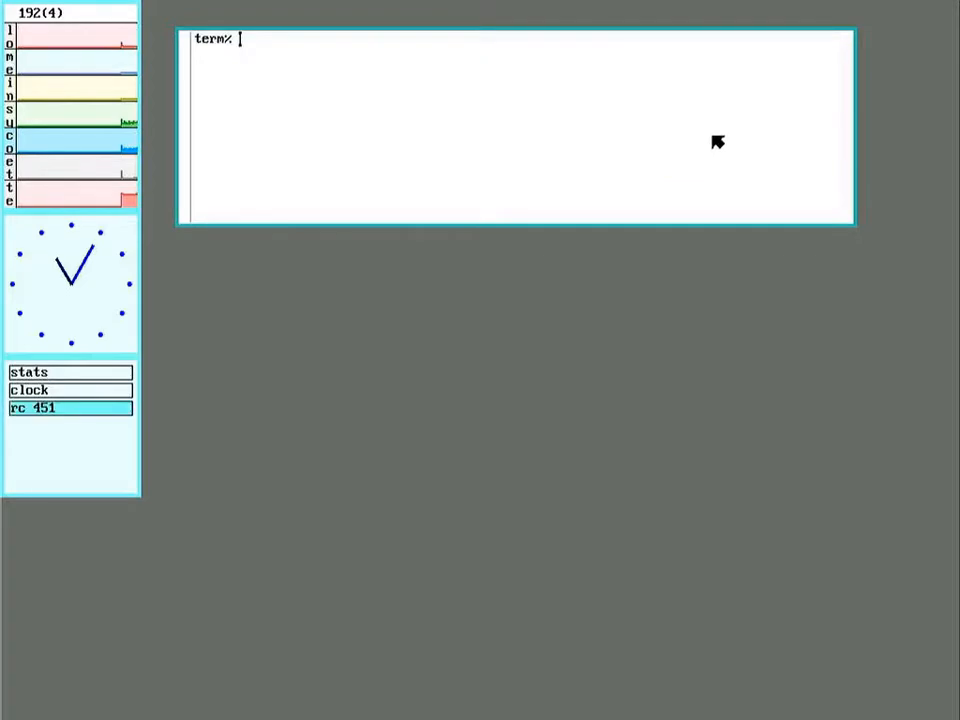
Watch kernel messages by running cat /dev/kprint
type("cat /dev/kprint")
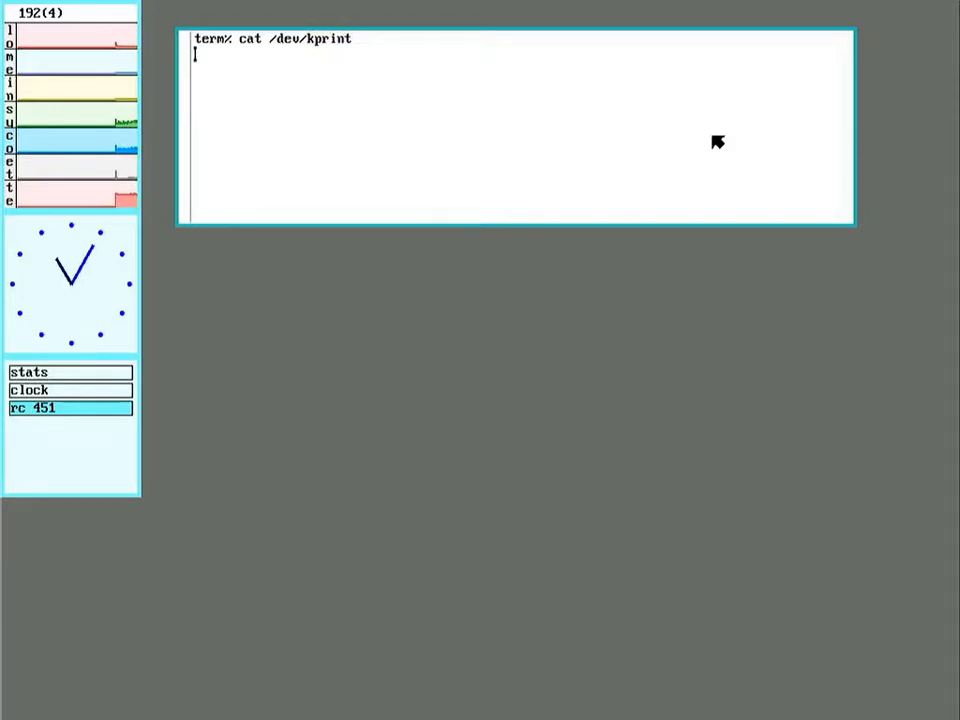
mouse_move(542, 396)
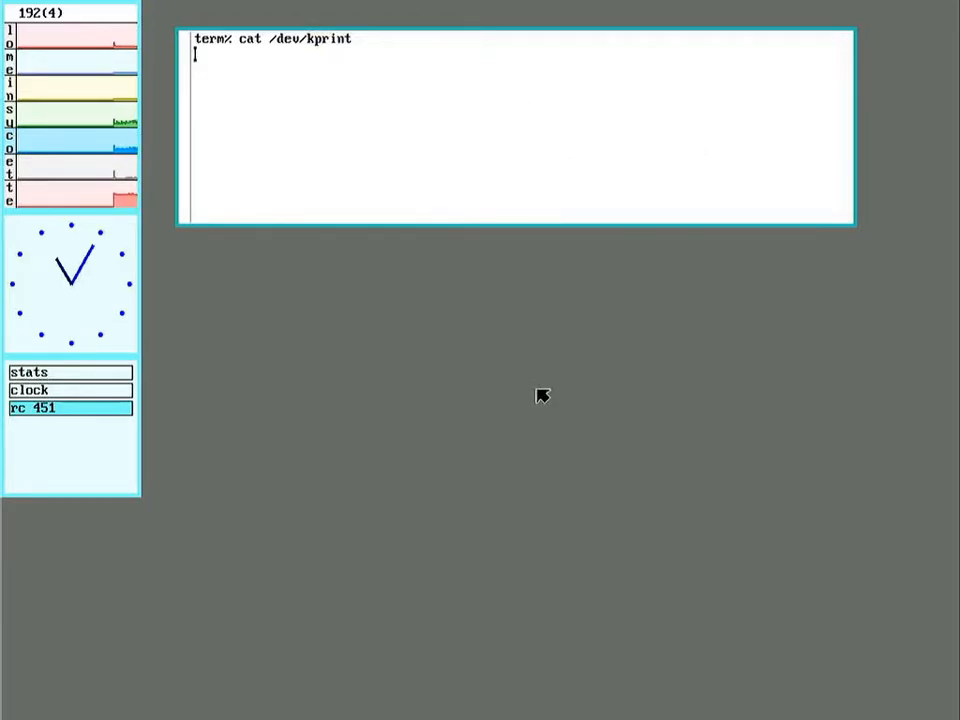
mouse_move(746, 353)
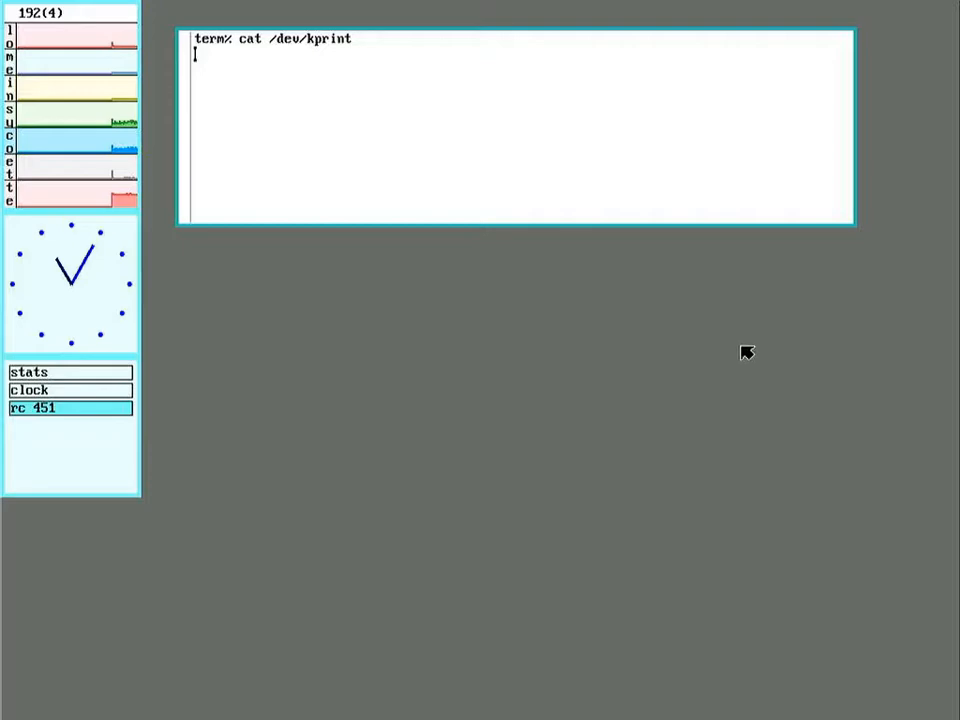
mouse_move(858, 570)
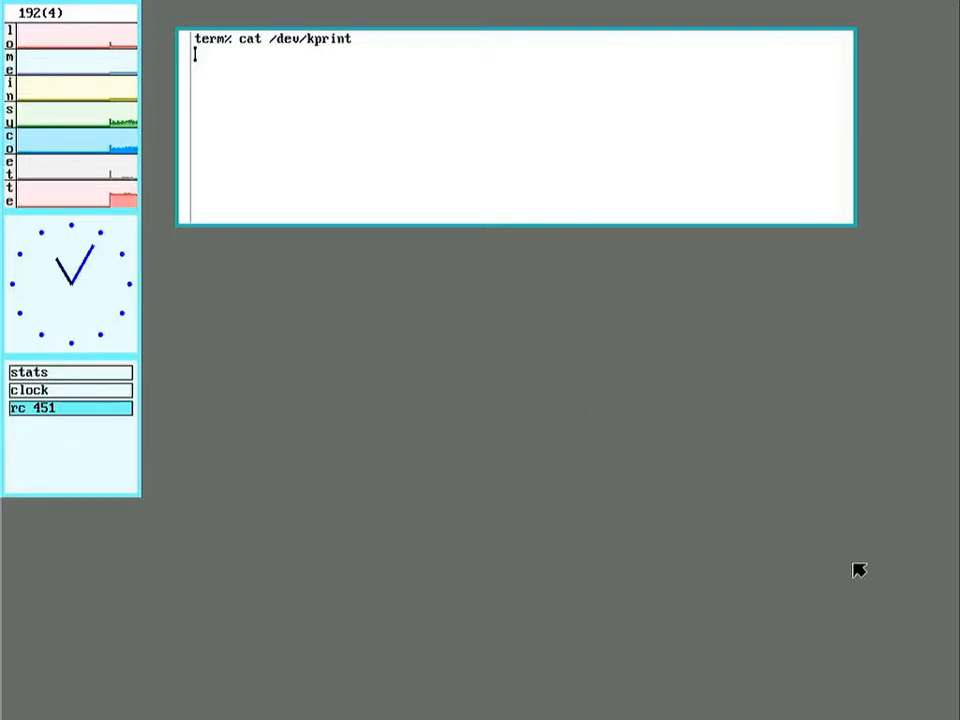
mouse_move(607, 513)
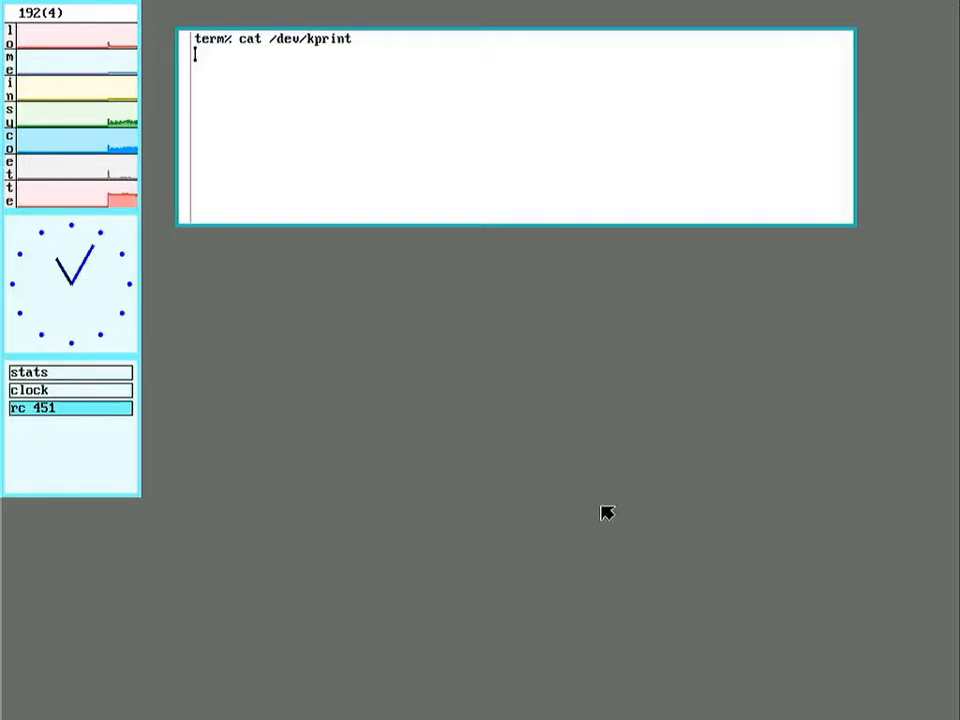
mouse_move(845, 547)
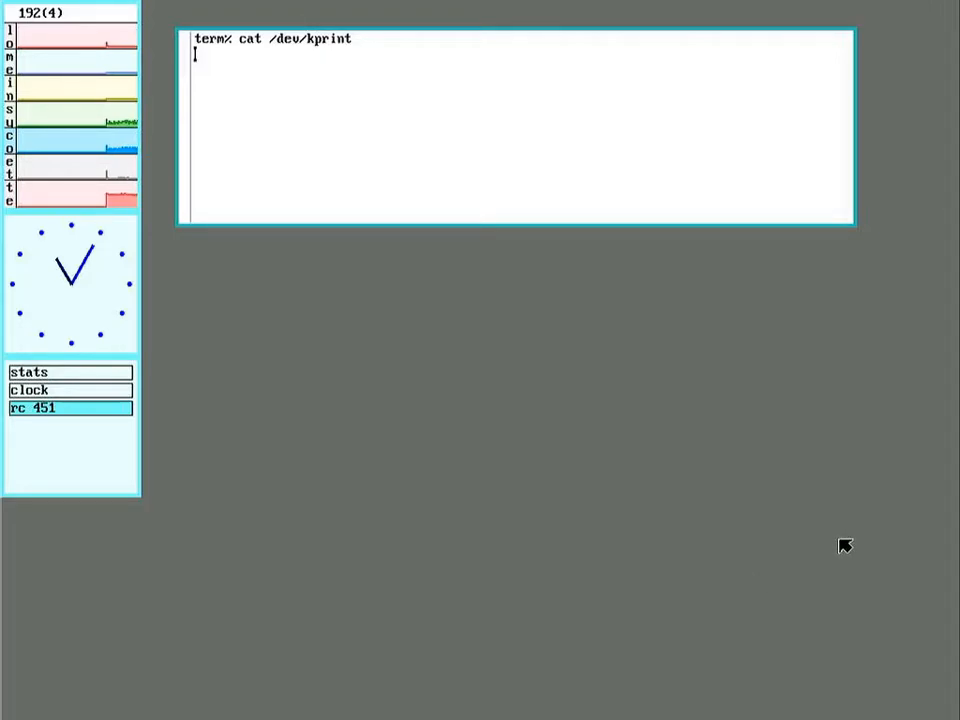
mouse_move(891, 604)
type("ls /net")
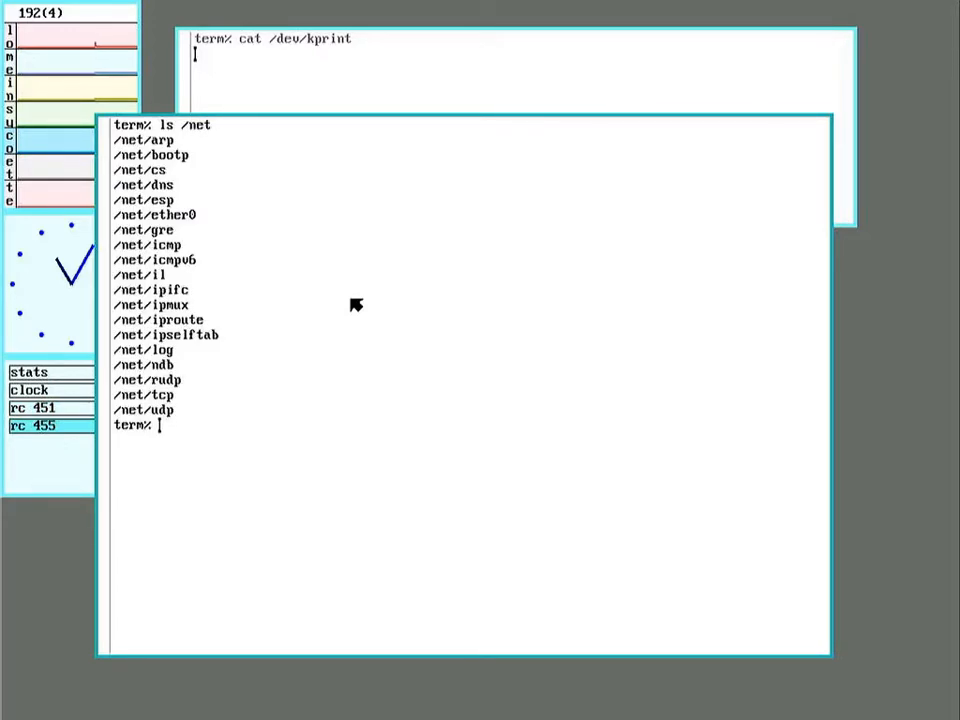
mouse_move(175, 232)
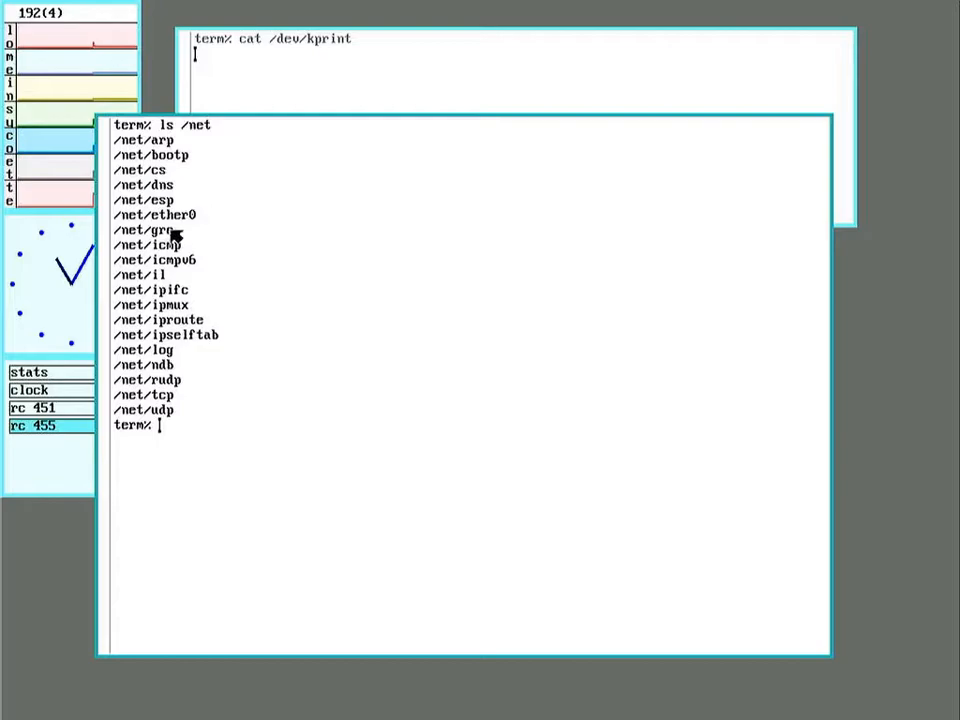
mouse_move(250, 363)
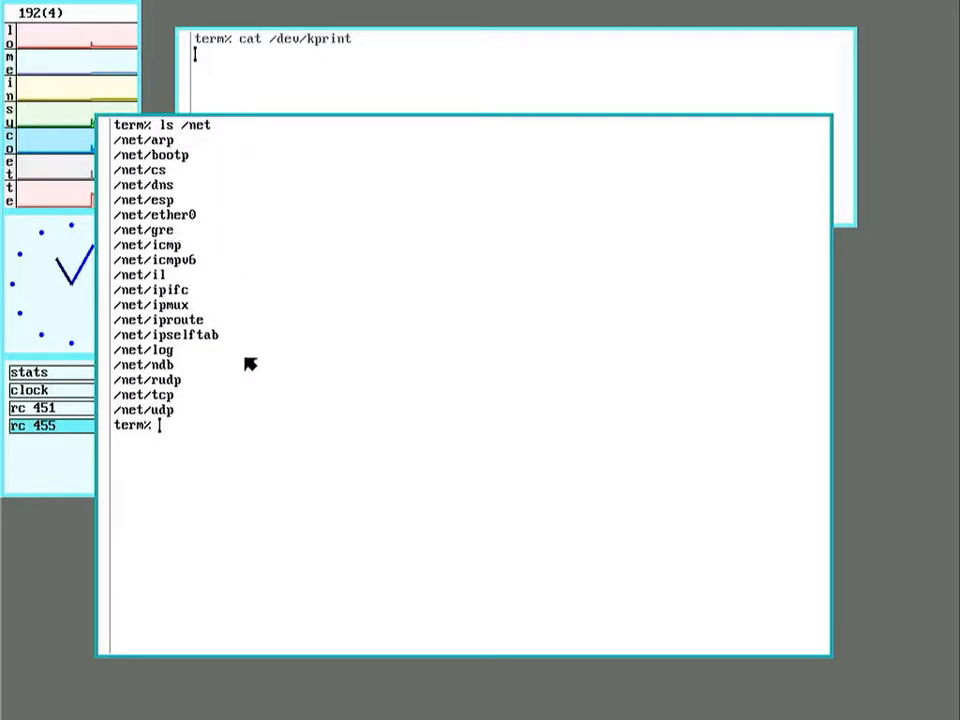
mouse_move(433, 507)
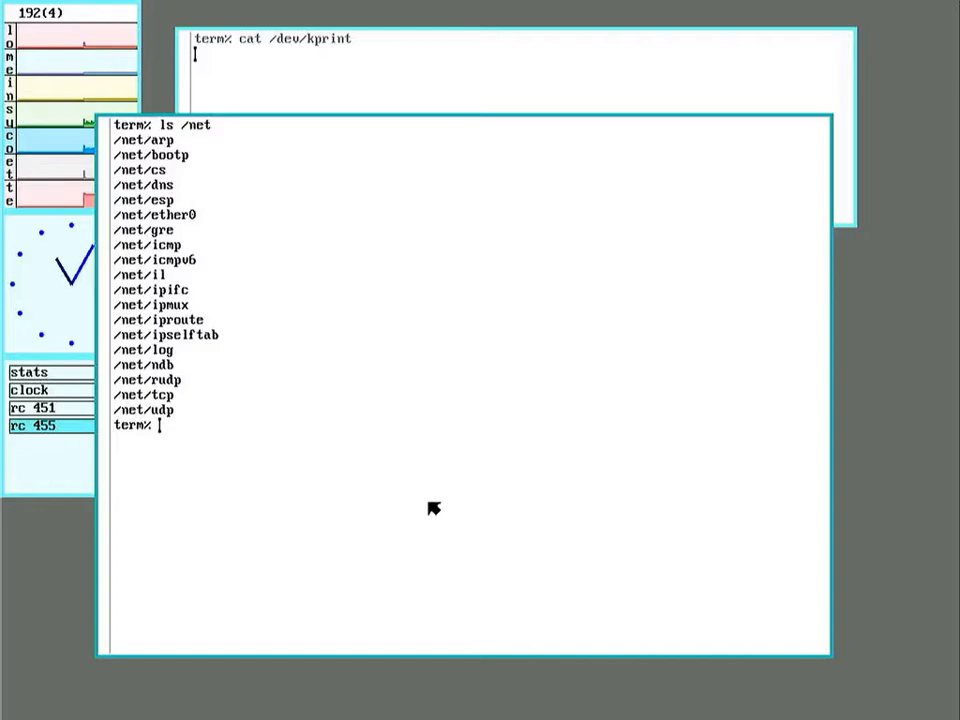
mouse_move(567, 440)
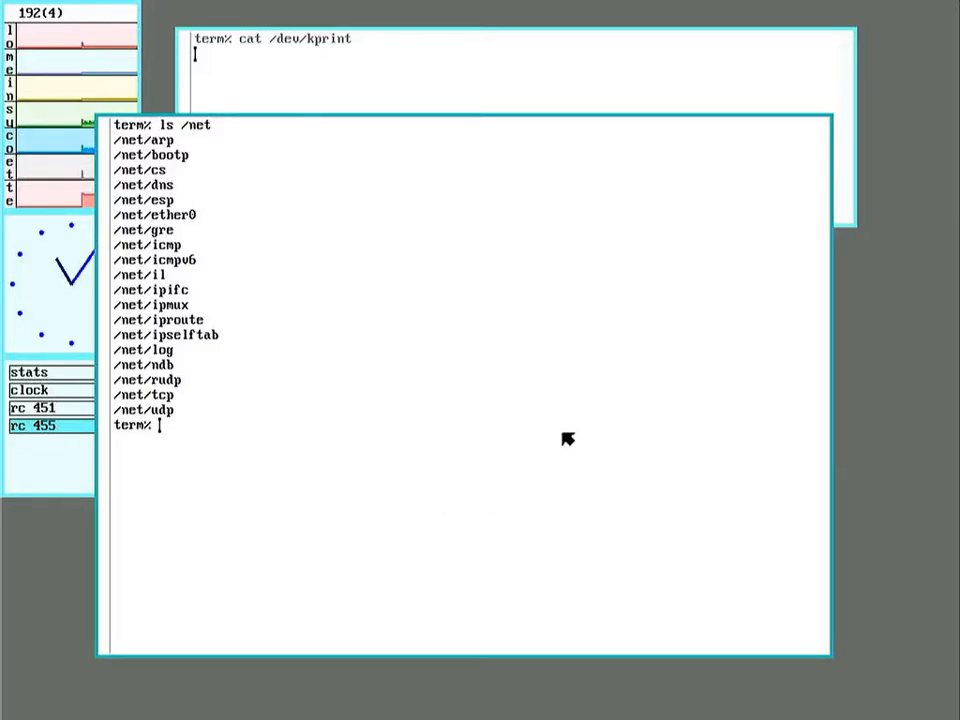
mouse_move(540, 367)
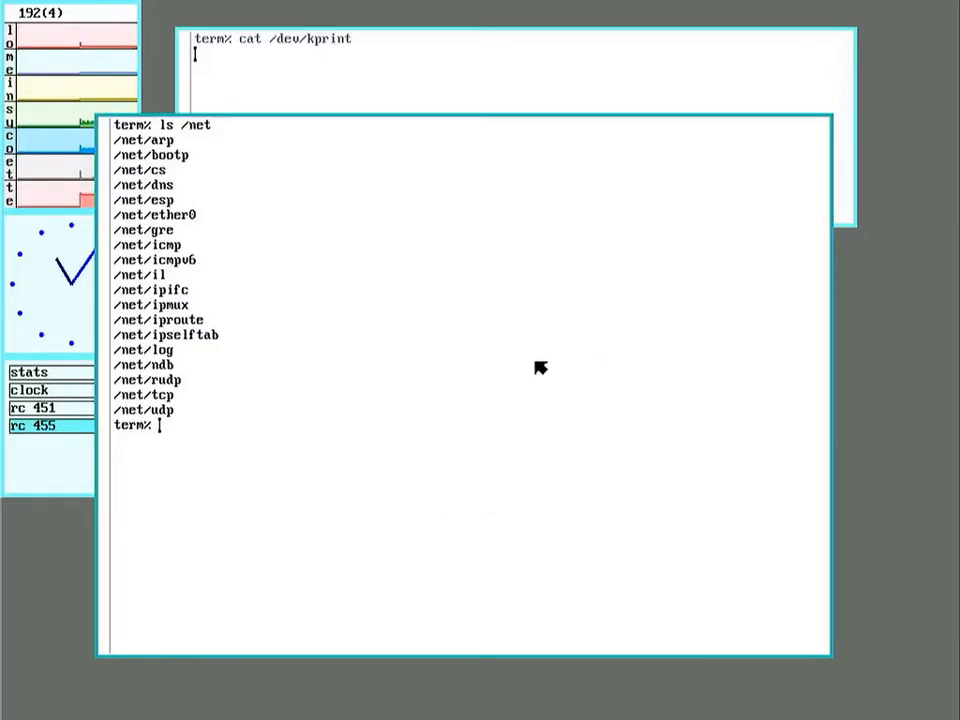
mouse_move(535, 502)
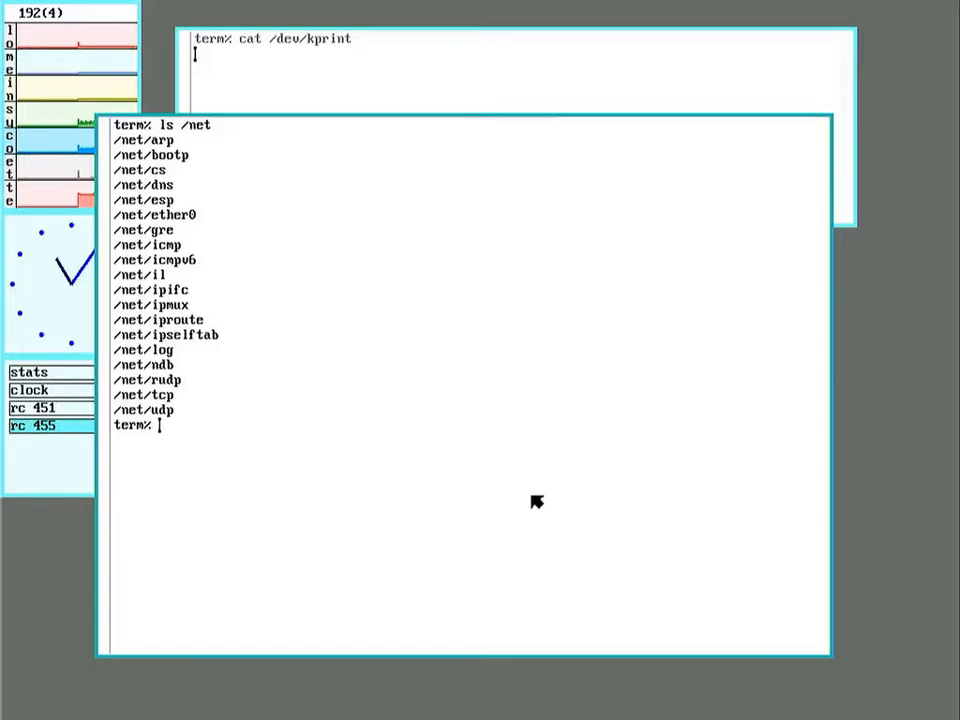
mouse_move(546, 466)
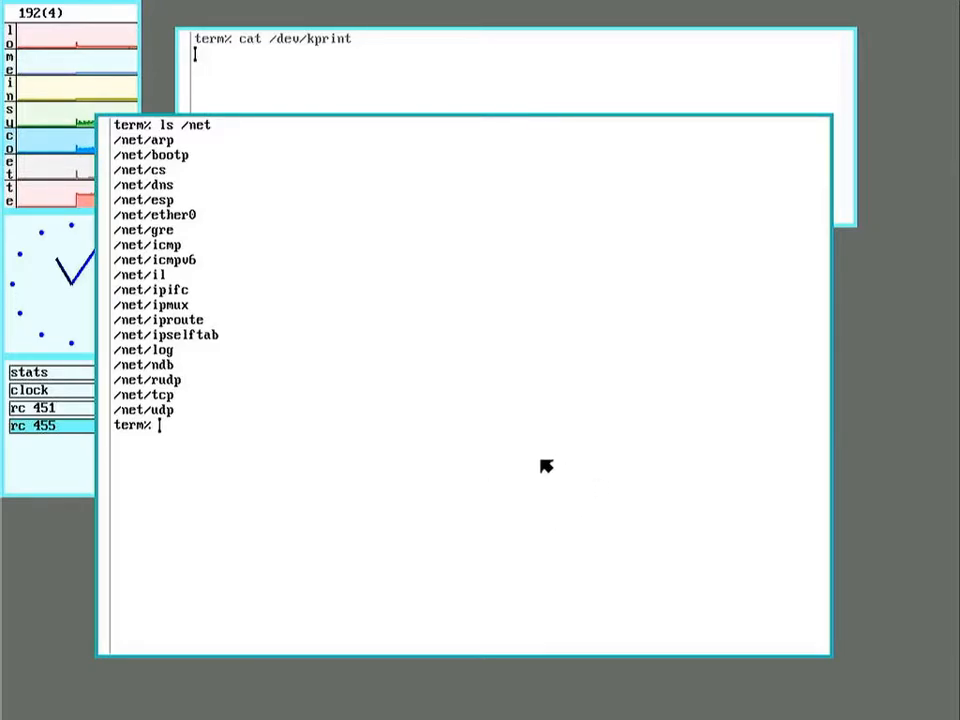
mouse_move(622, 465)
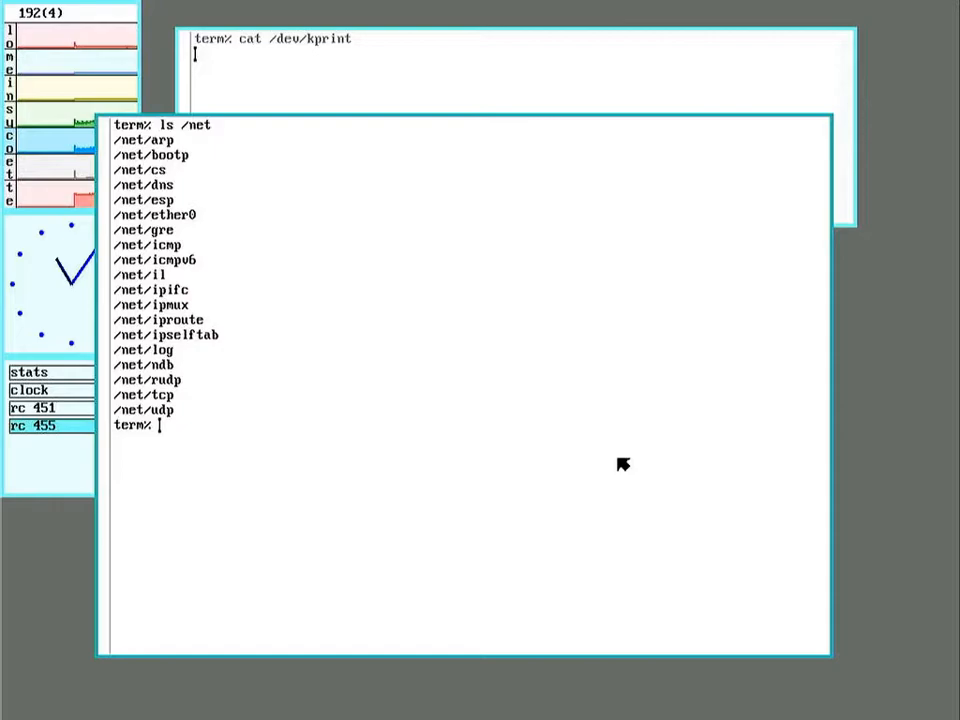
mouse_move(533, 444)
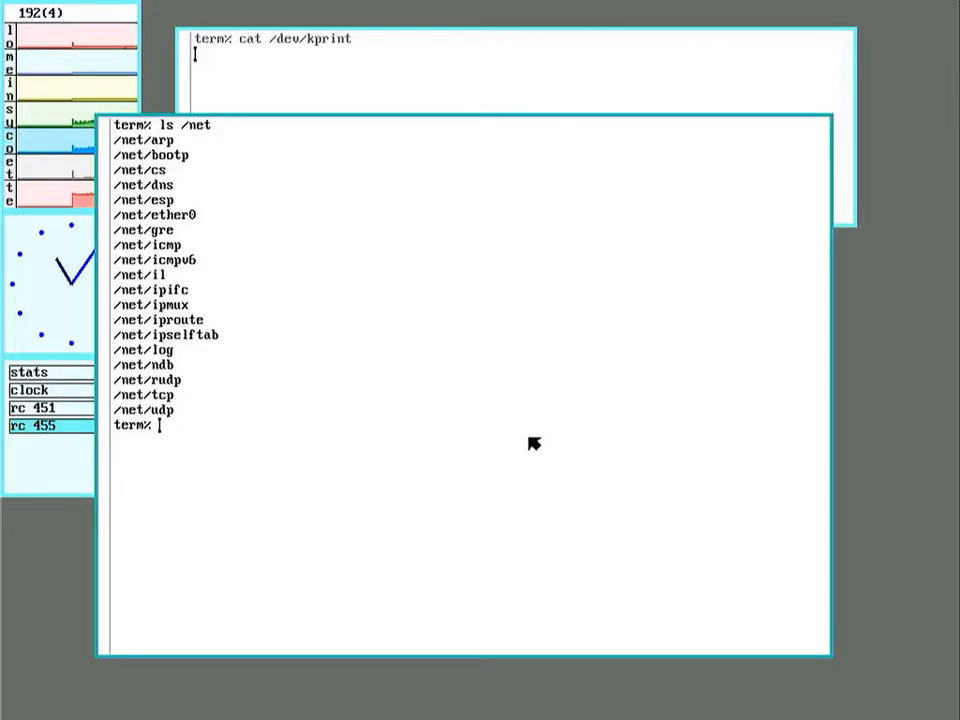
mouse_move(575, 580)
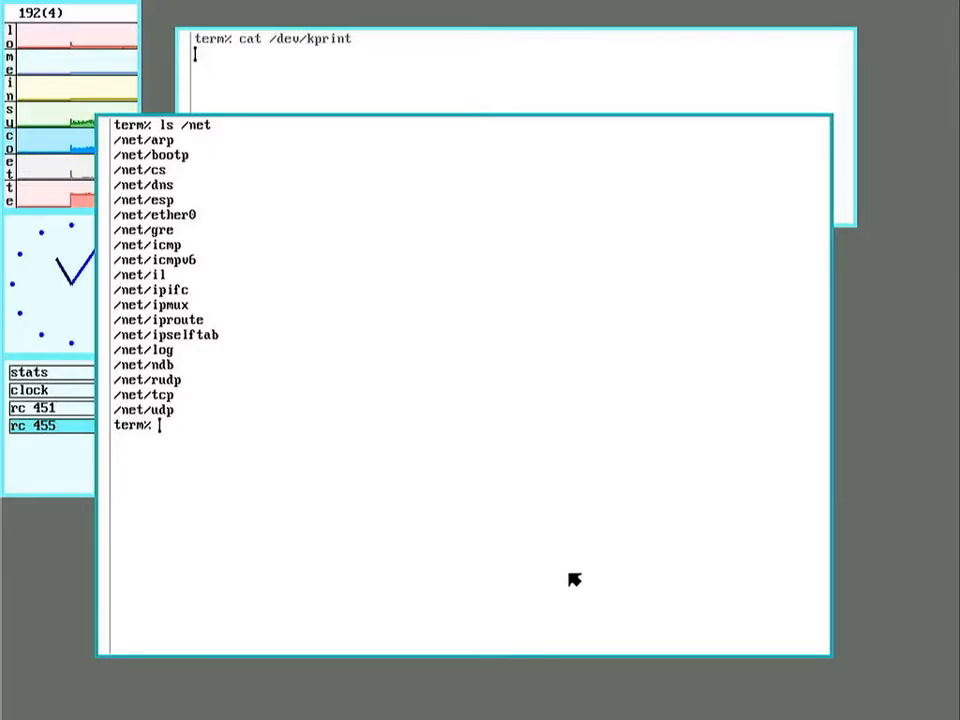
Bind the ethernet device '#l4' onto /net
type("bind -")
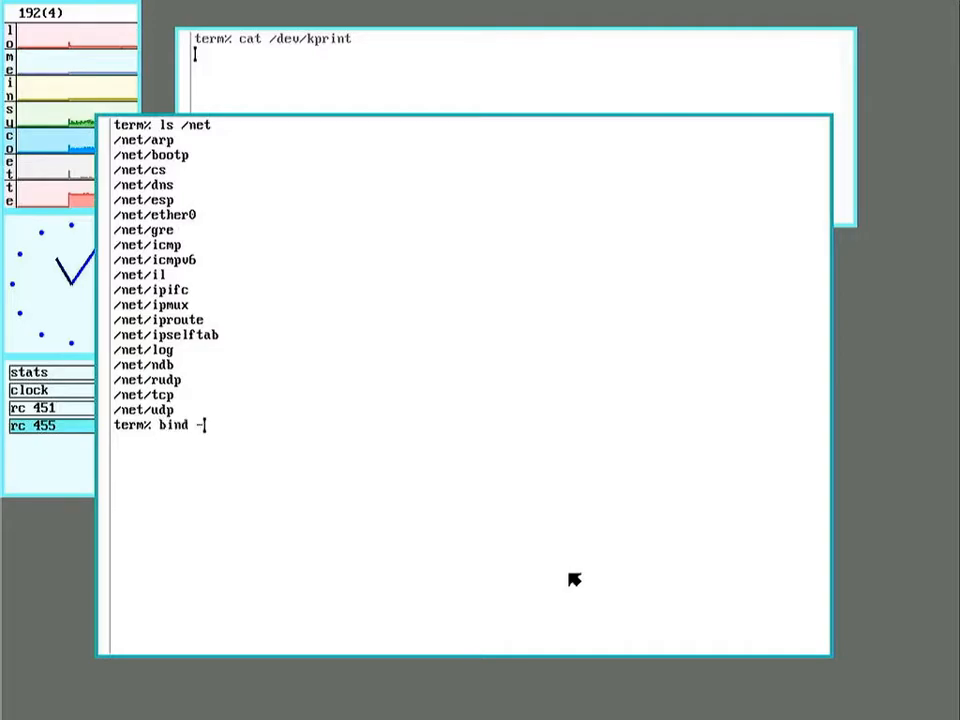
type("a '")
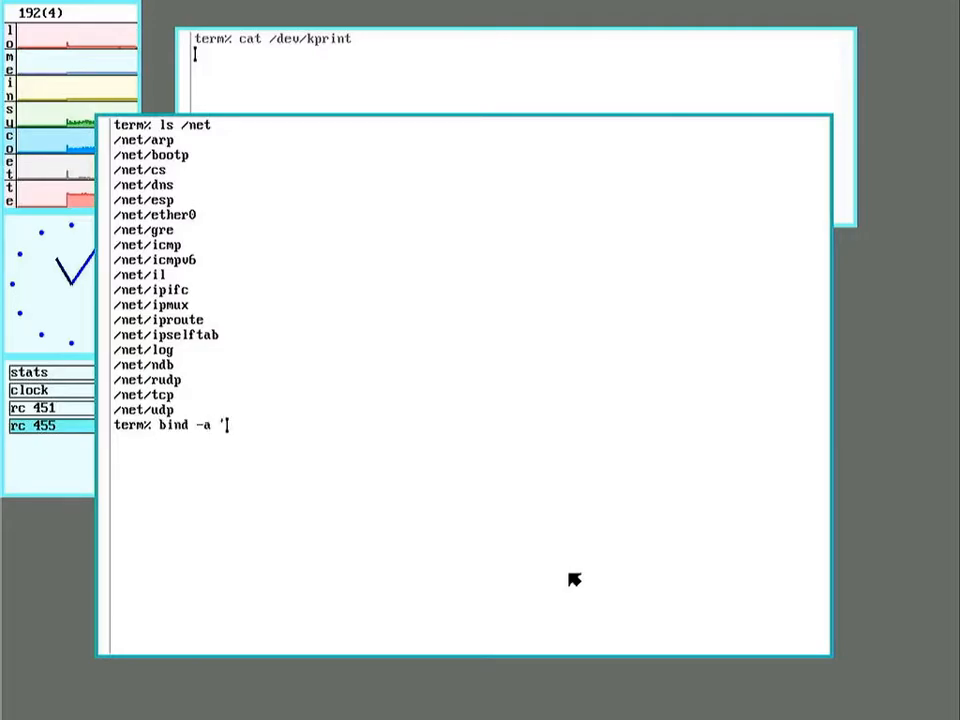
type("#14")
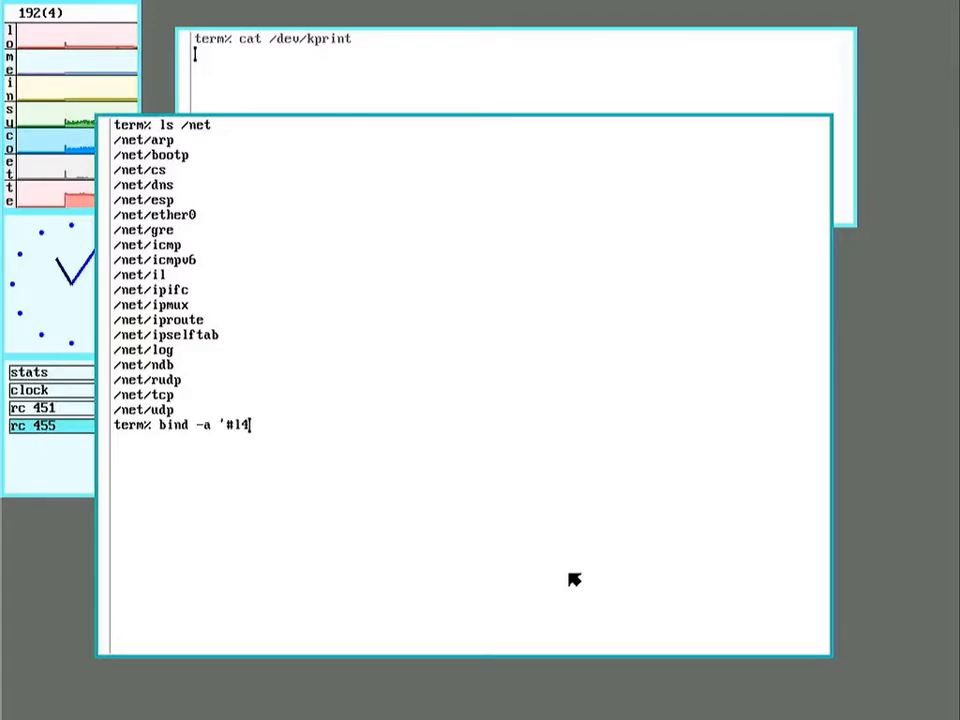
key("Return")
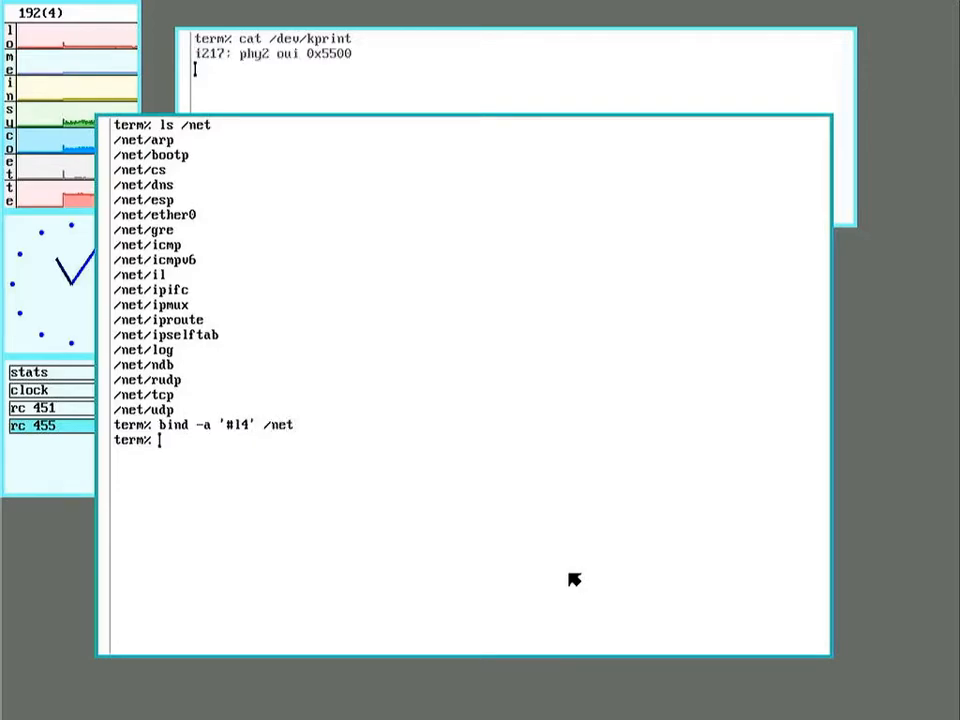
mouse_move(392, 171)
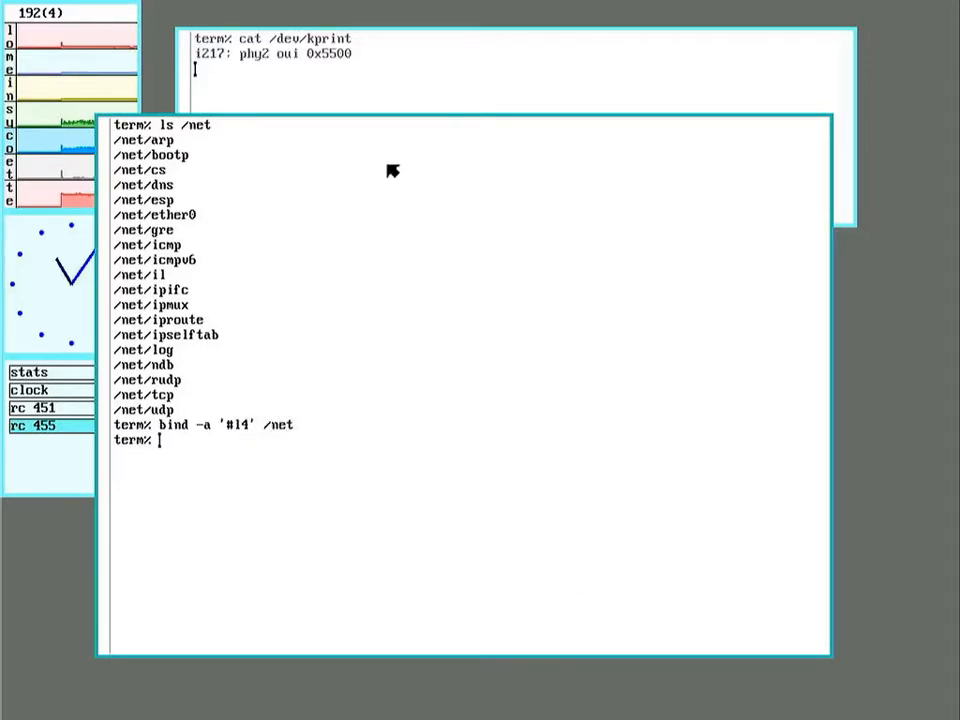
mouse_move(480, 340)
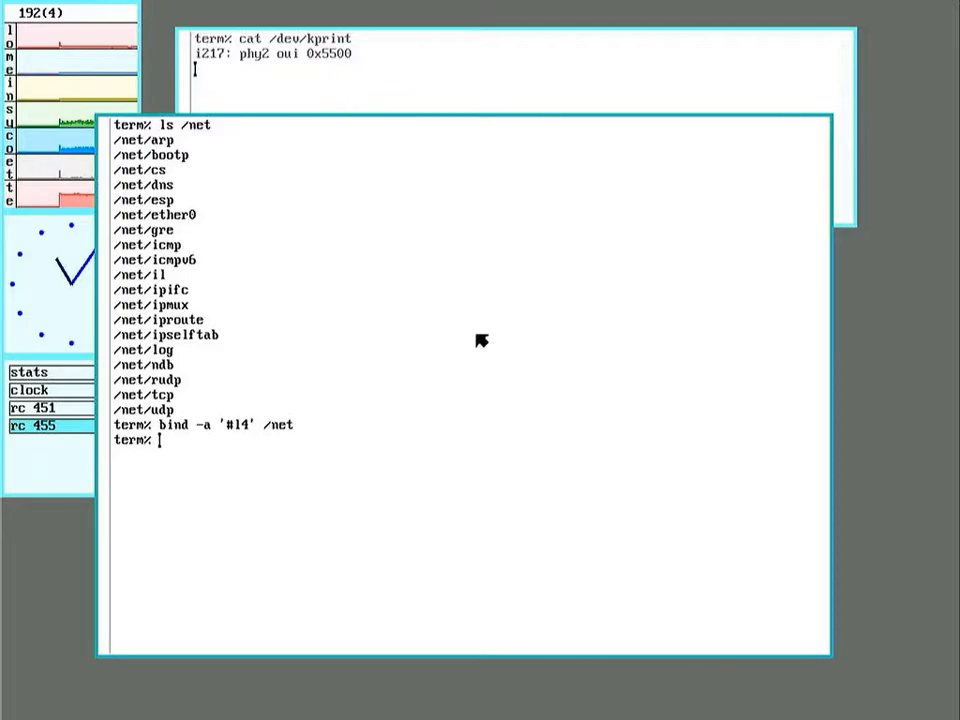
mouse_move(287, 498)
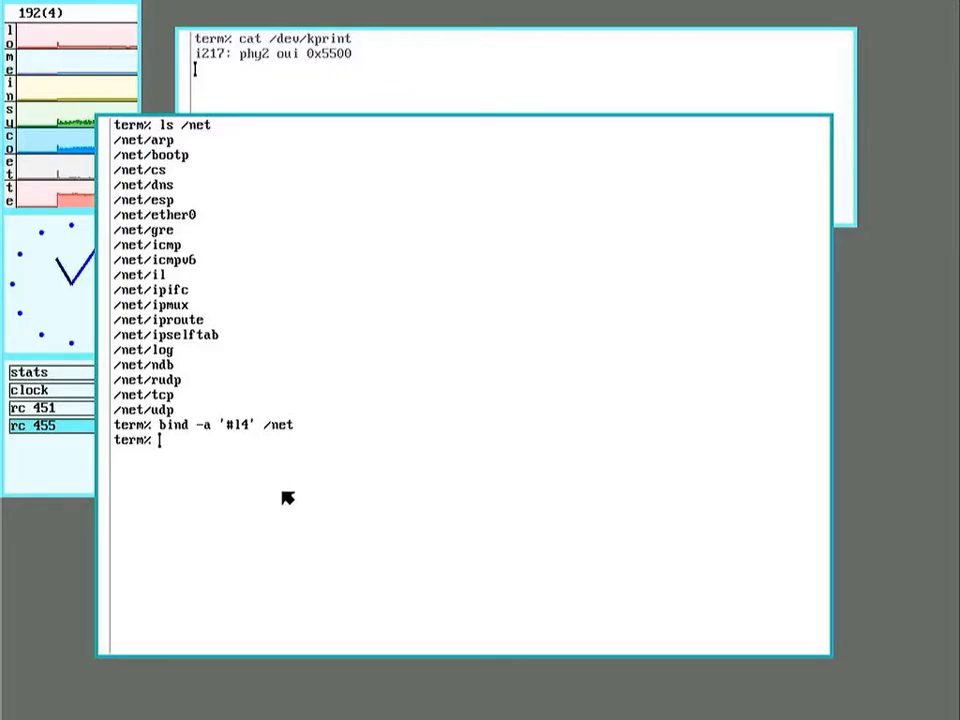
mouse_move(311, 496)
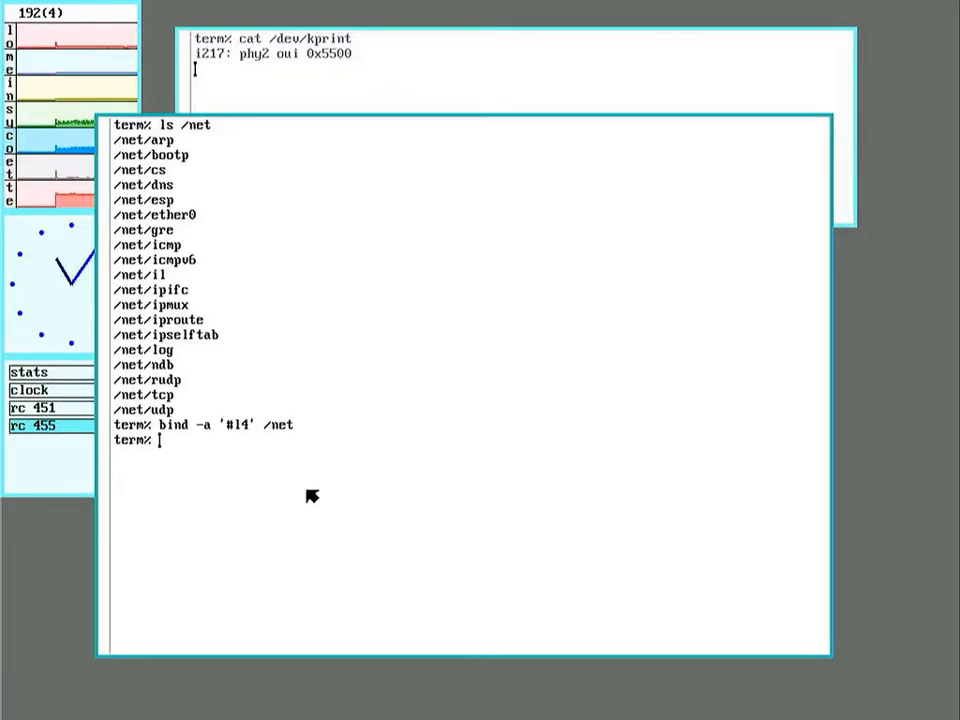
mouse_move(457, 382)
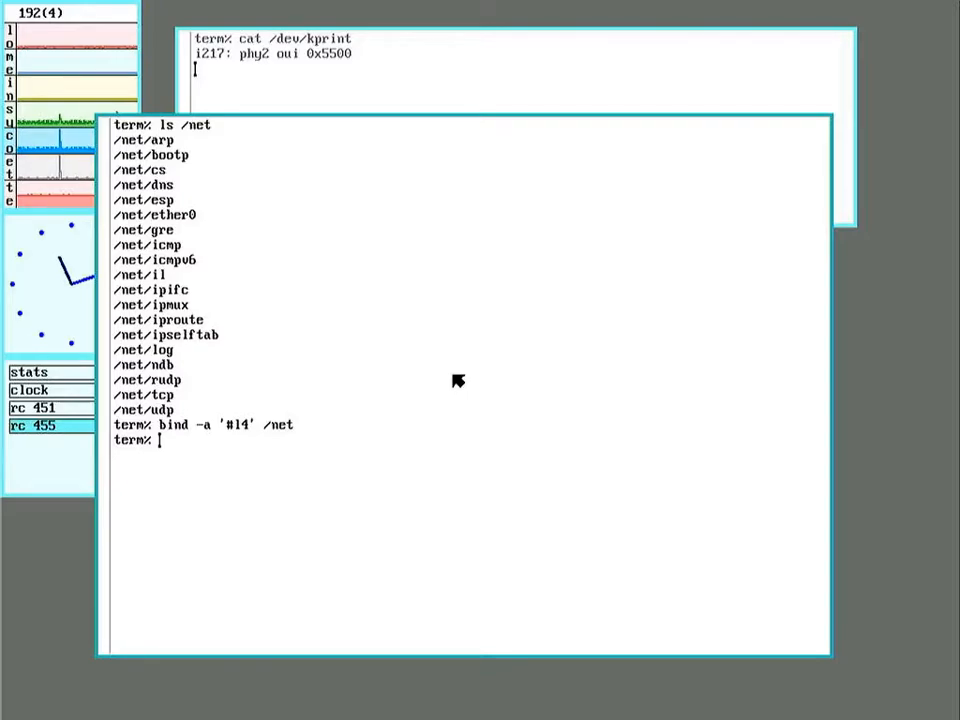
Bind the bridge device '#B1' onto /net
type("bind")
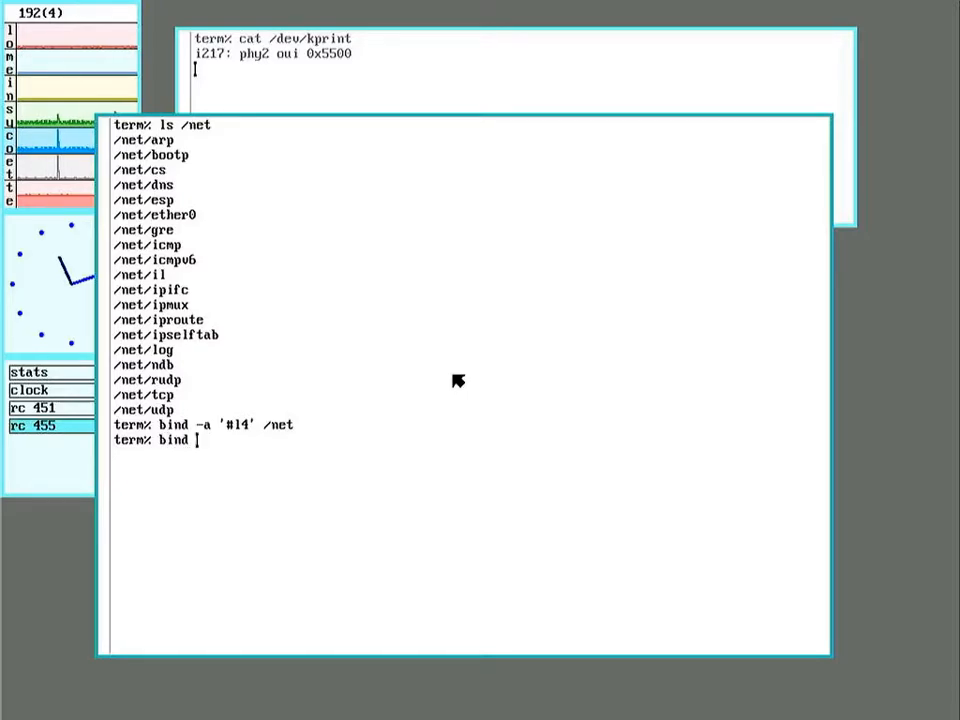
type("-a '")
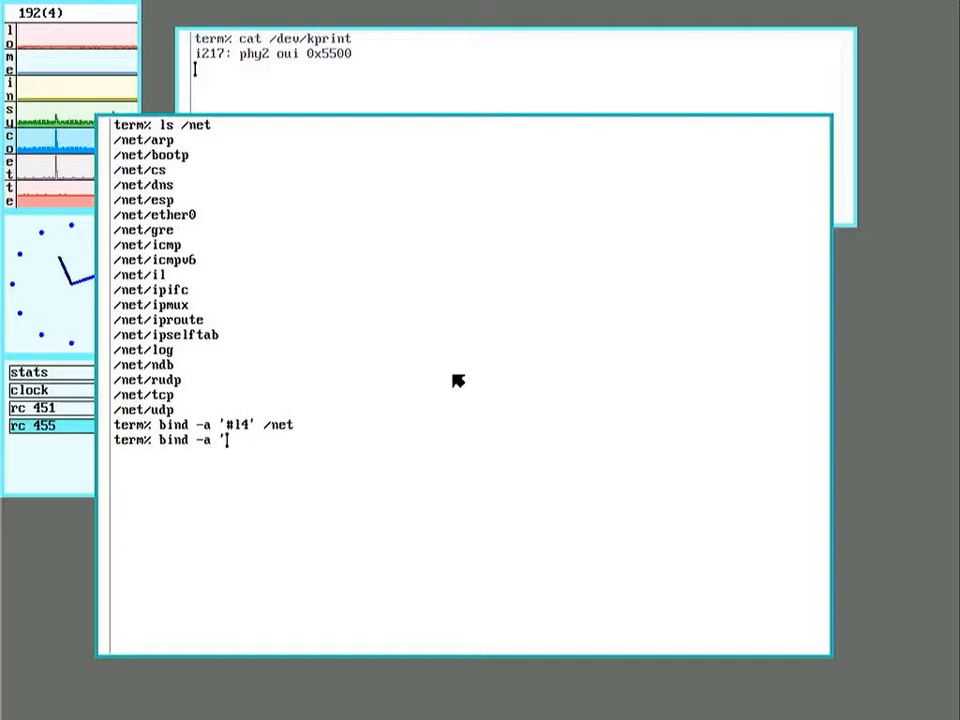
type("#B1")
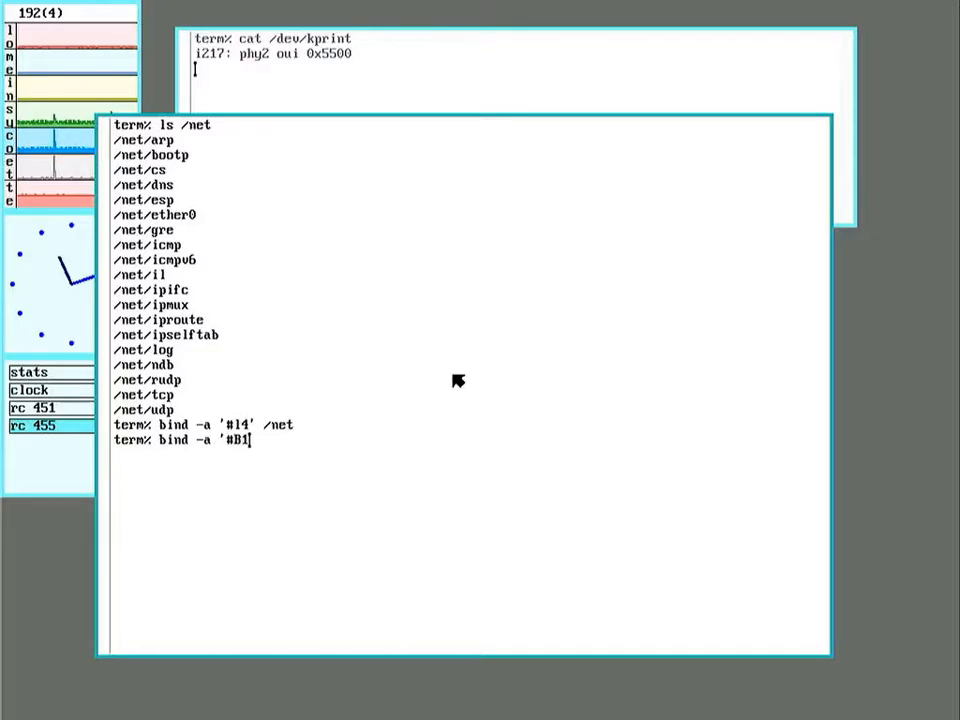
key("Return")
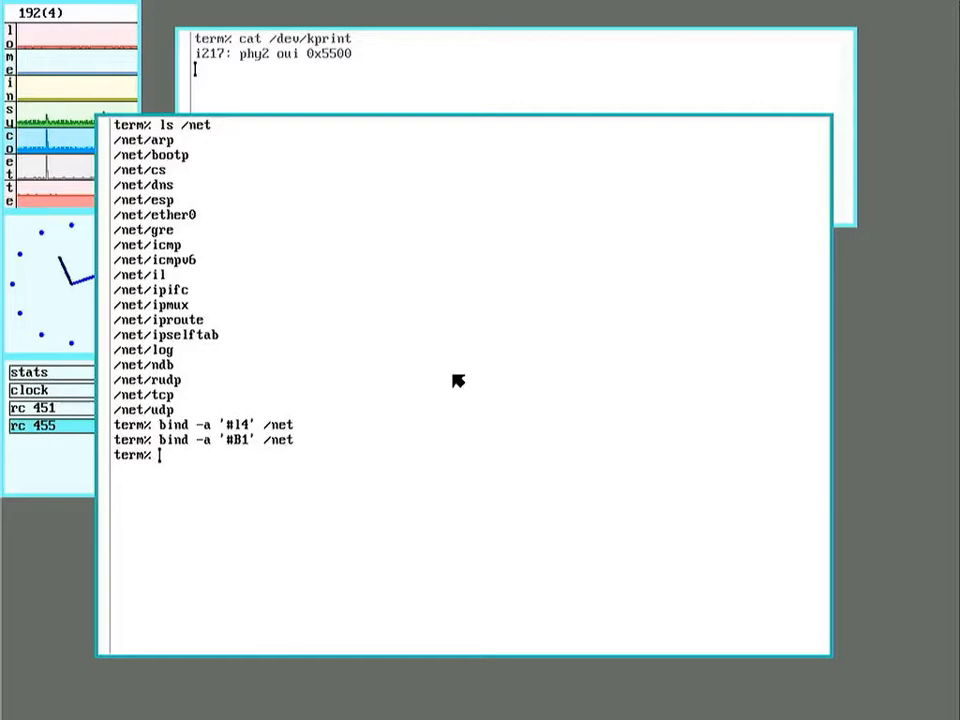
Attach /net/ether4 as trunk port 0 of bridge1, correcting the 'bdidge1' typo
type("echo")
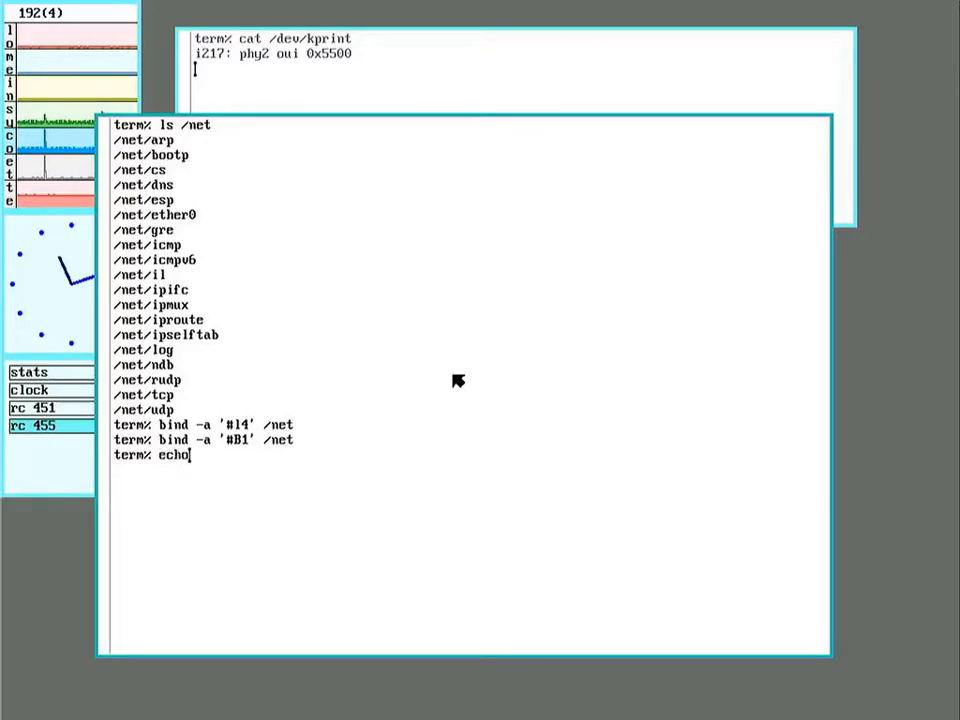
type("'")
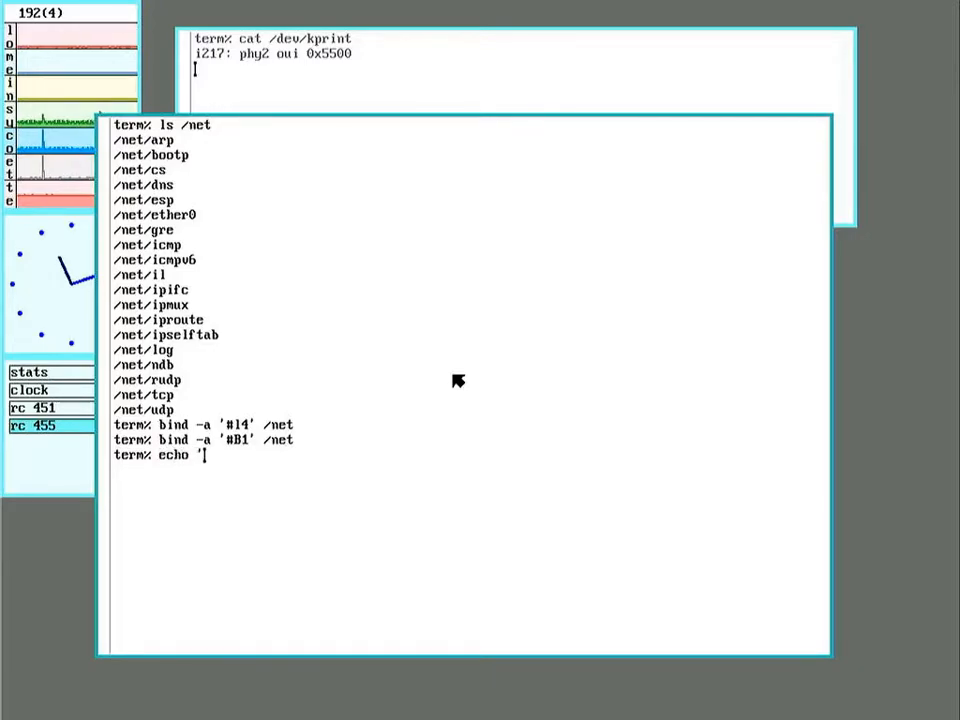
type("bind")
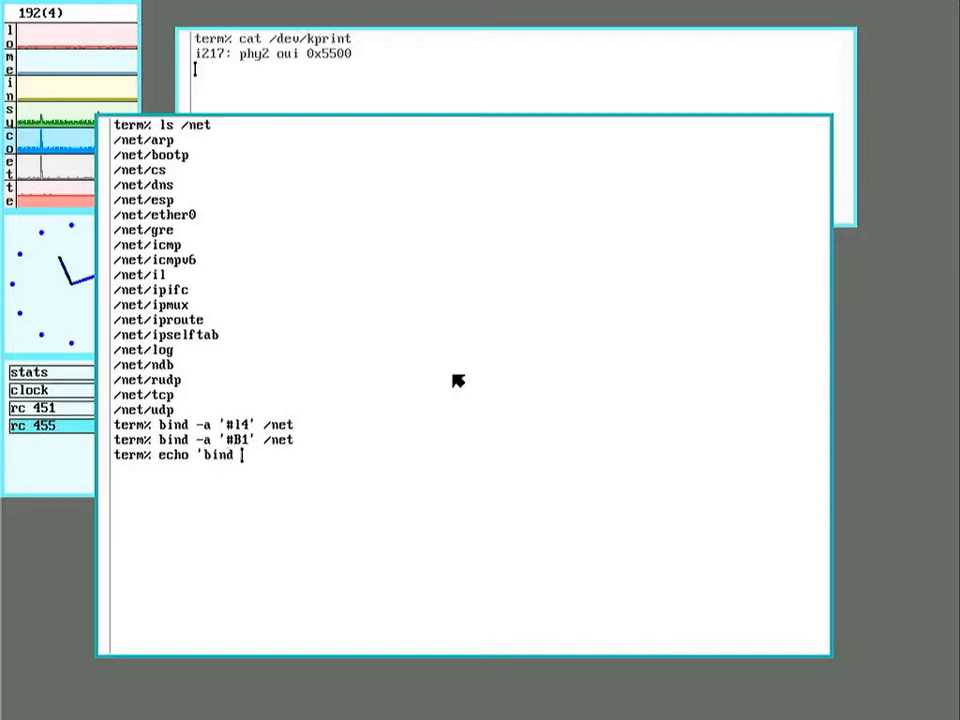
type("ether trunk 0")
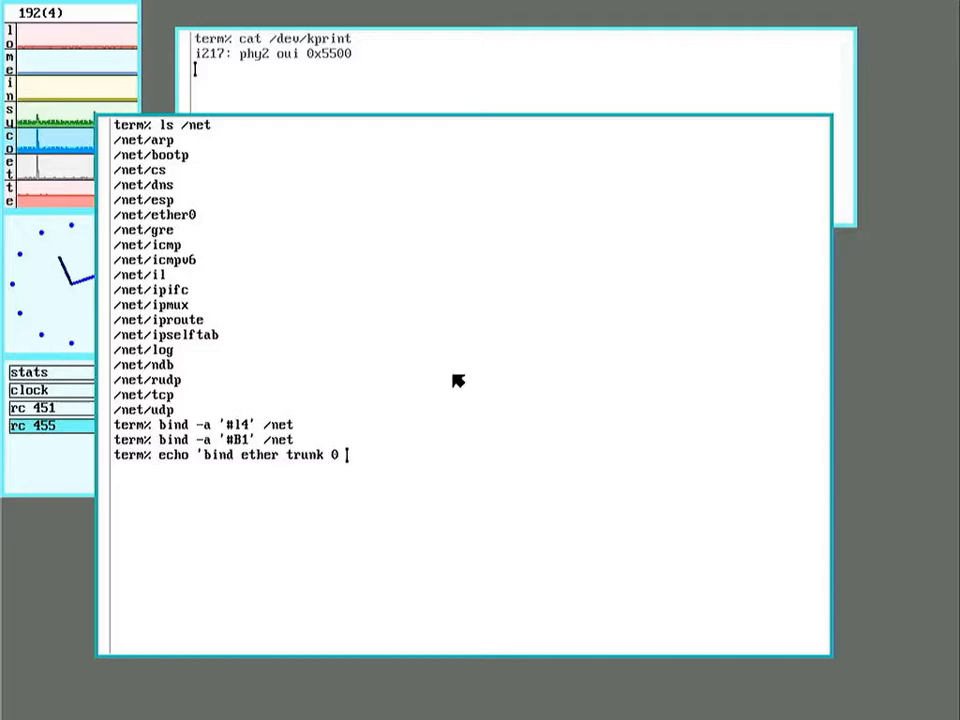
type("/net/")
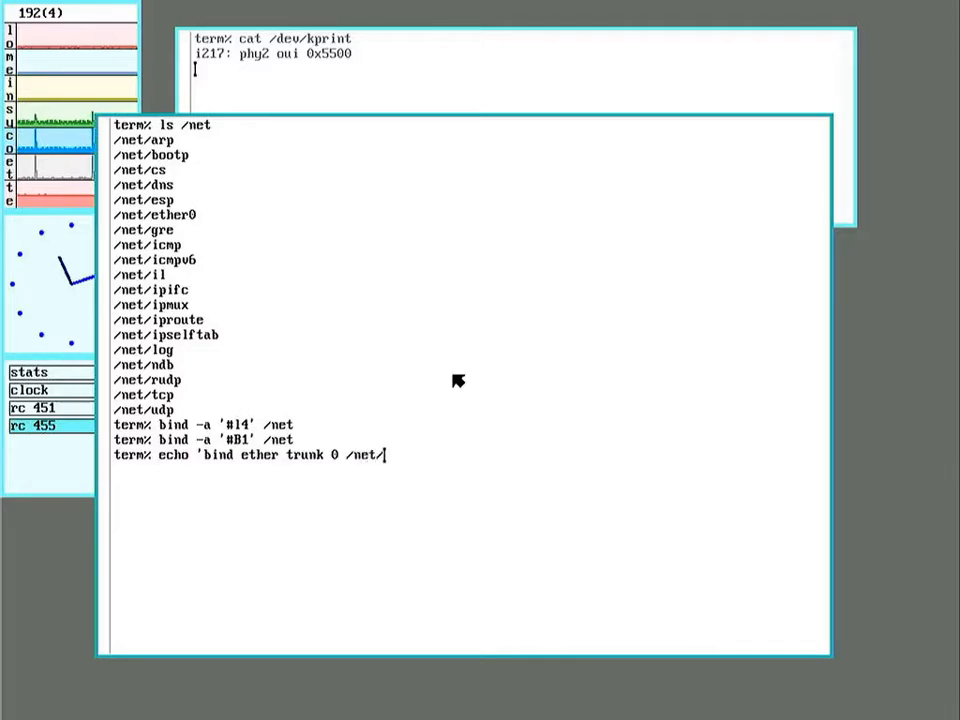
type("ether4' >")
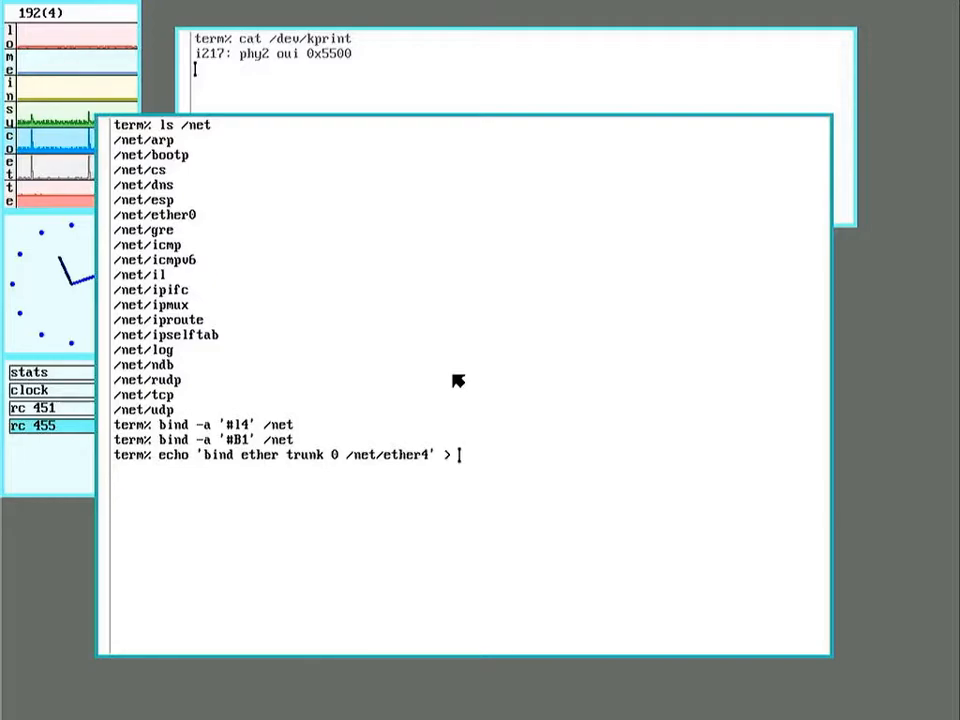
type("/net/")
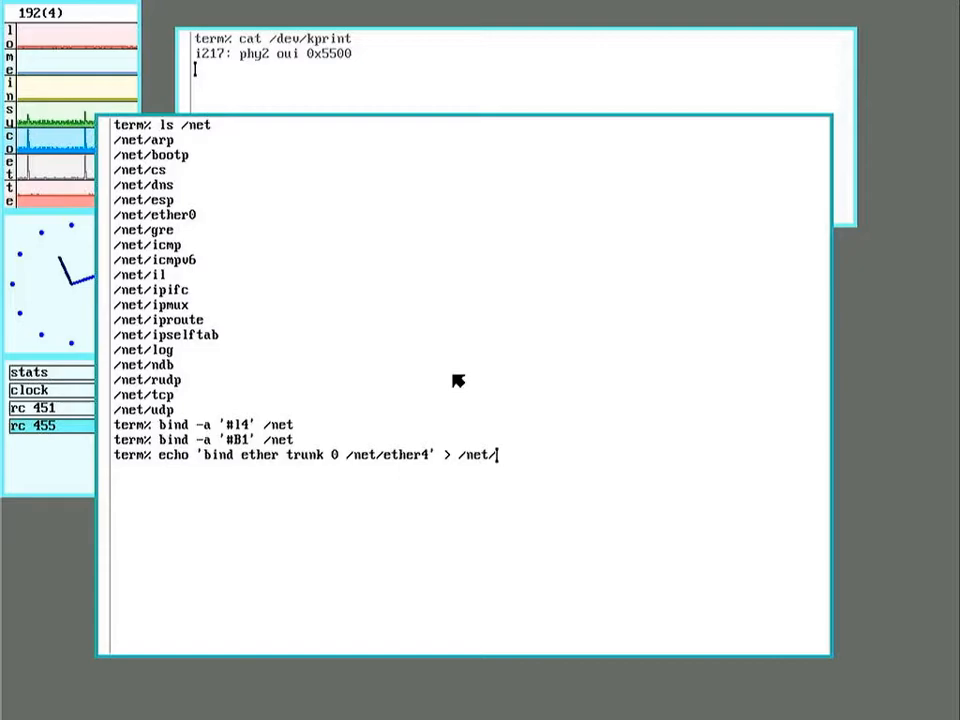
type("bdidge1")
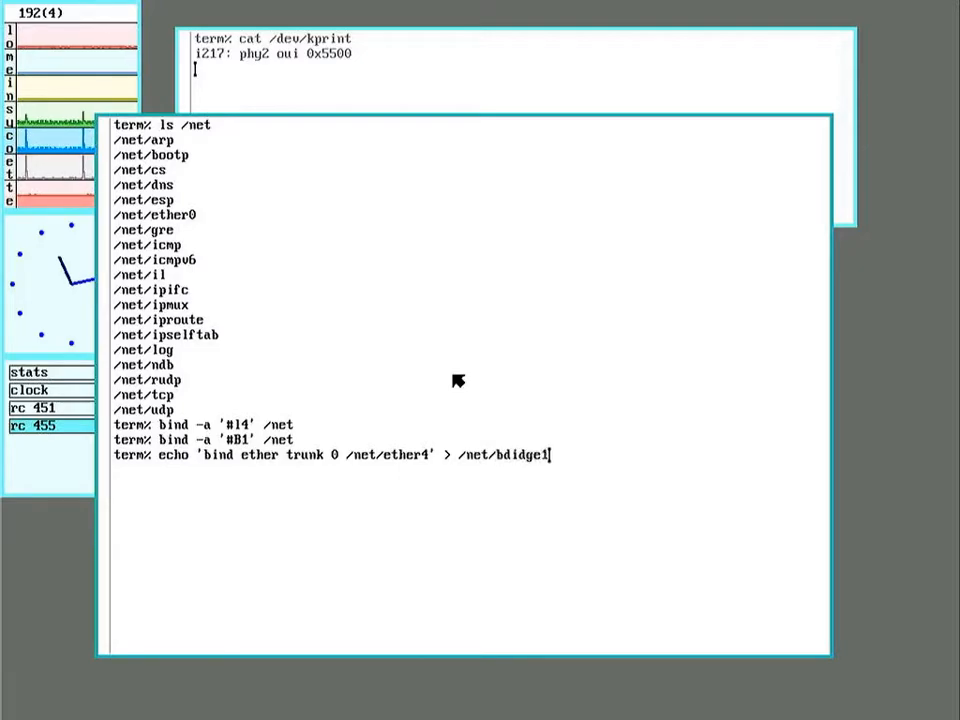
key("BackSpace")
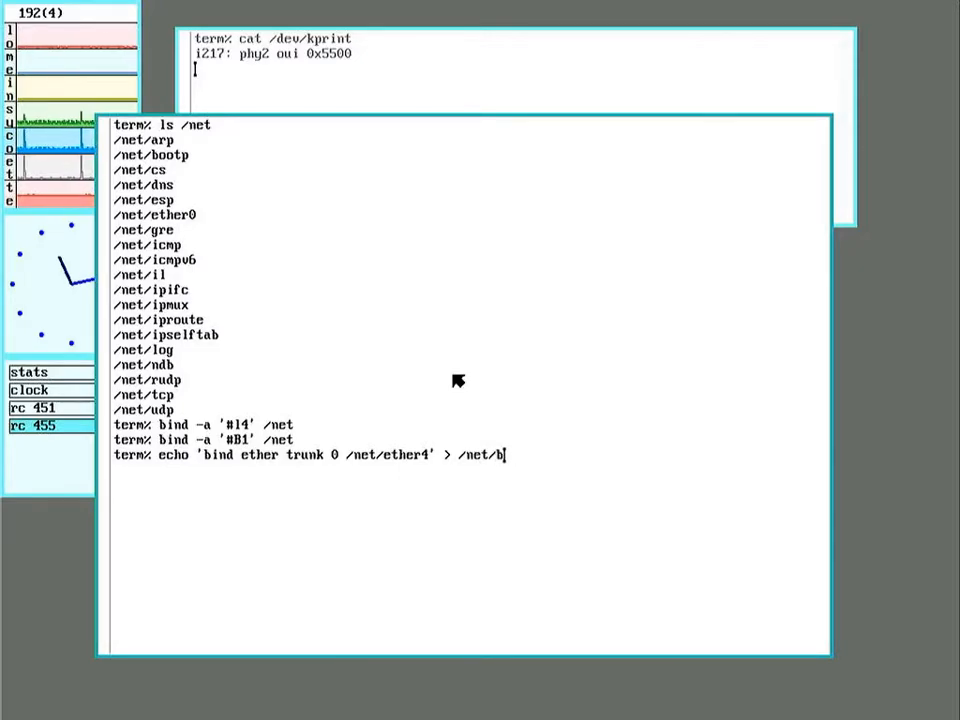
type("ridge1")
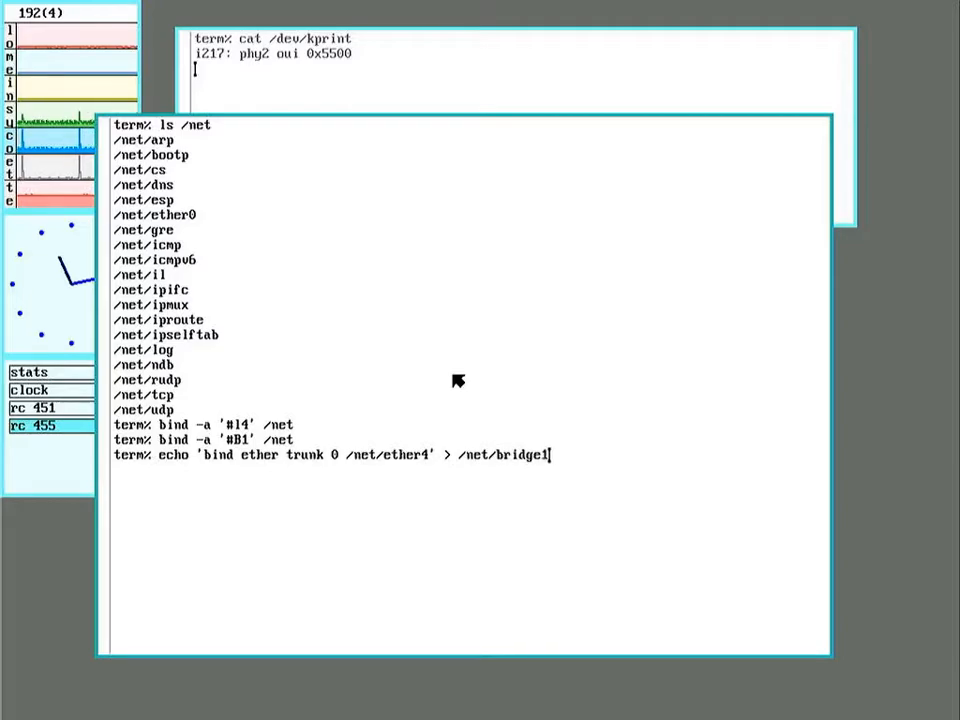
key("Return")
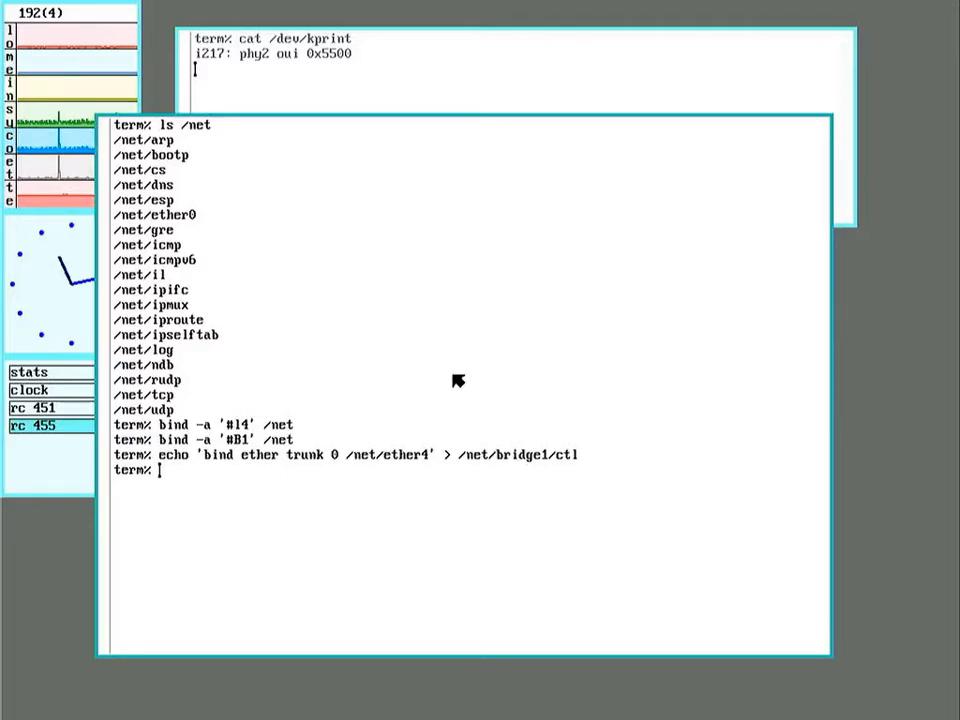
Bind sink ethernet device '#l5' with address cafe42000005 onto /net.alt
type("bind")
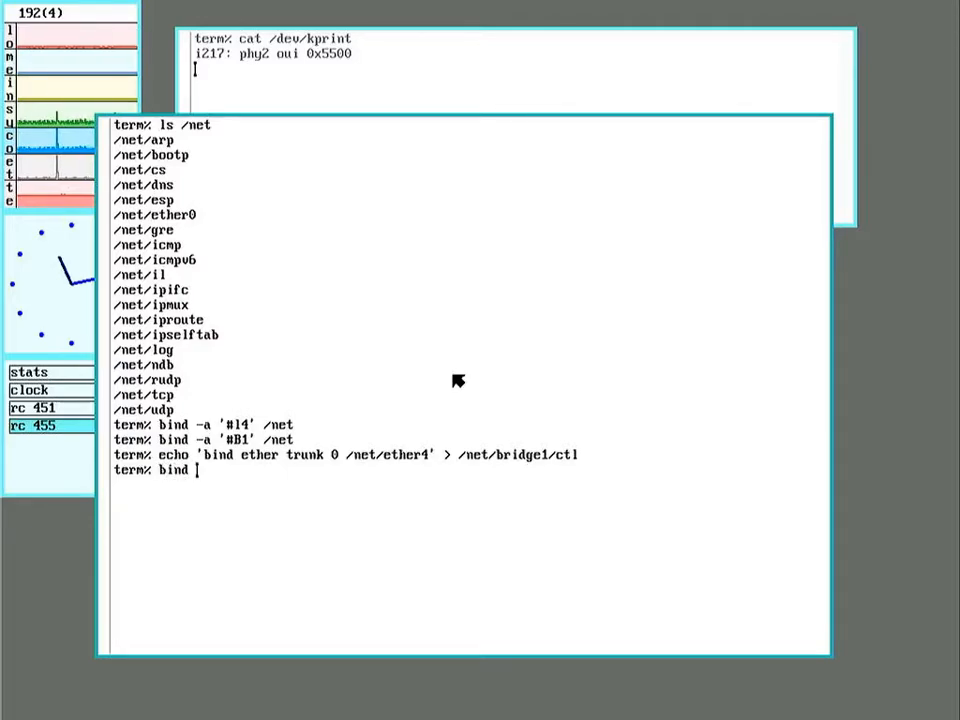
type("-a '")
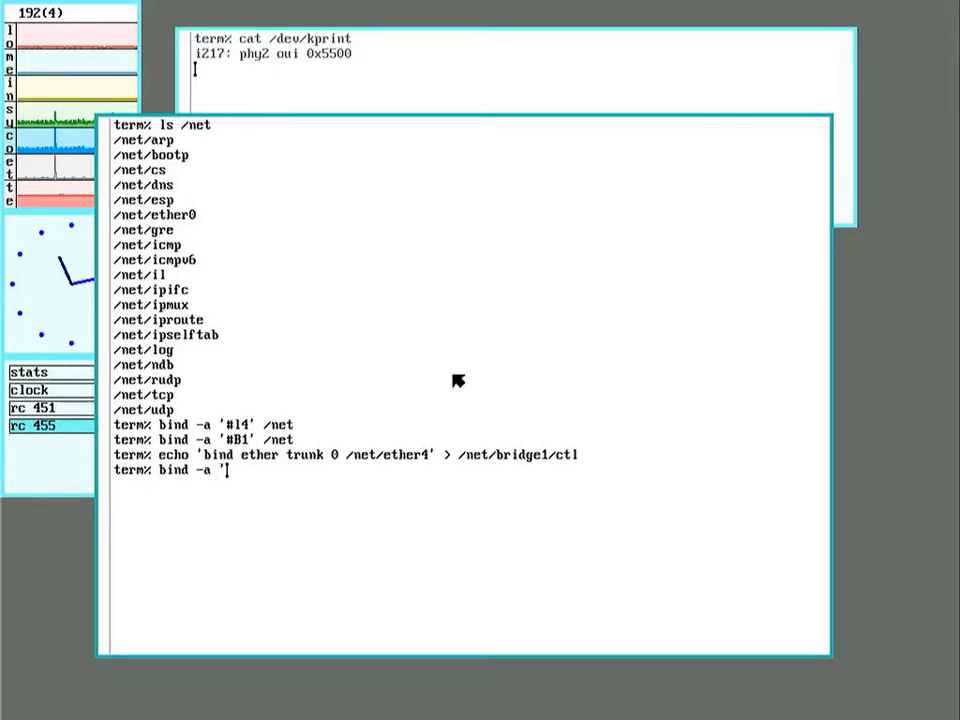
type("15")
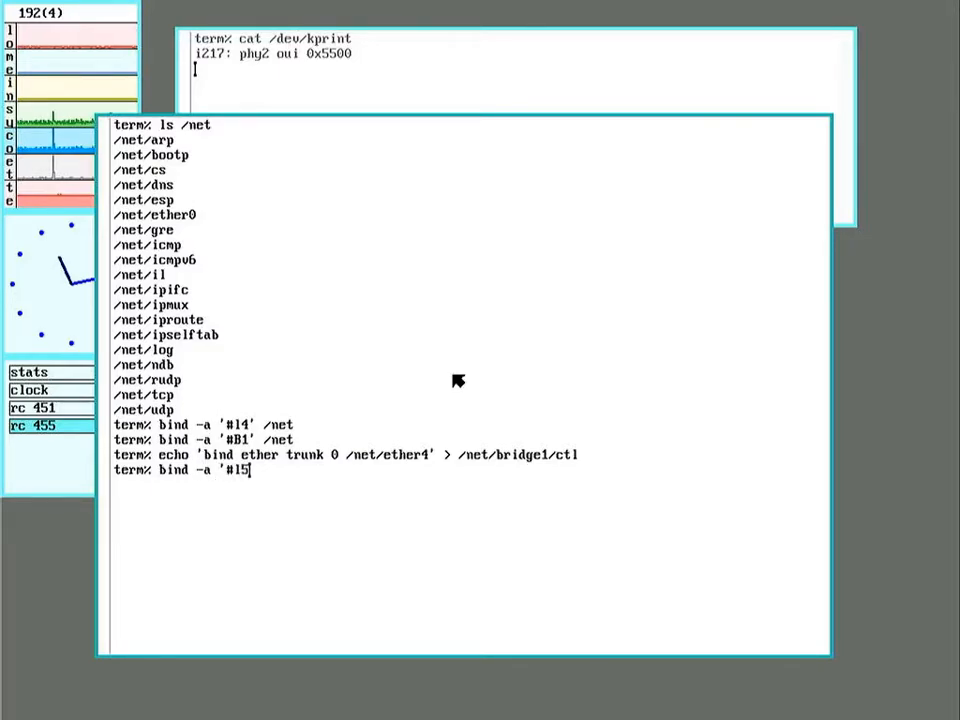
type(":sink")
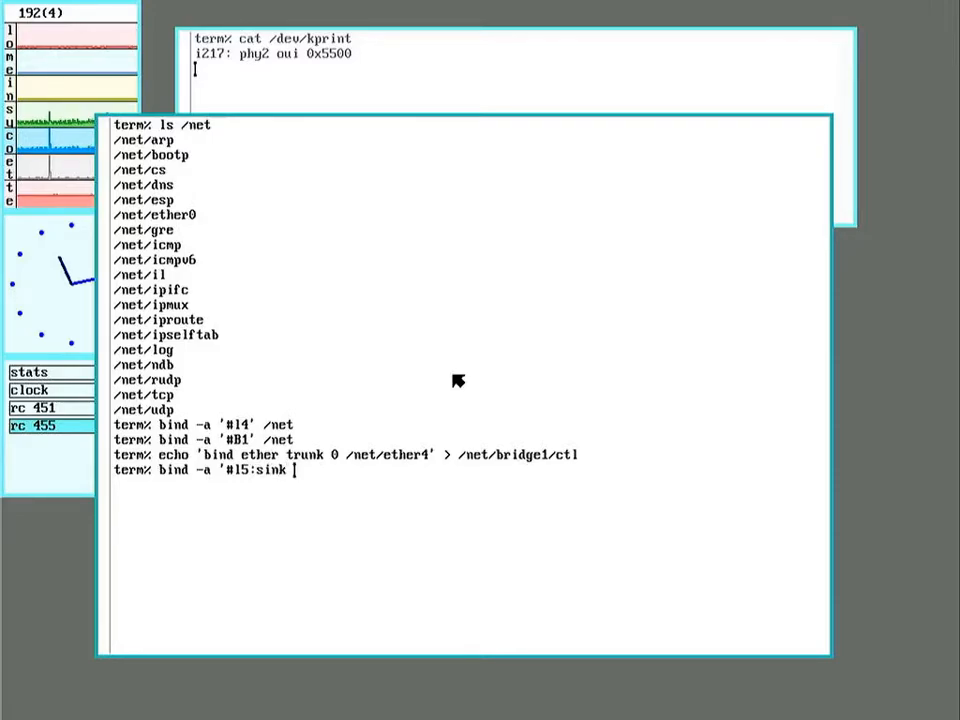
type("ea=")
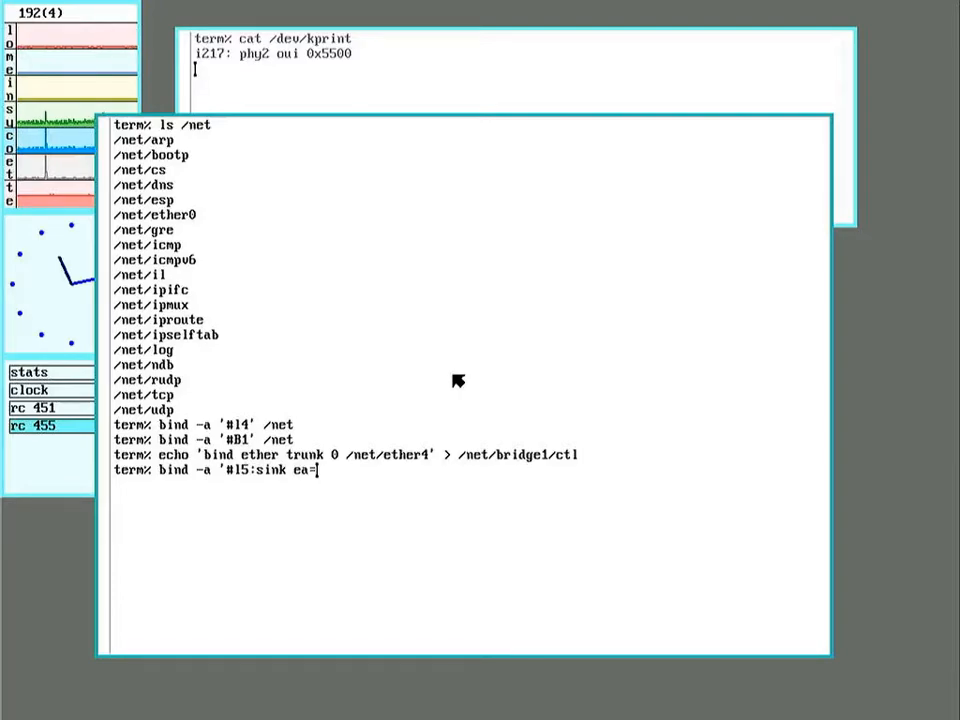
type("cafe4200")
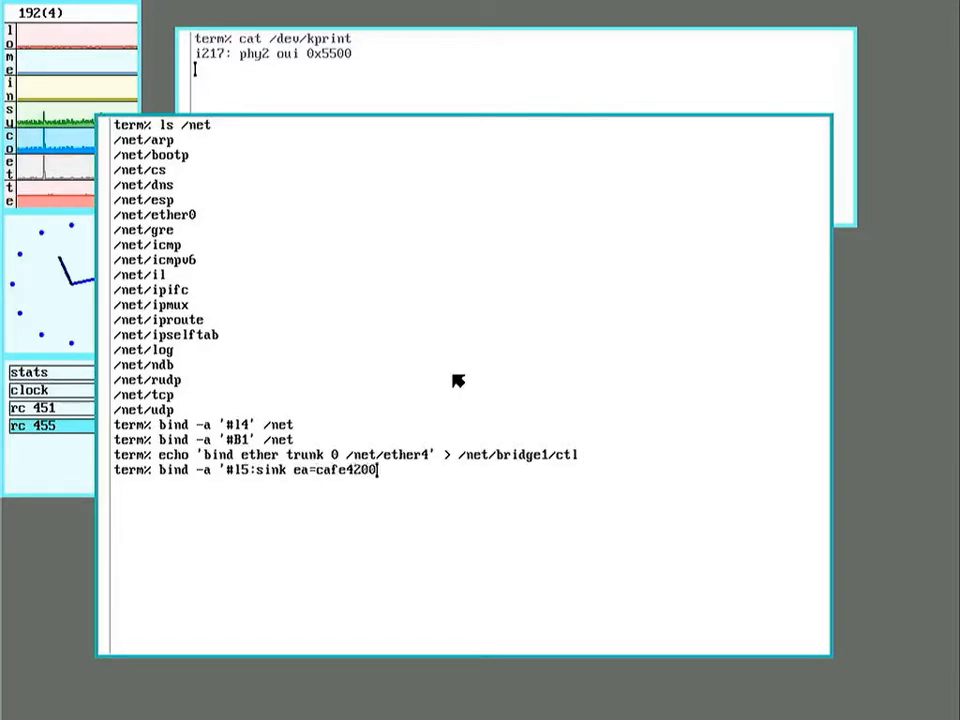
type("0005' /")
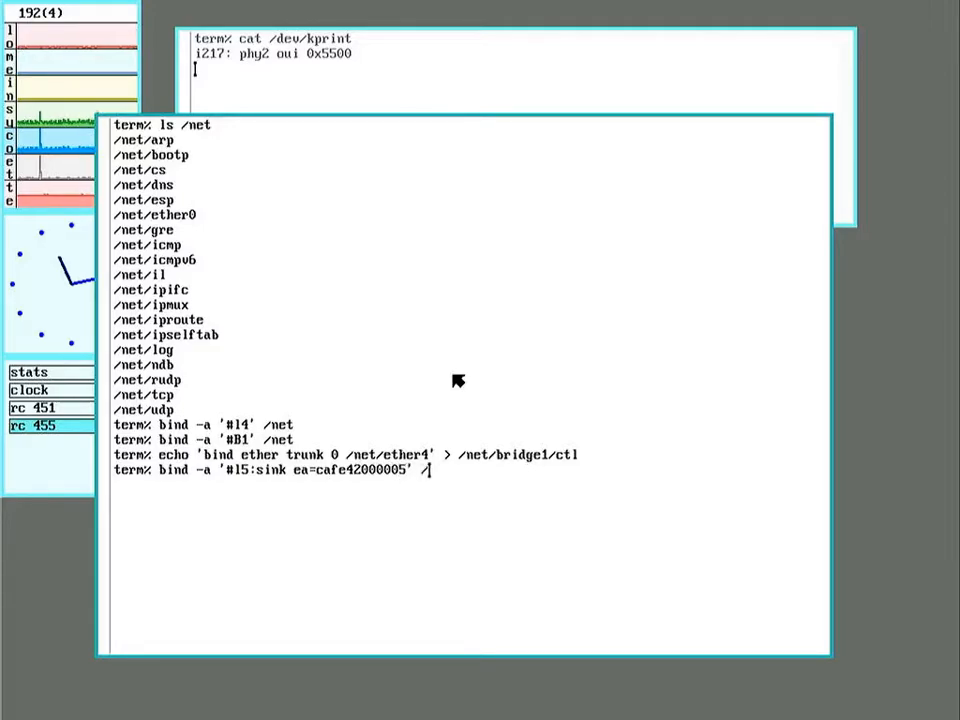
type("net.")
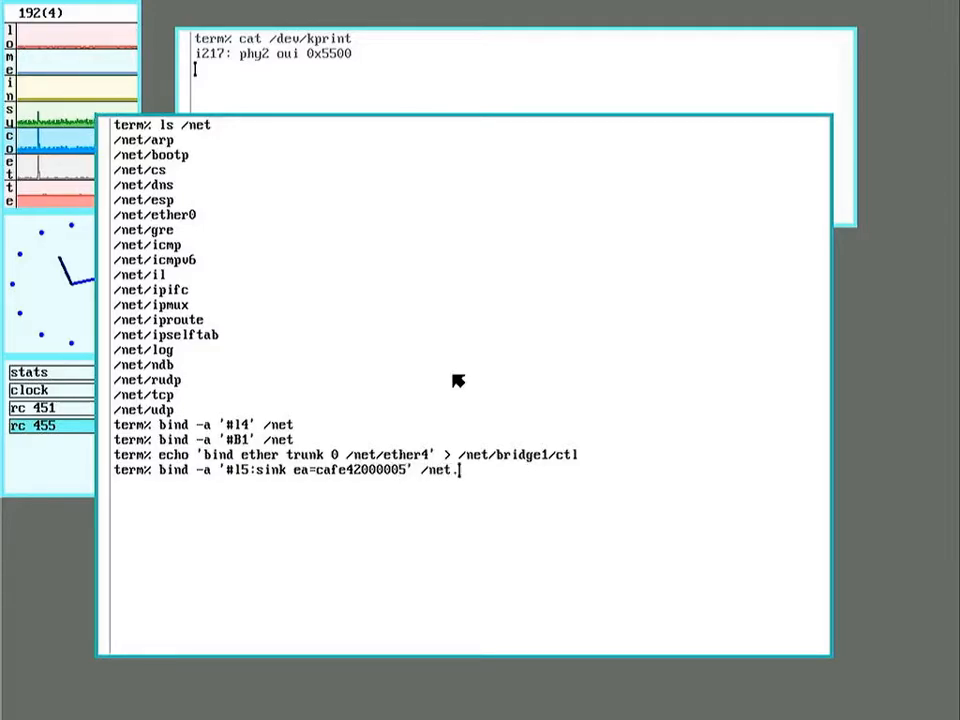
key("Return")
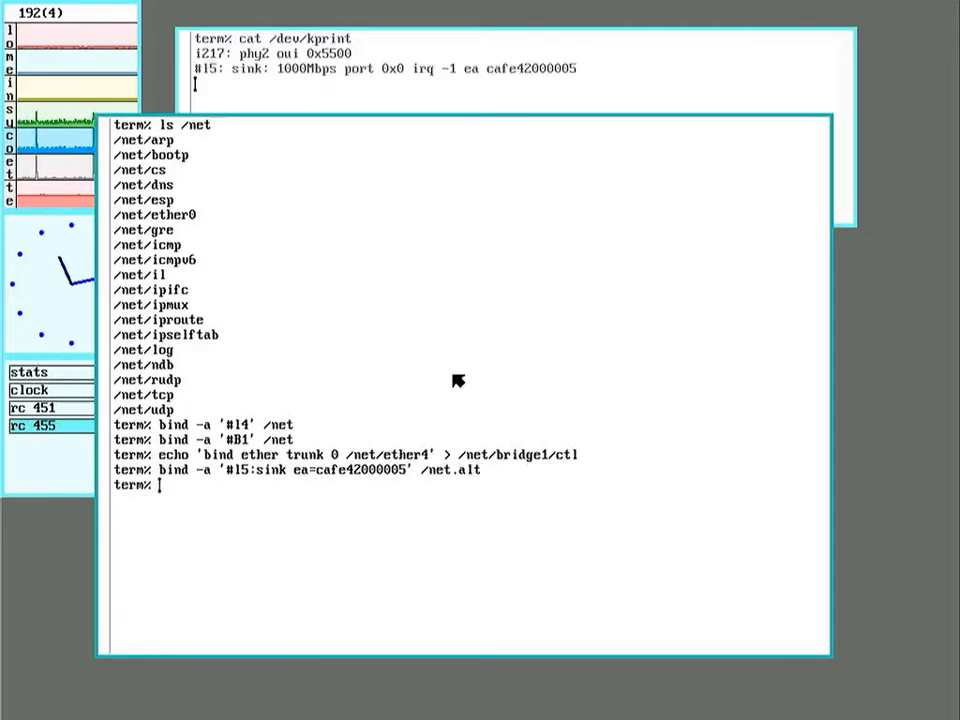
mouse_move(398, 105)
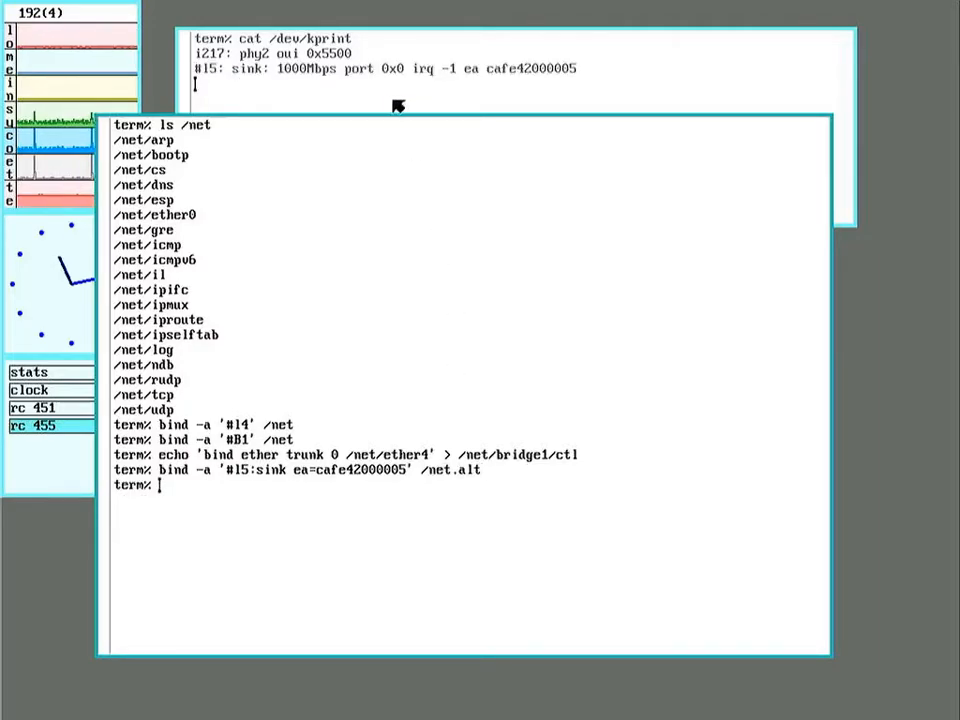
mouse_move(420, 98)
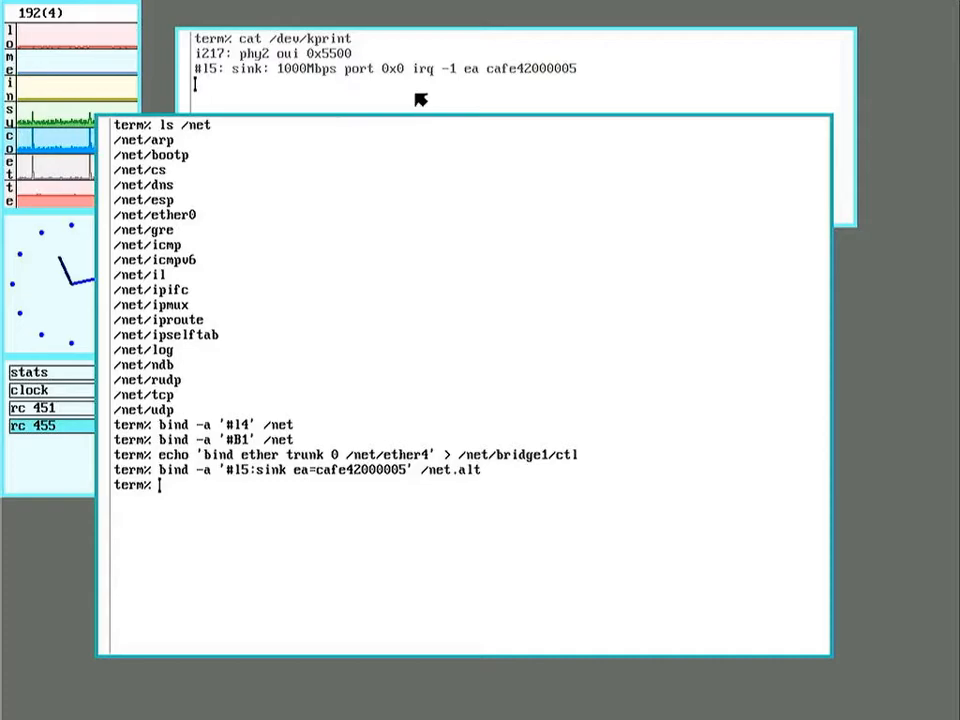
mouse_move(543, 562)
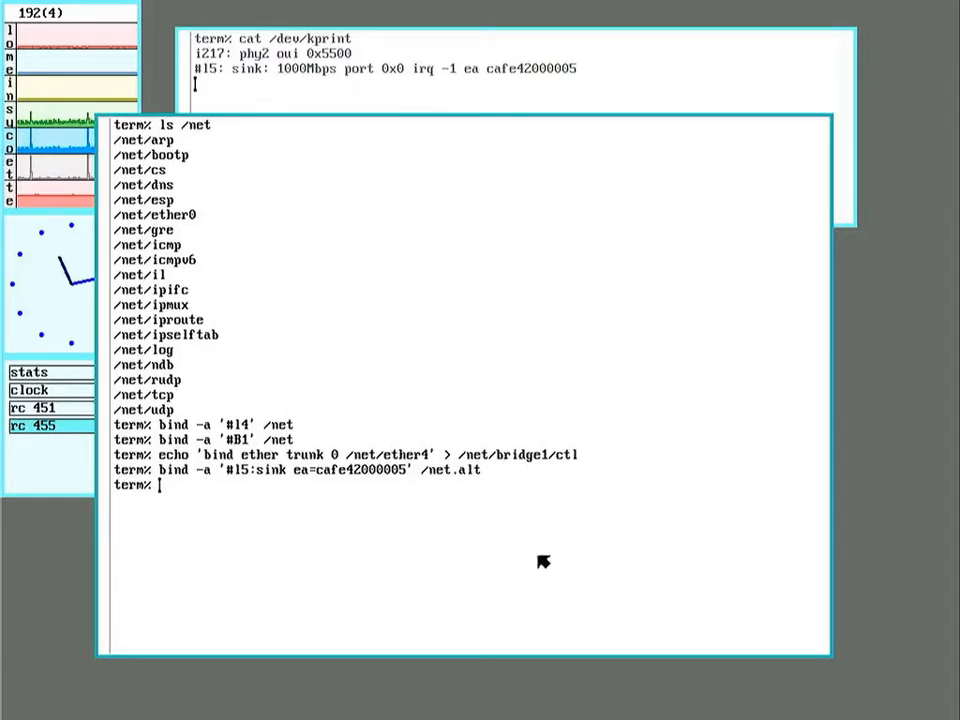
mouse_move(500, 537)
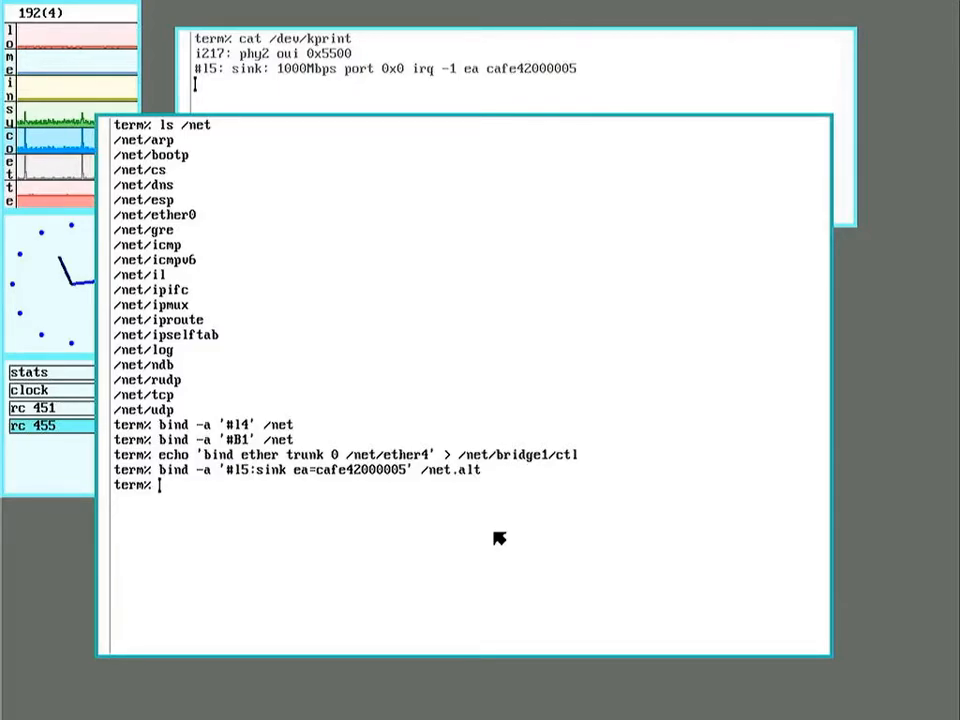
Attach /net.alt/ether5 to bridge1 as port1 through /net/bridge1/ctl
type("ec")
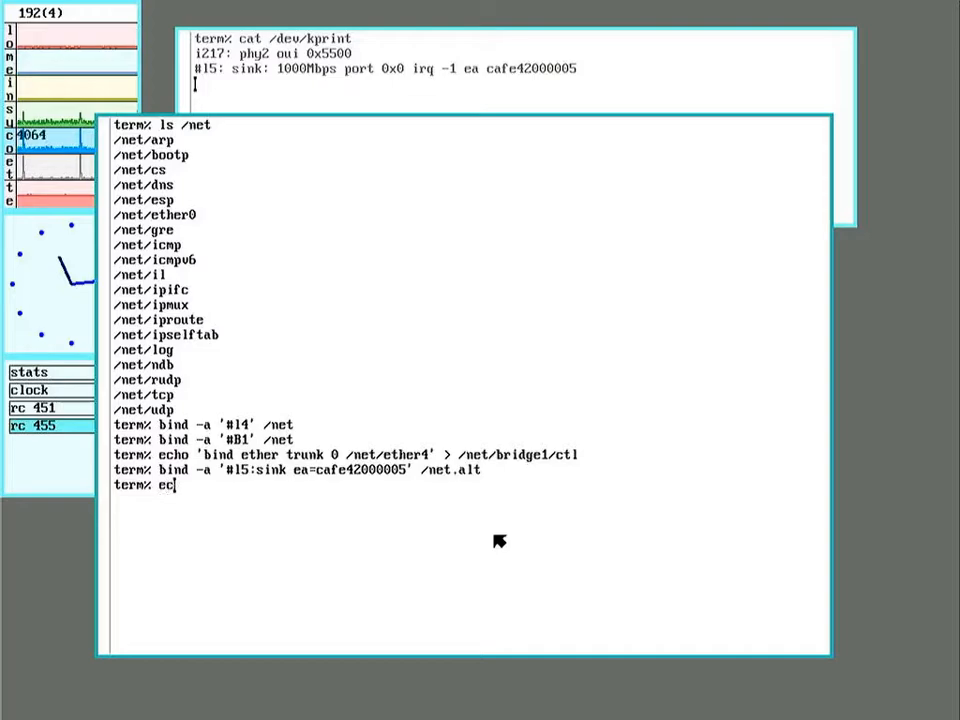
type("ho '")
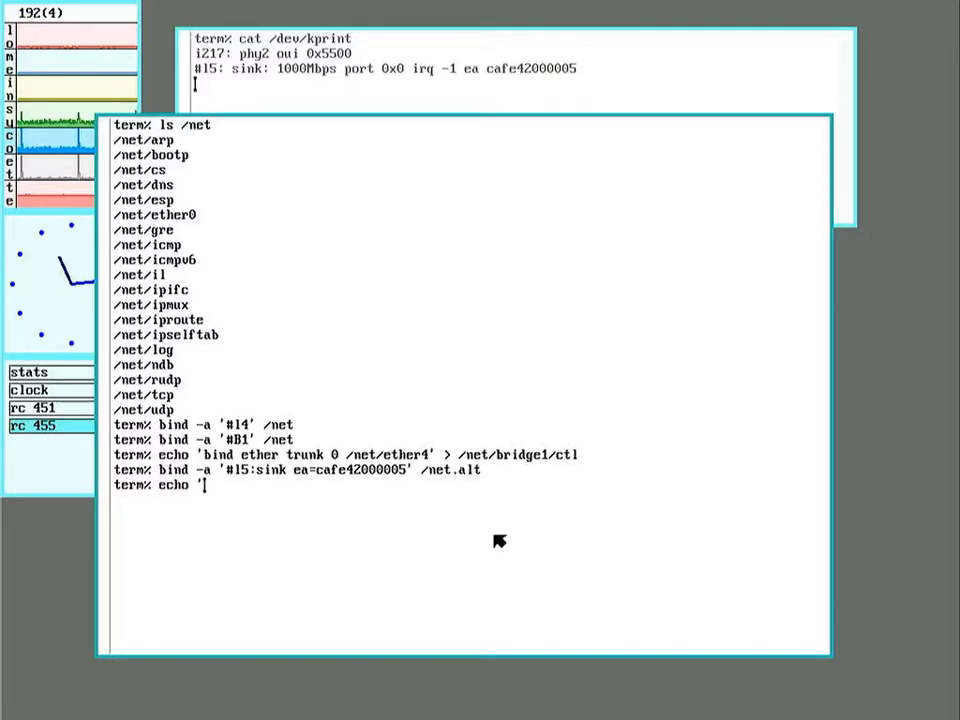
type("bind")
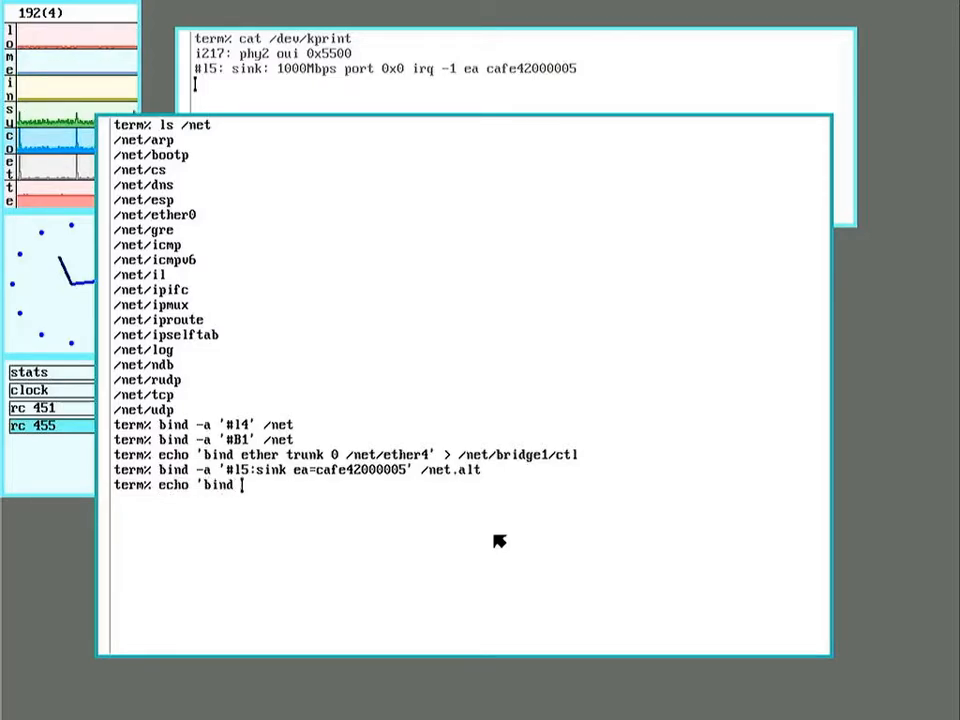
type("ether")
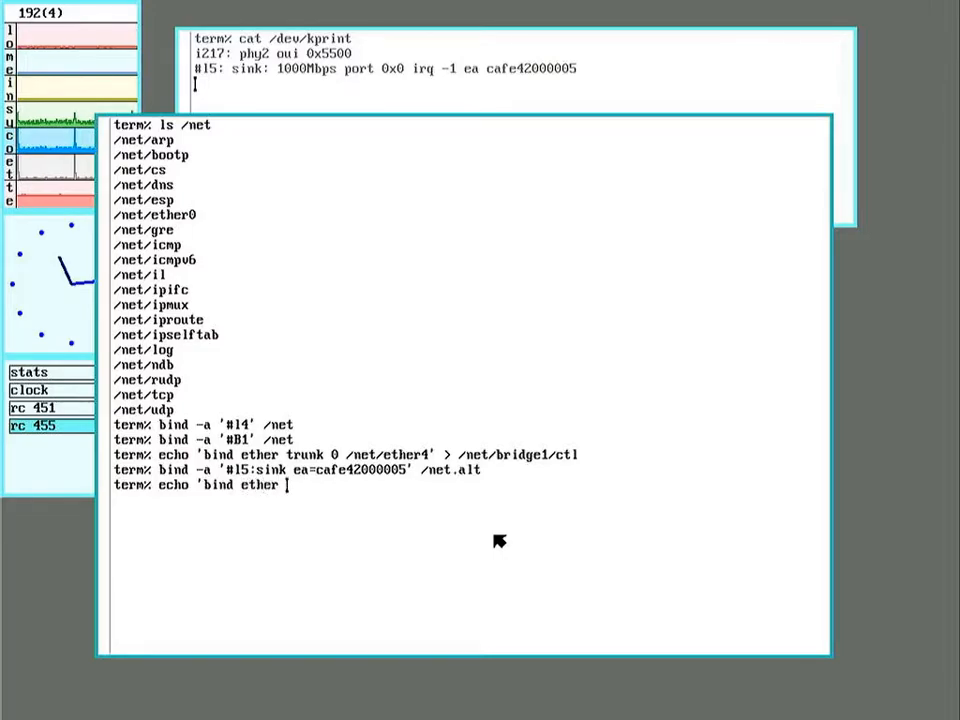
type("port1")
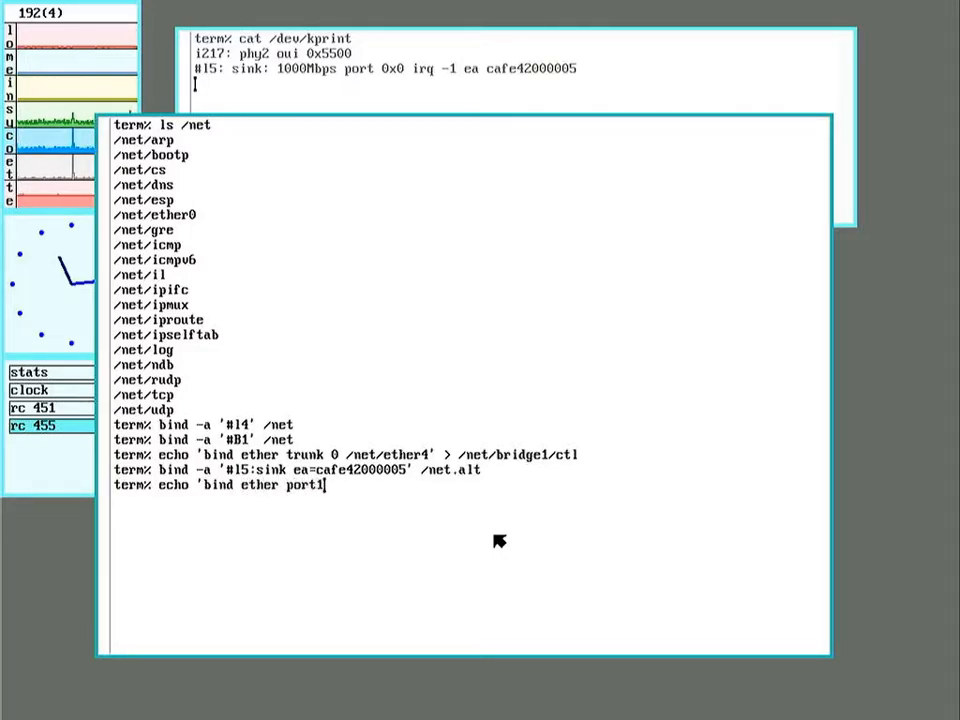
mouse_move(330, 500)
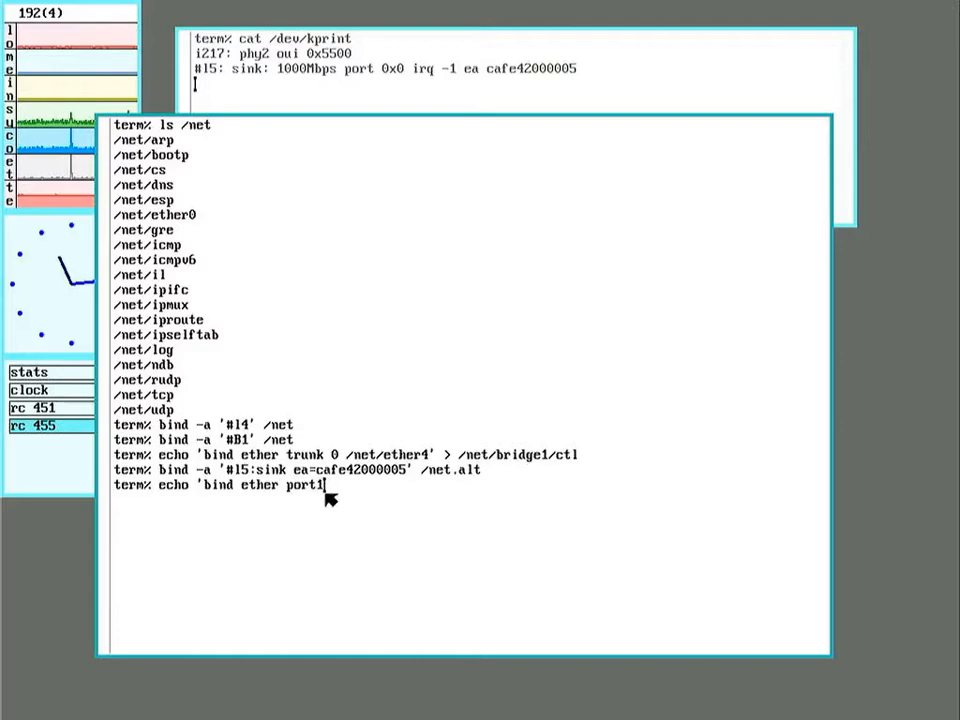
mouse_move(333, 523)
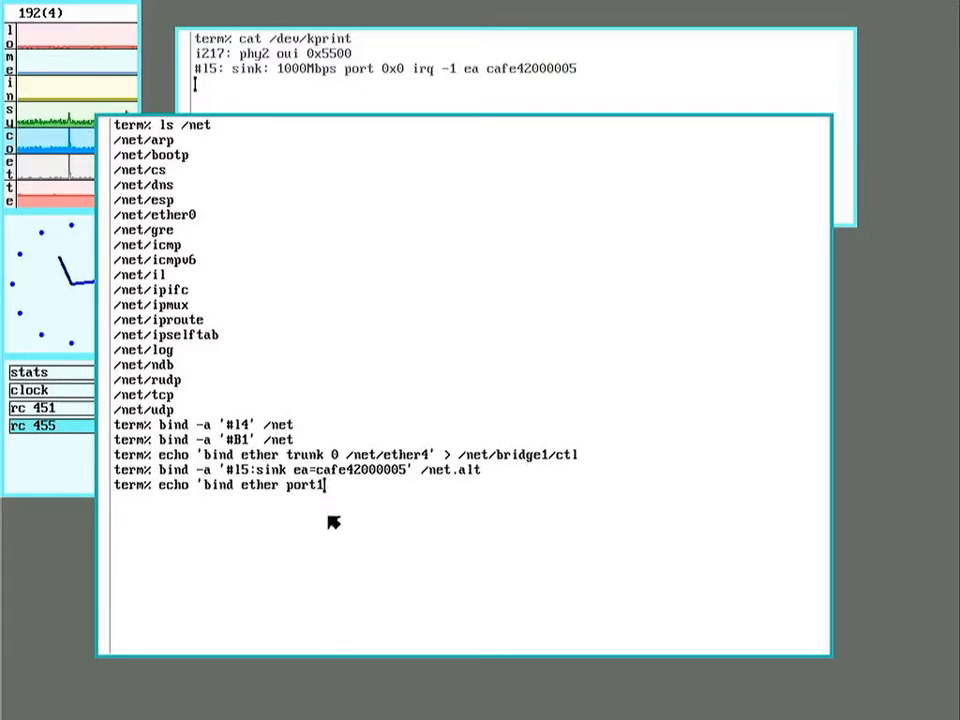
mouse_move(360, 502)
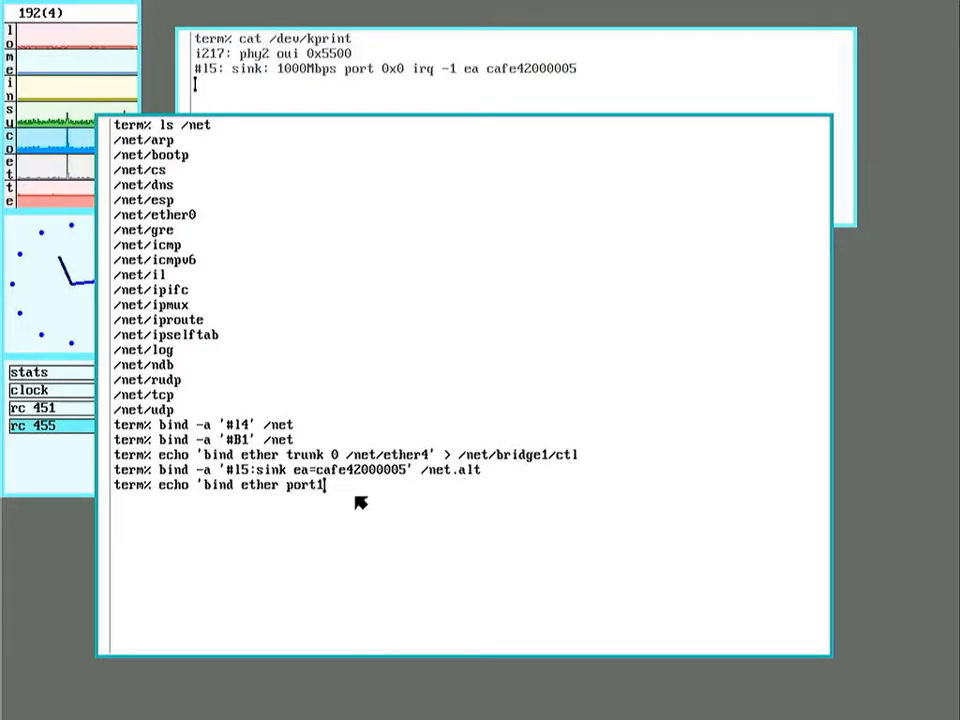
type("0")
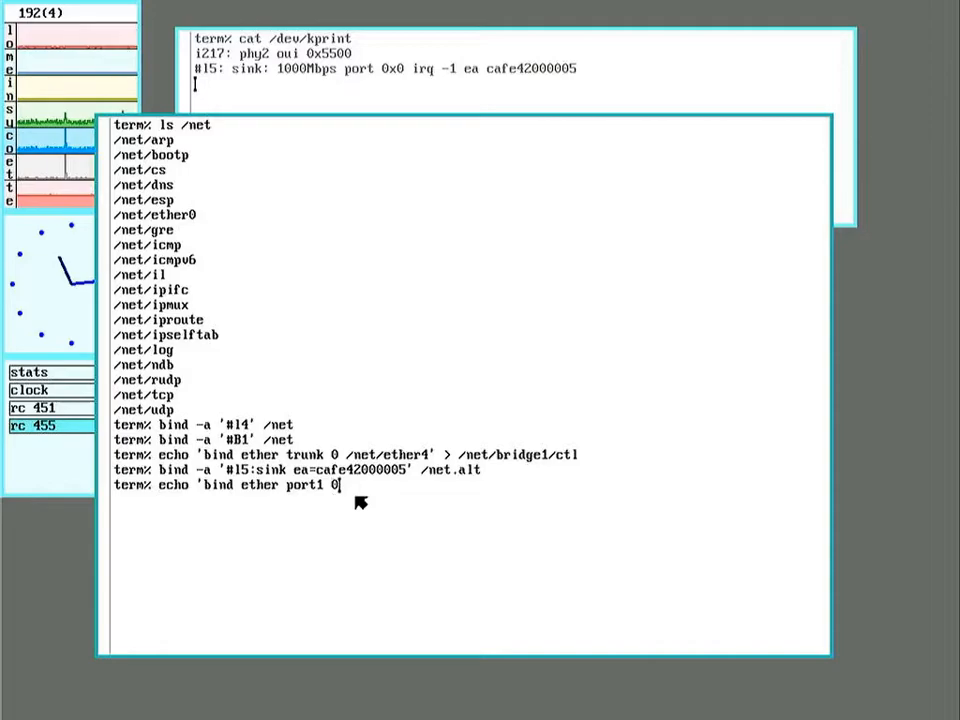
type("/")
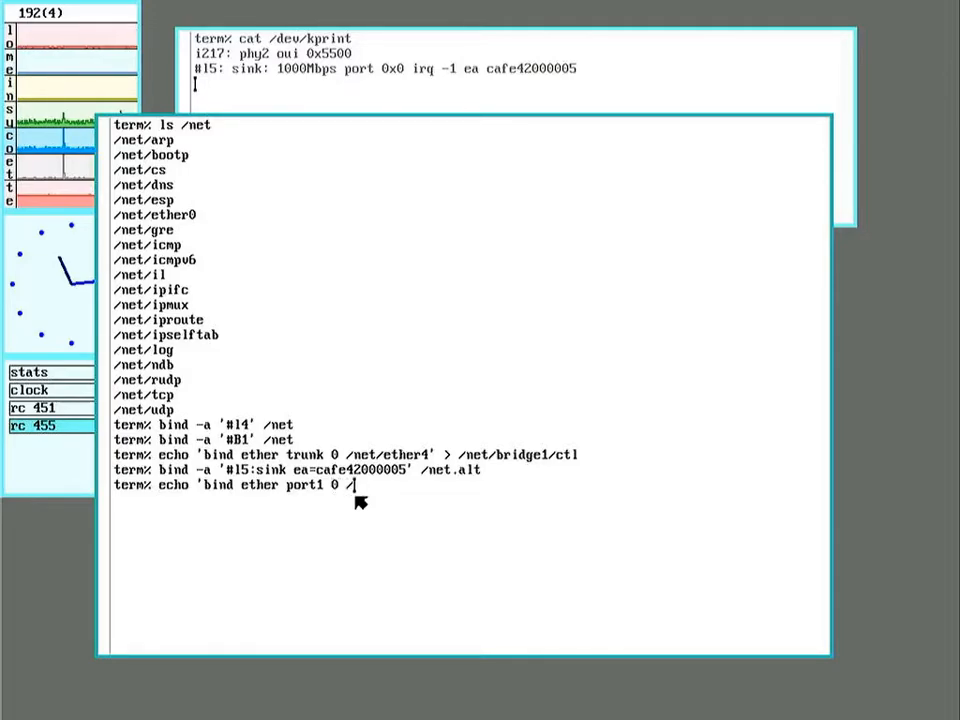
type("net.a")
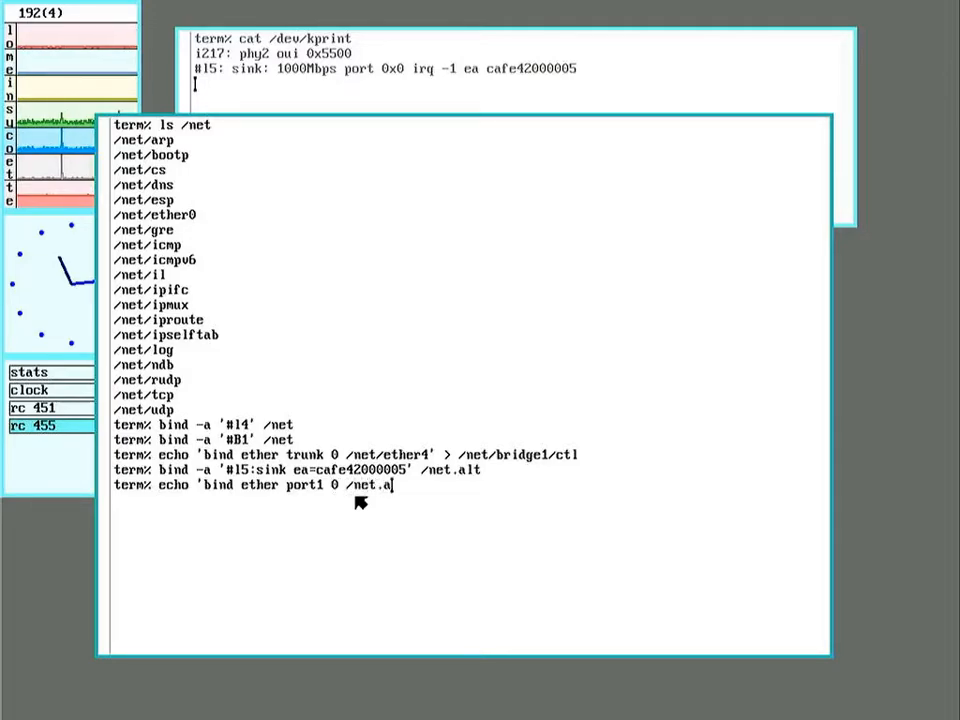
type("lt/ath")
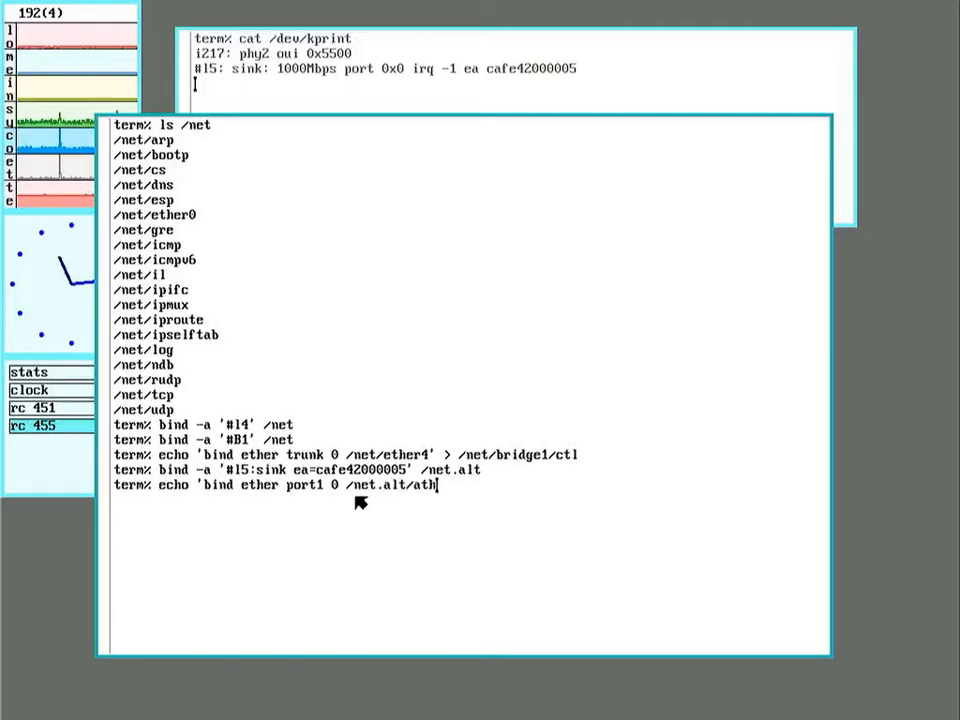
key("BackSpace")
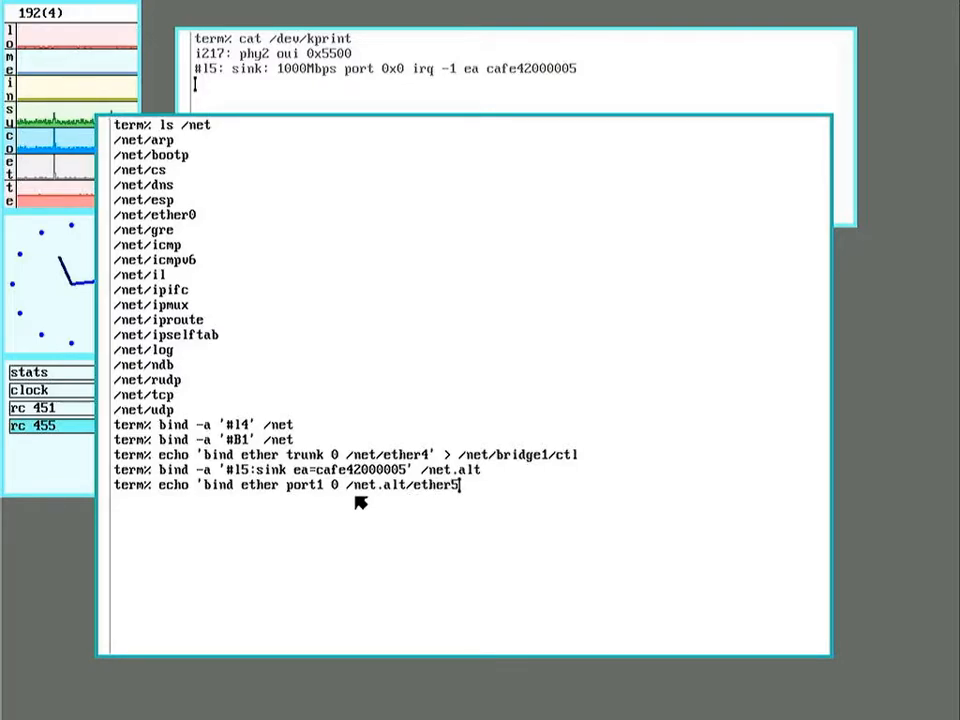
type(">")
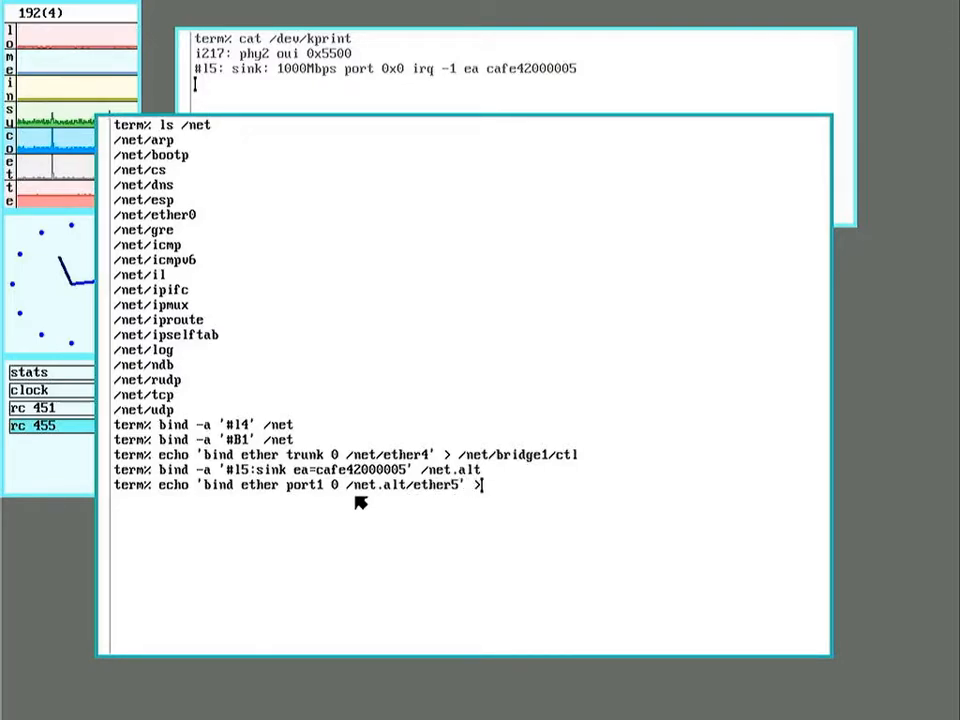
type("/")
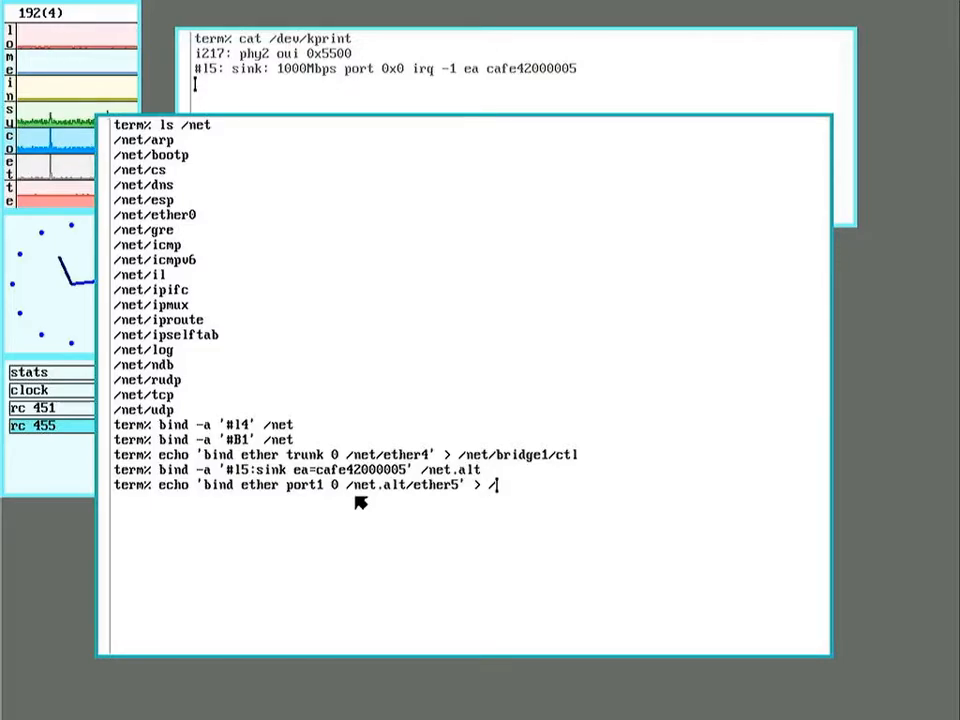
type("/net/")
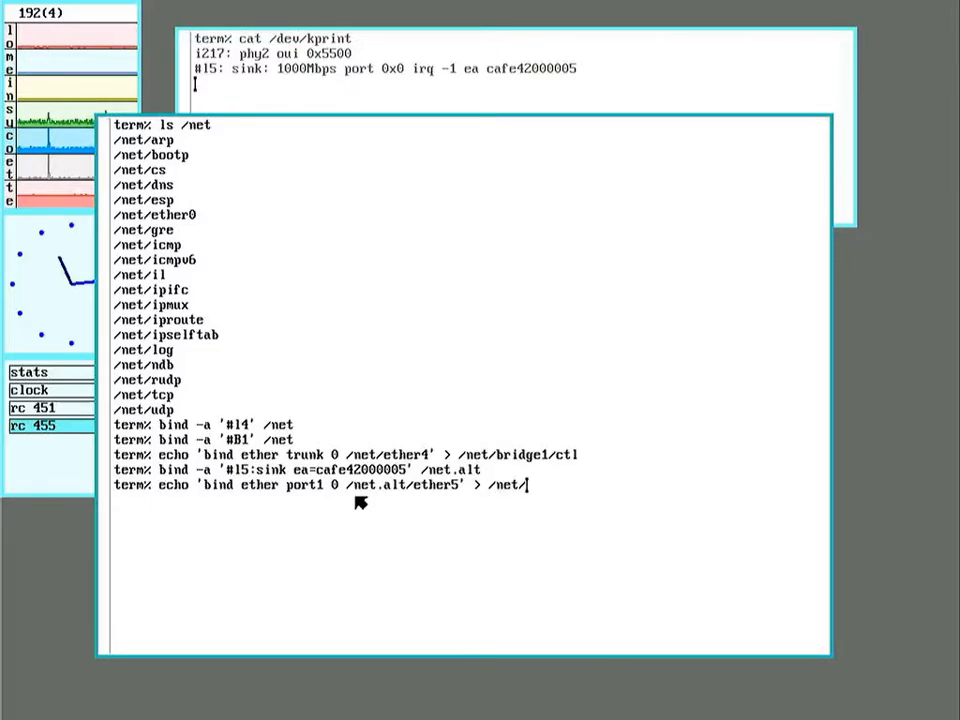
type("bridge")
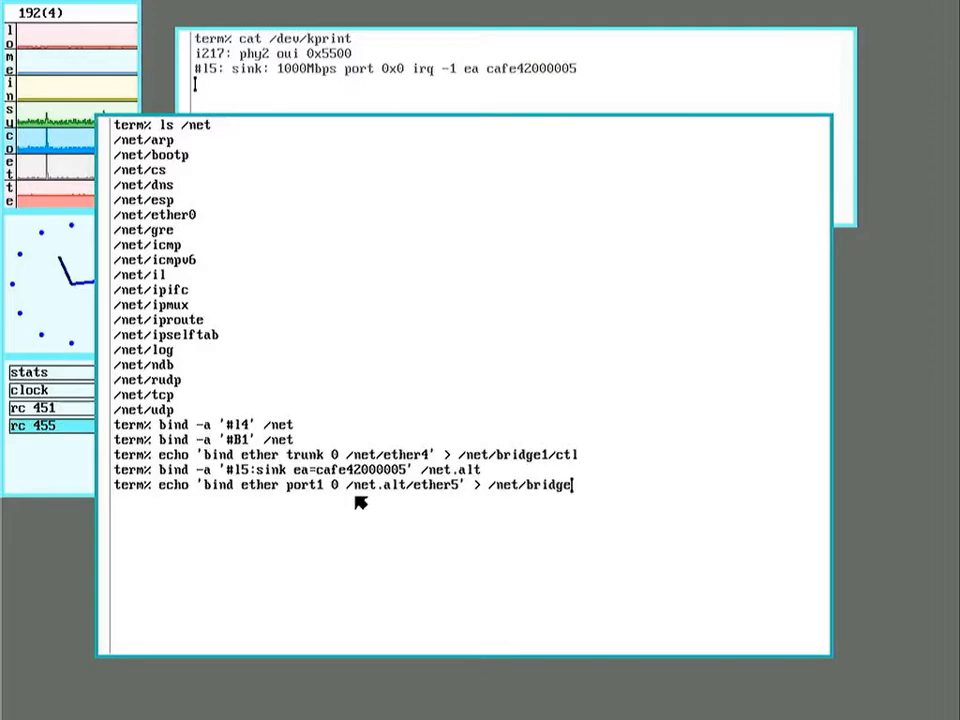
type("1/c")
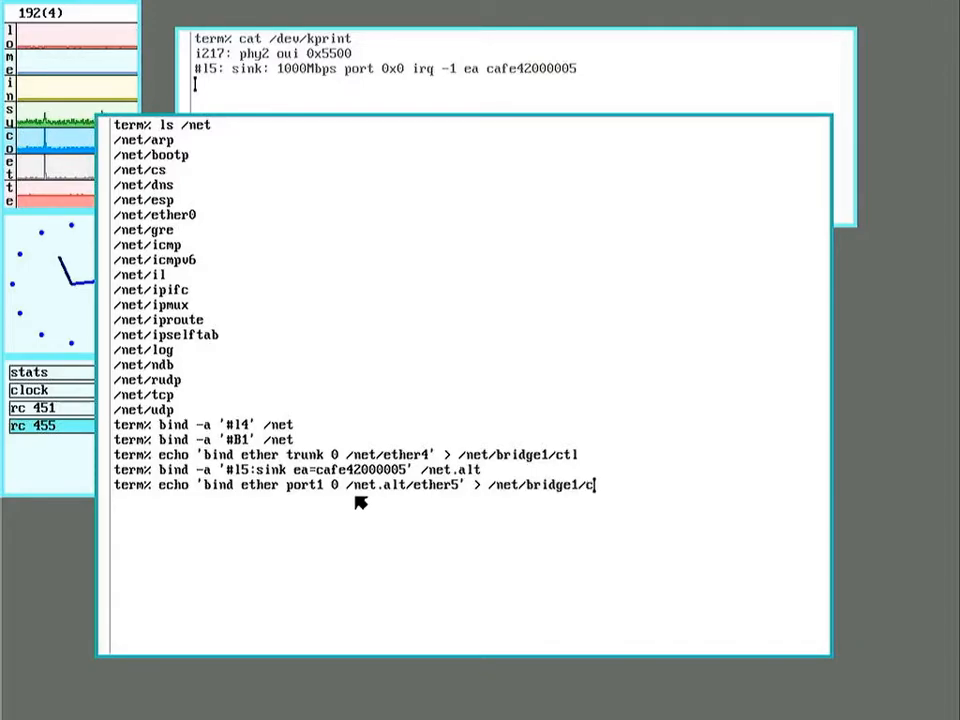
key("Return")
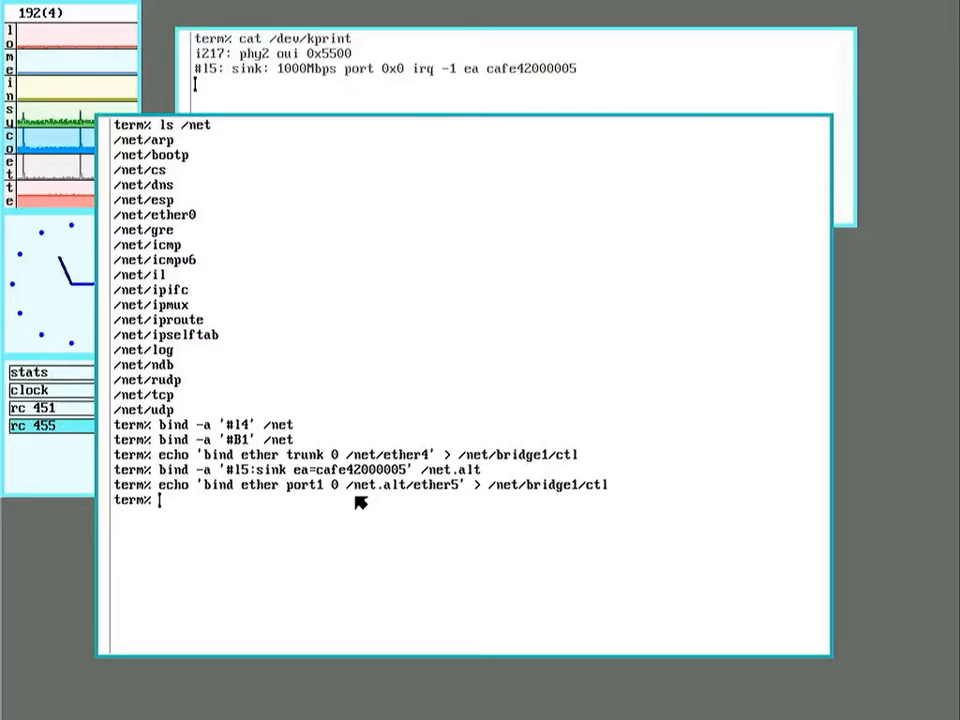
mouse_move(335, 443)
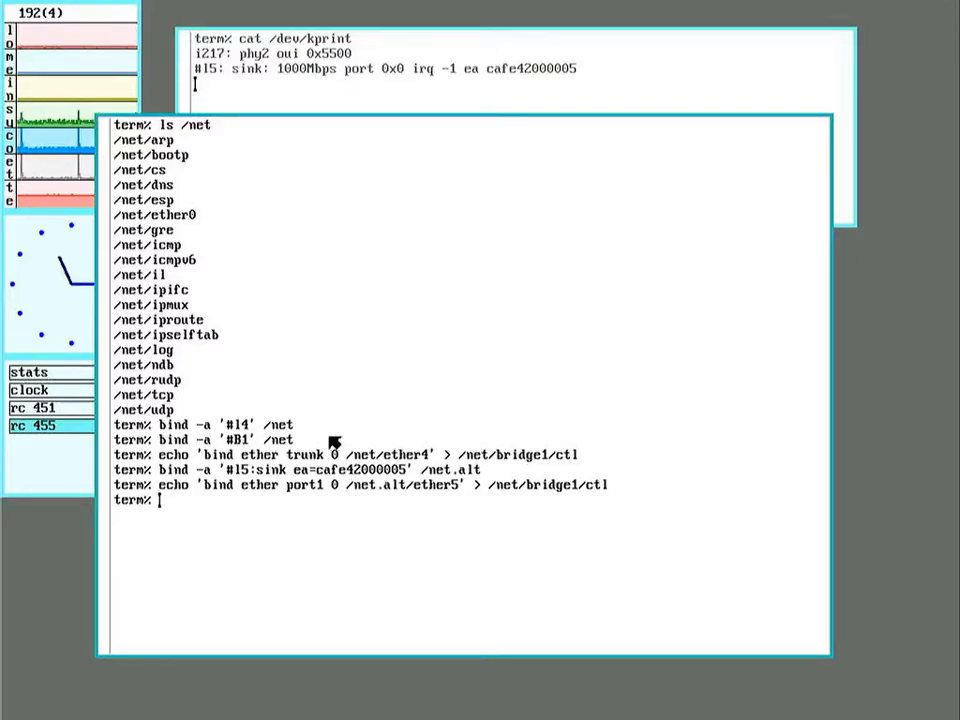
mouse_move(250, 486)
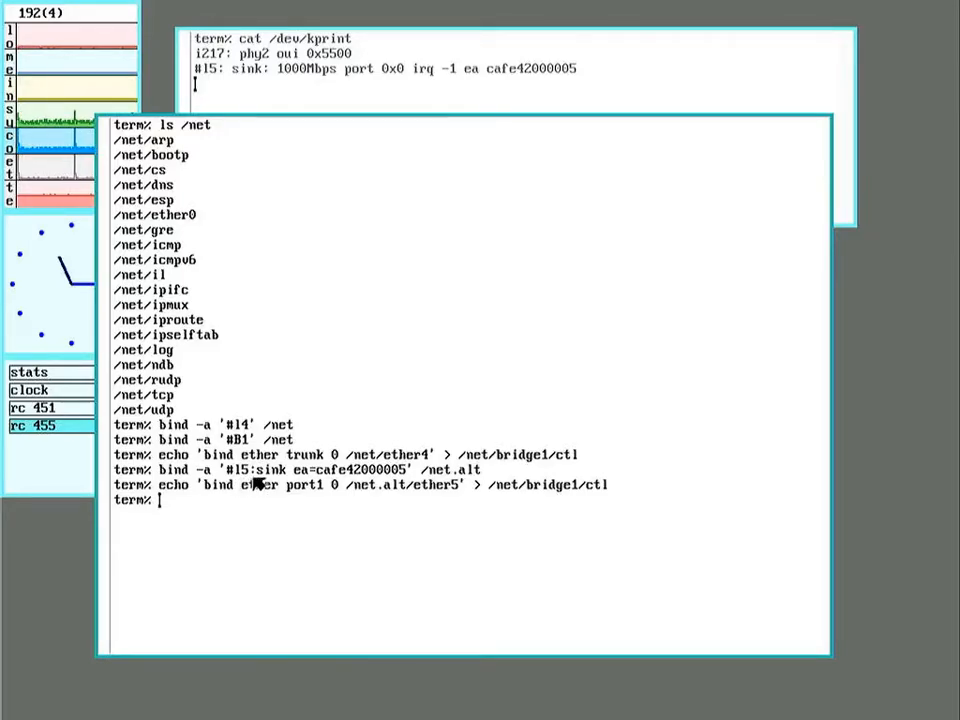
mouse_move(310, 568)
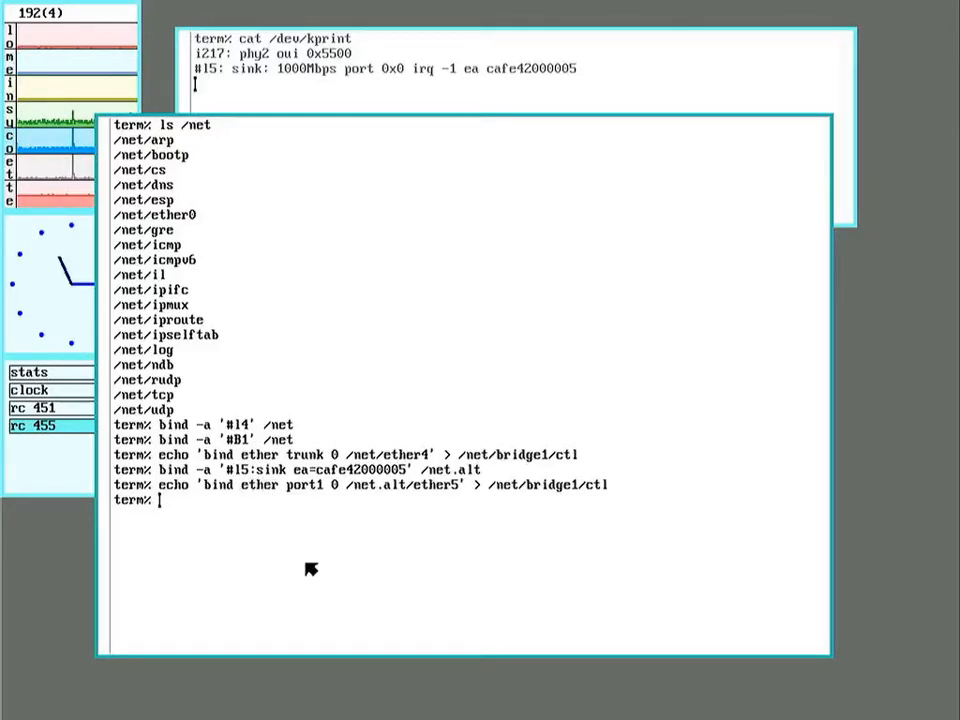
mouse_move(271, 565)
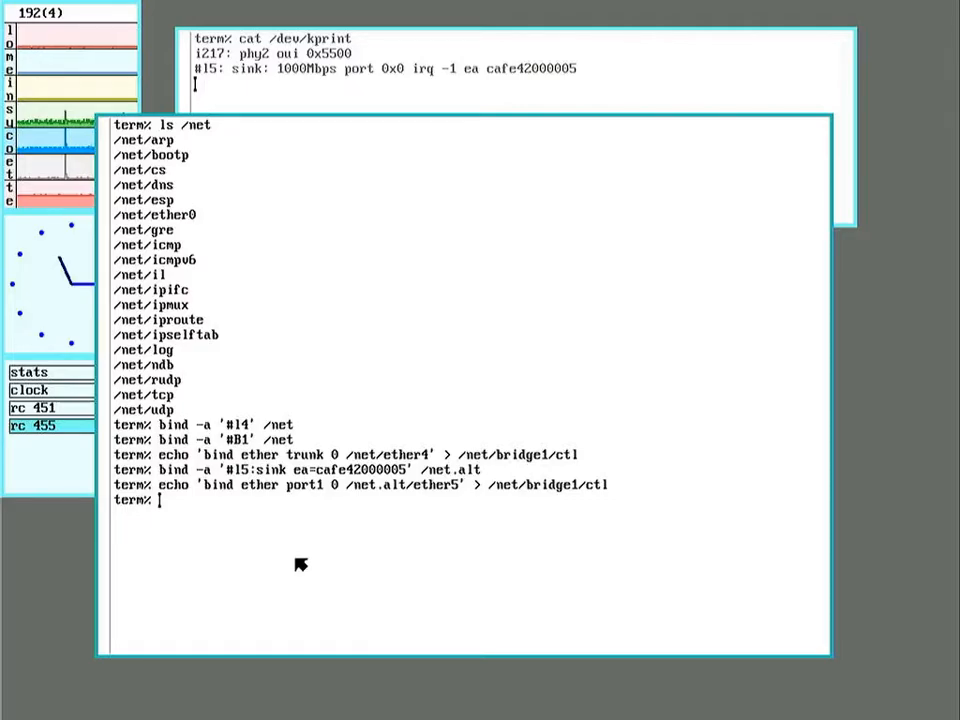
mouse_move(334, 572)
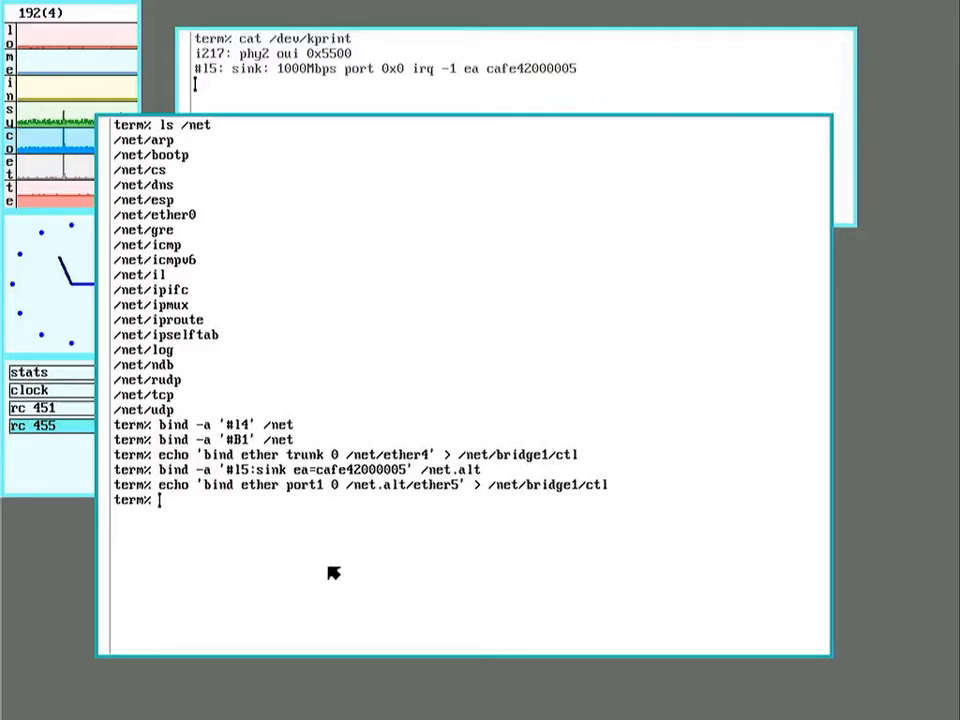
mouse_move(358, 572)
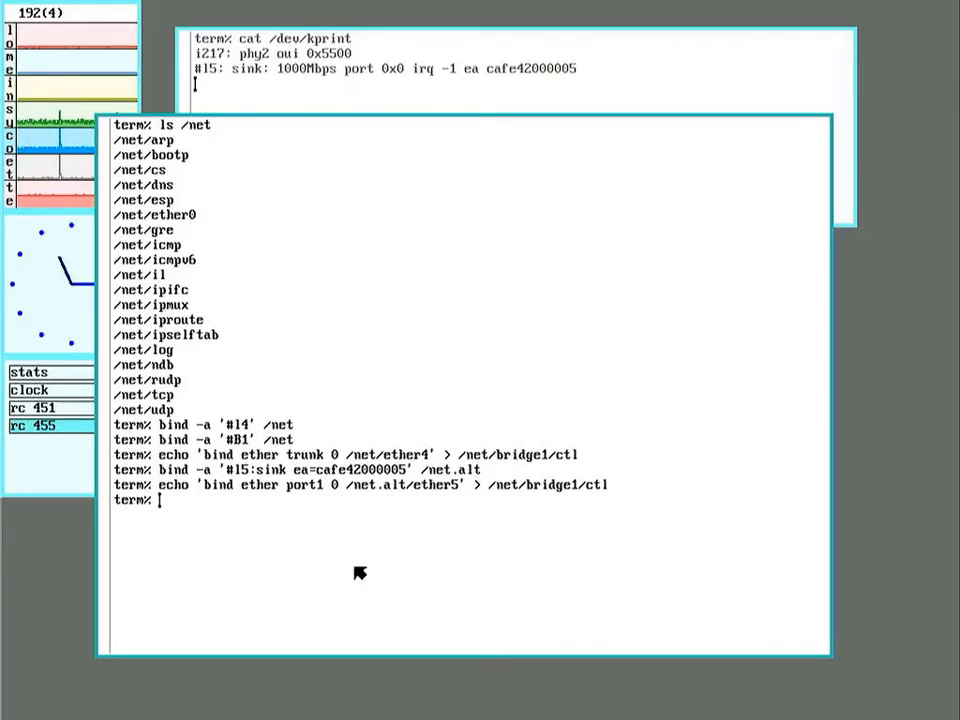
Bind IP stack '#I5' onto /net.alt and list its contents
type("bind -a")
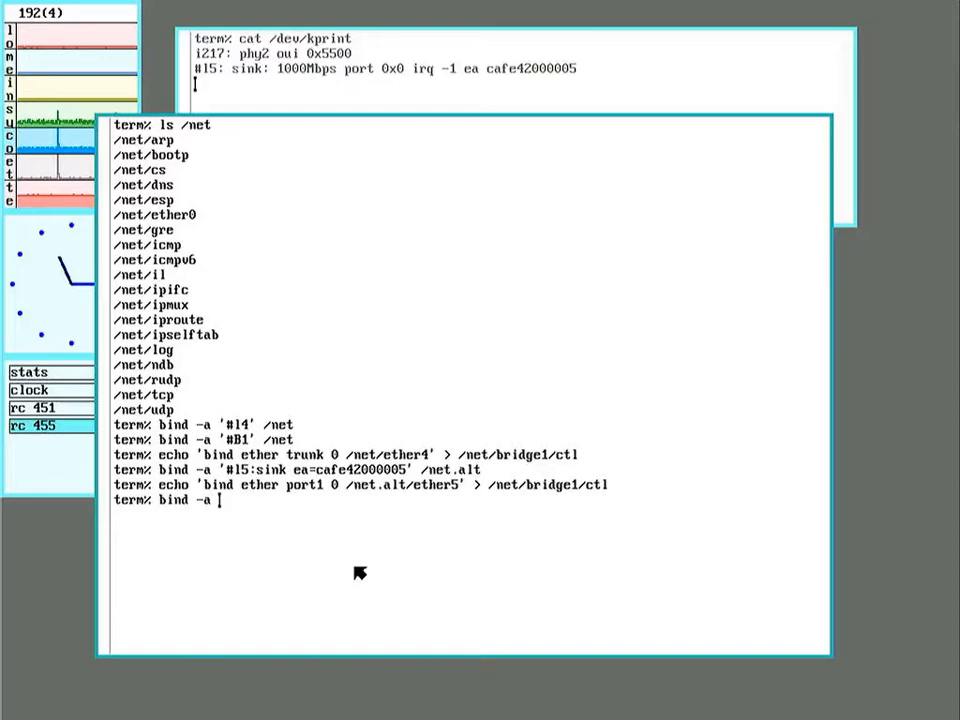
type("'#")
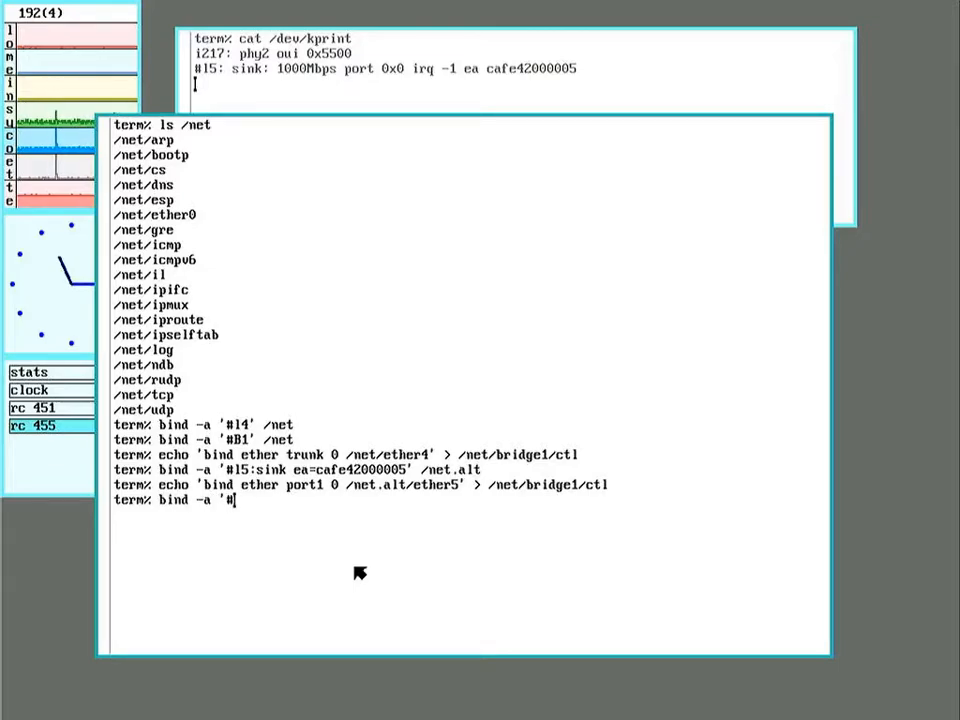
type("15'")
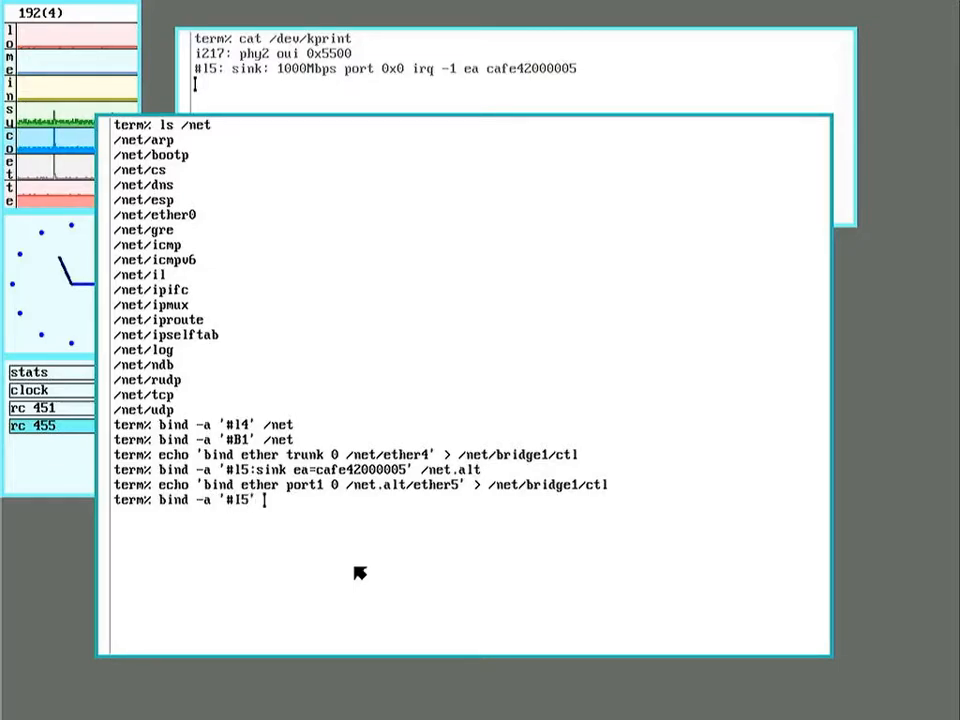
type("/net.")
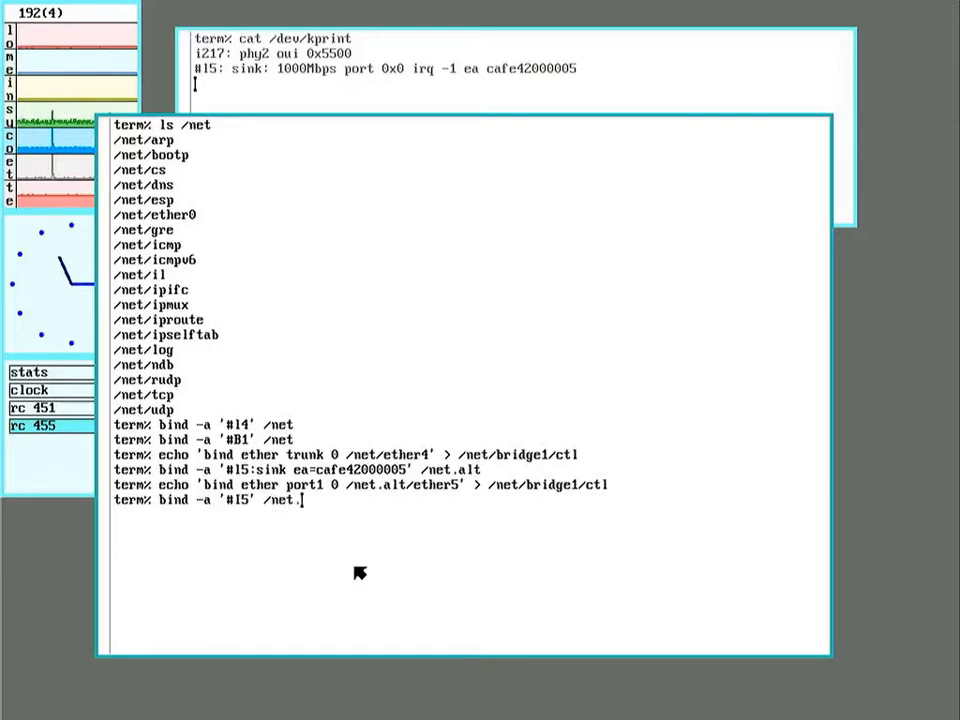
key("Return")
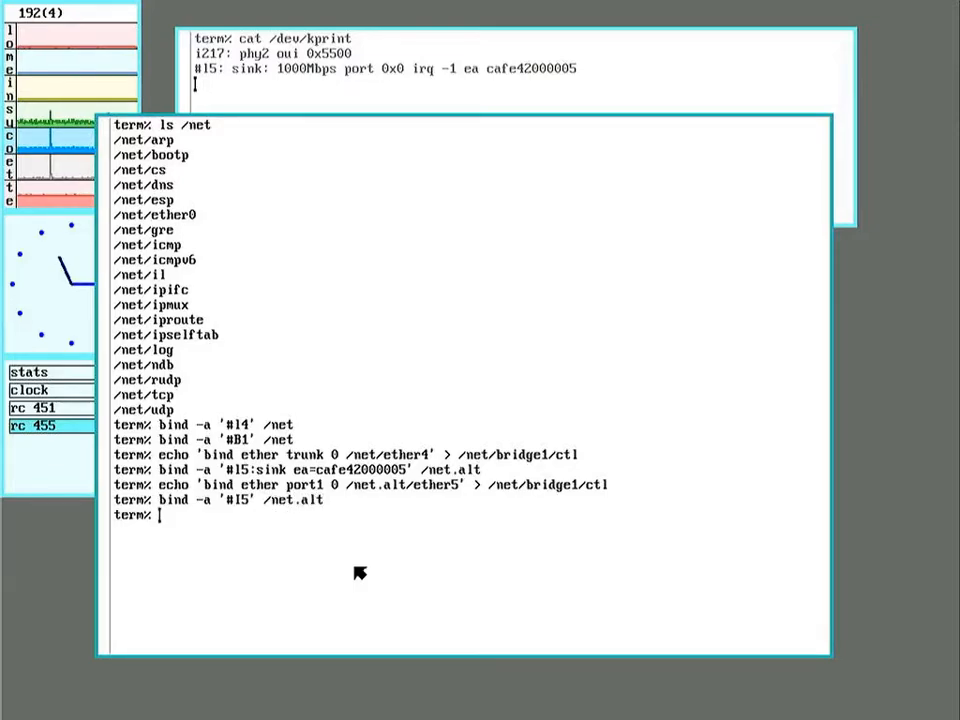
type("ls /net.alt")
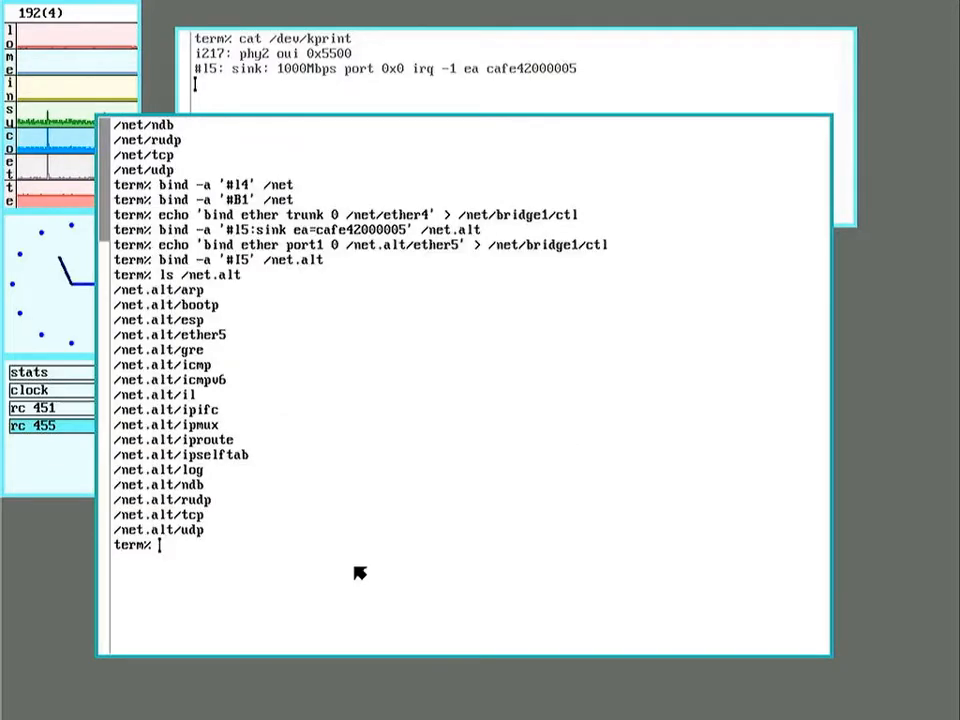
mouse_move(225, 420)
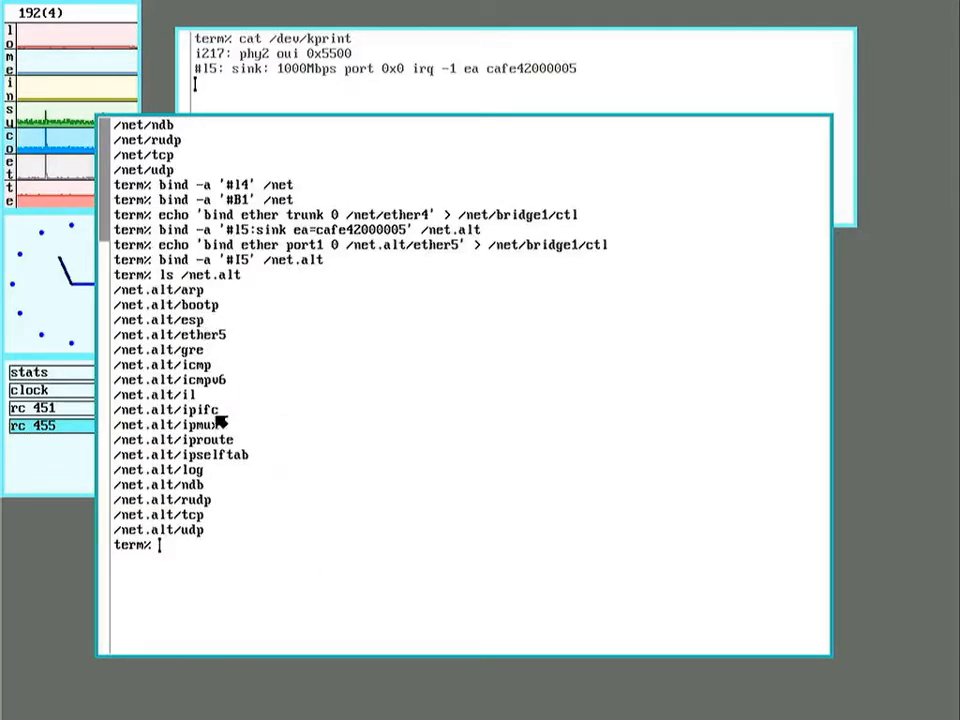
mouse_move(330, 590)
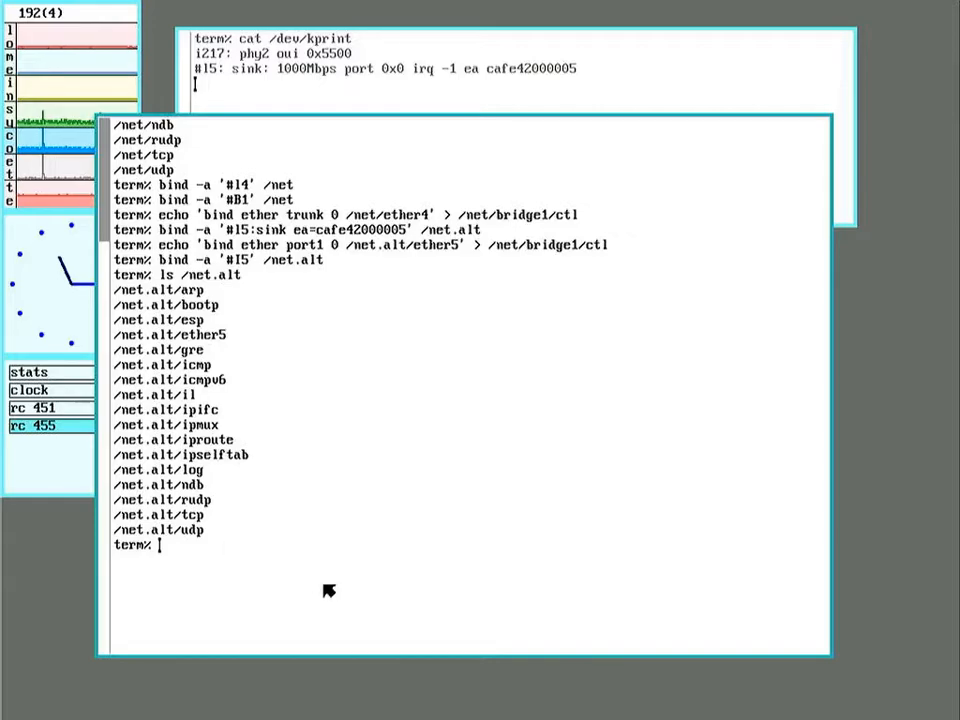
mouse_move(345, 588)
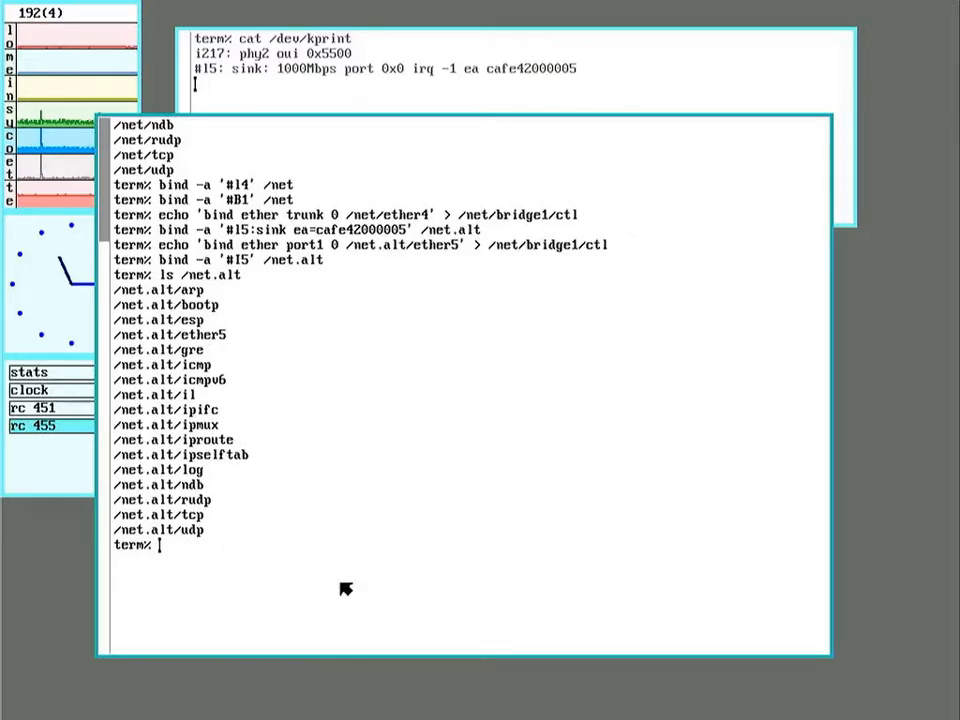
mouse_move(368, 588)
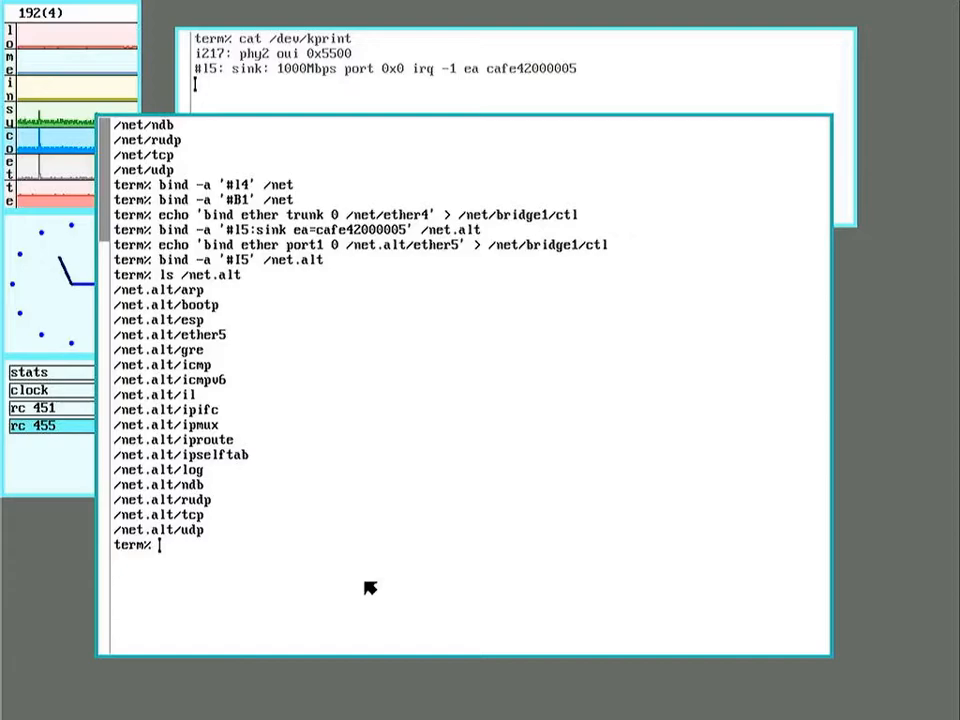
Configure /net.alt ether5 as 192.168.2.59, mask 255.255.255.0, gateway 192.168.2.1 using ipconfig
type("ip/i")
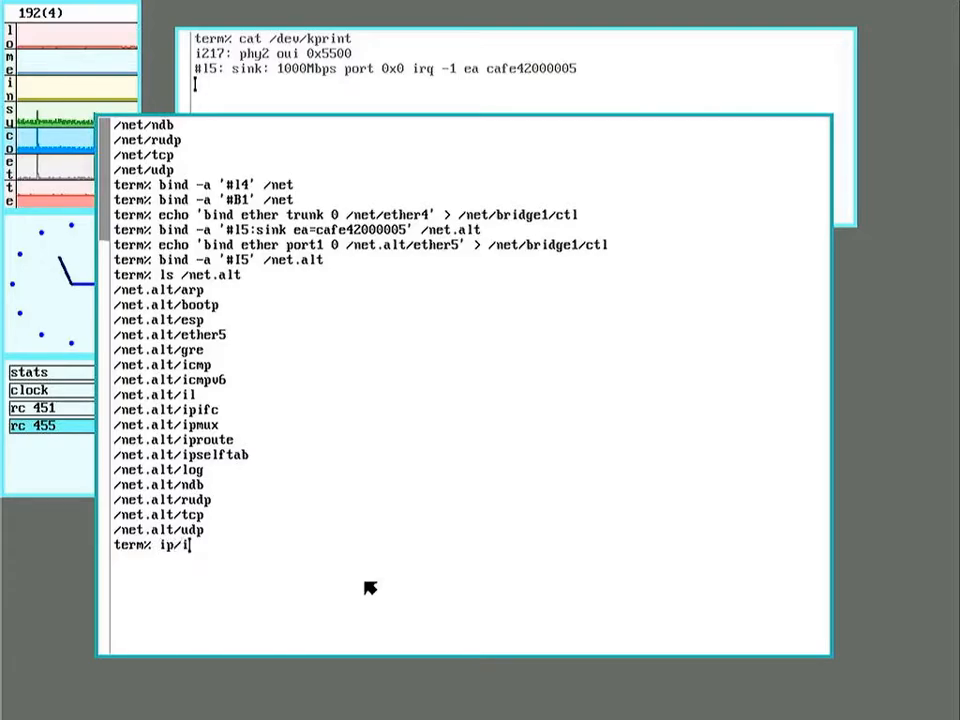
type("pconfig")
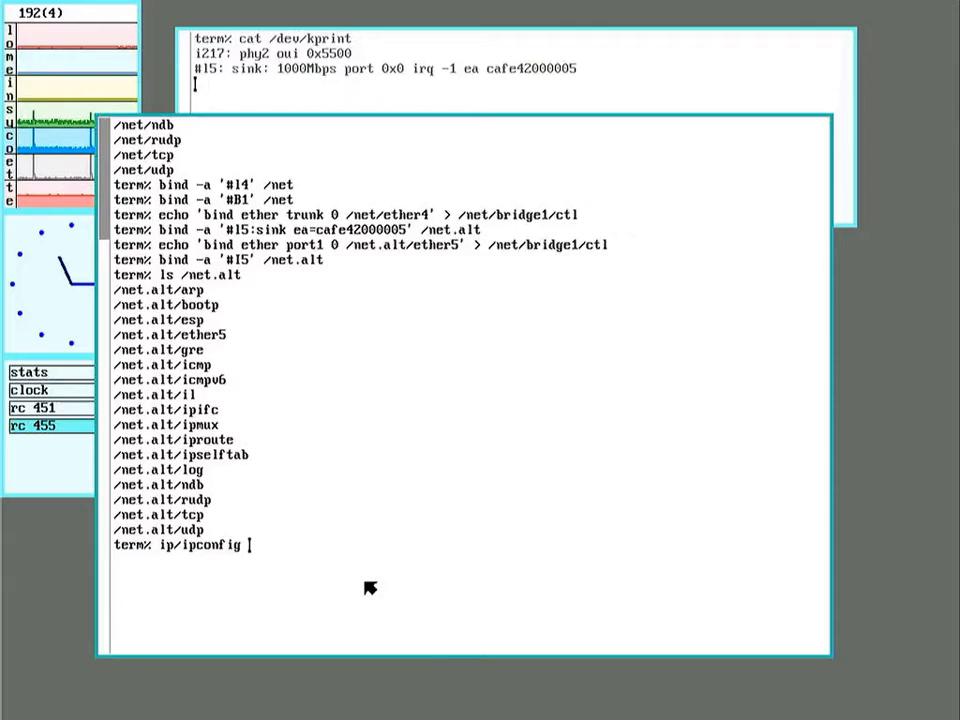
type("-")
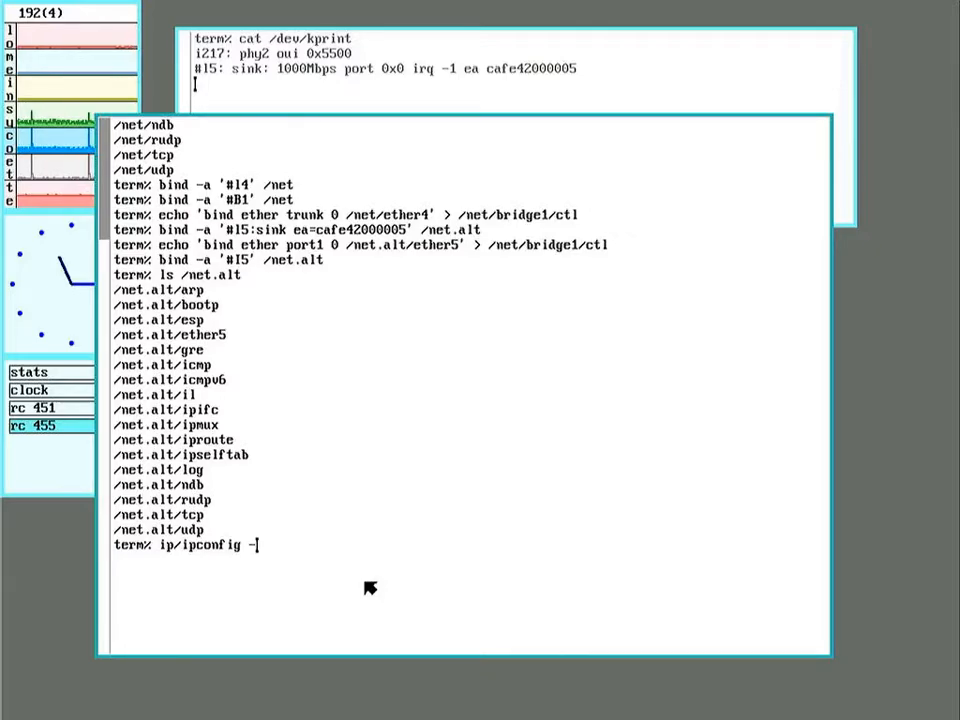
type("-x /")
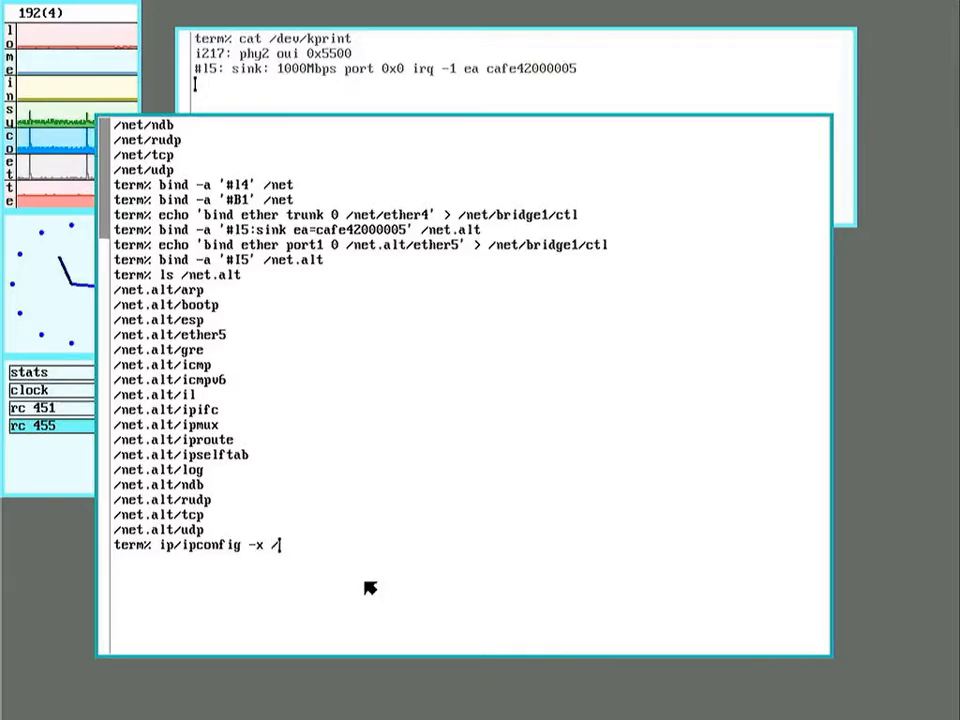
type("net.alt")
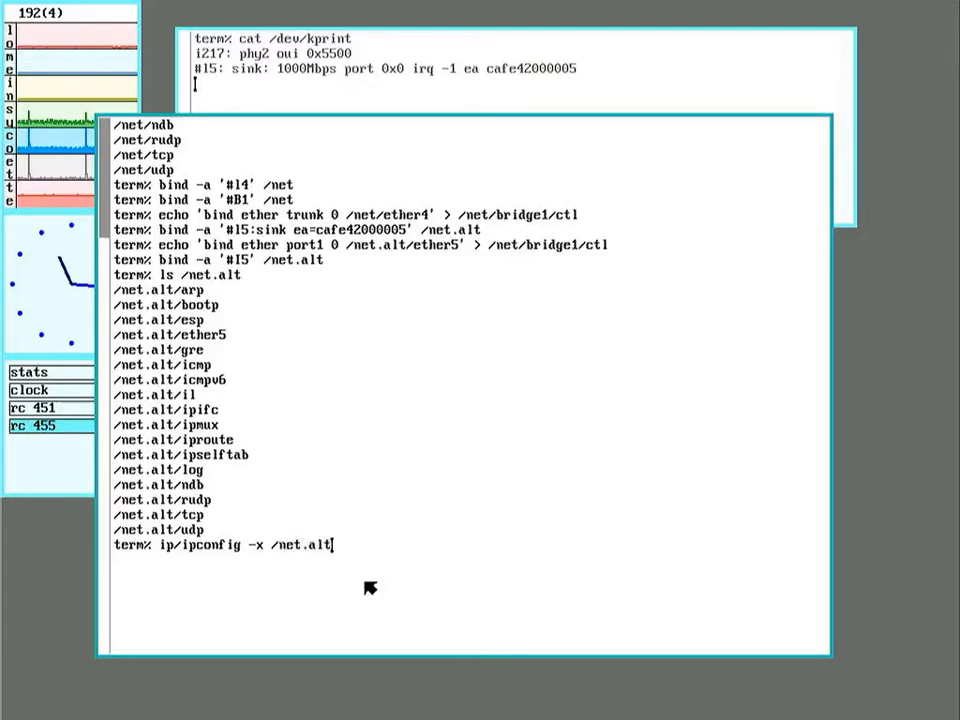
type("-")
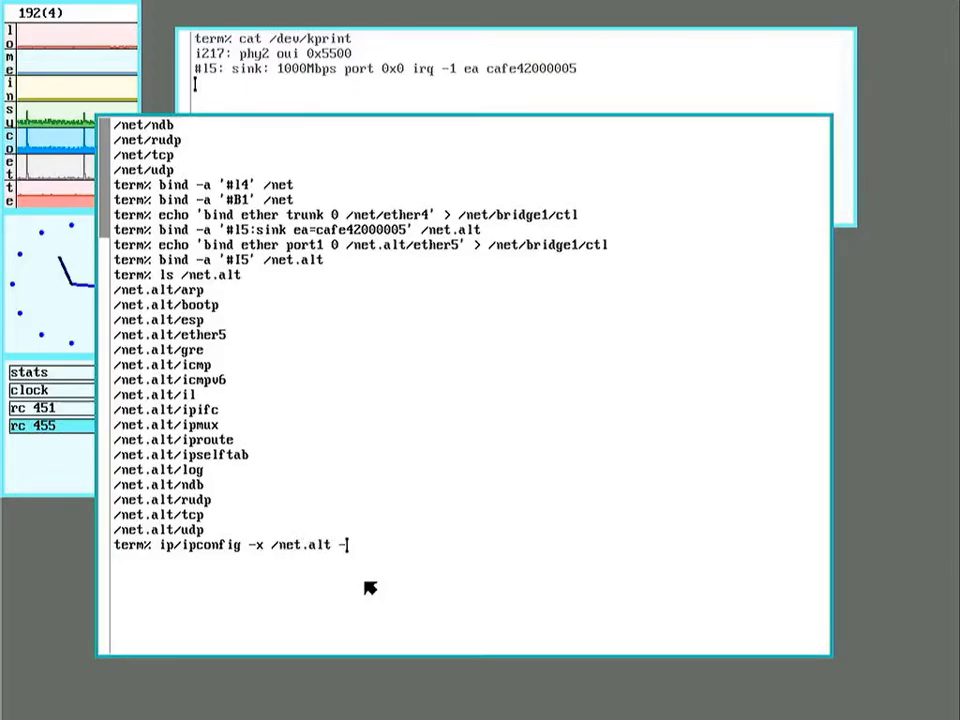
type("-g 192")
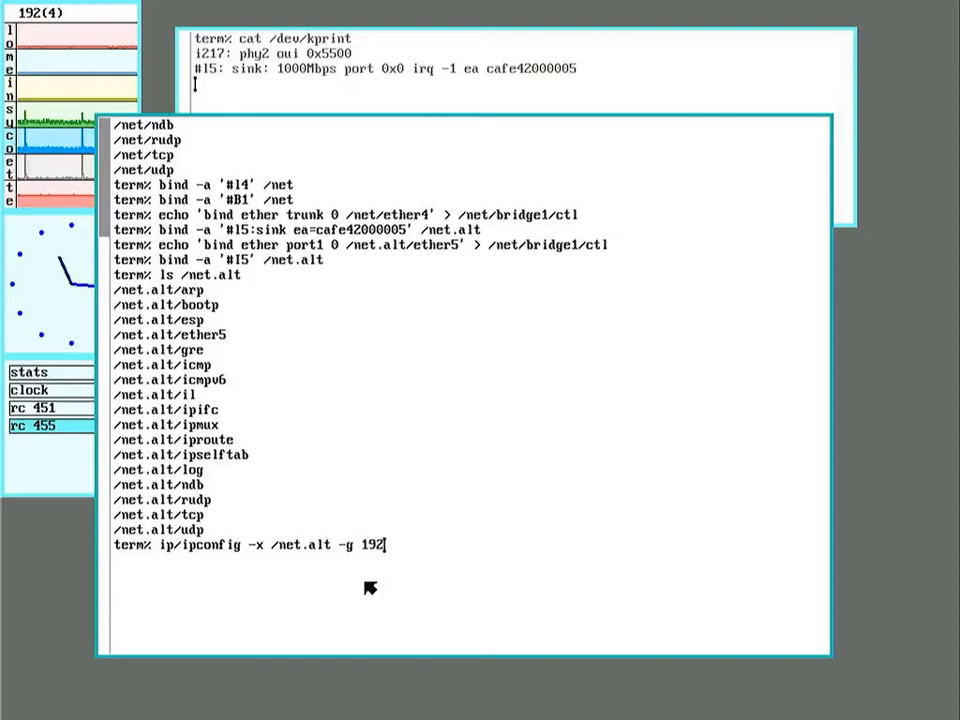
type(".168.2.1")
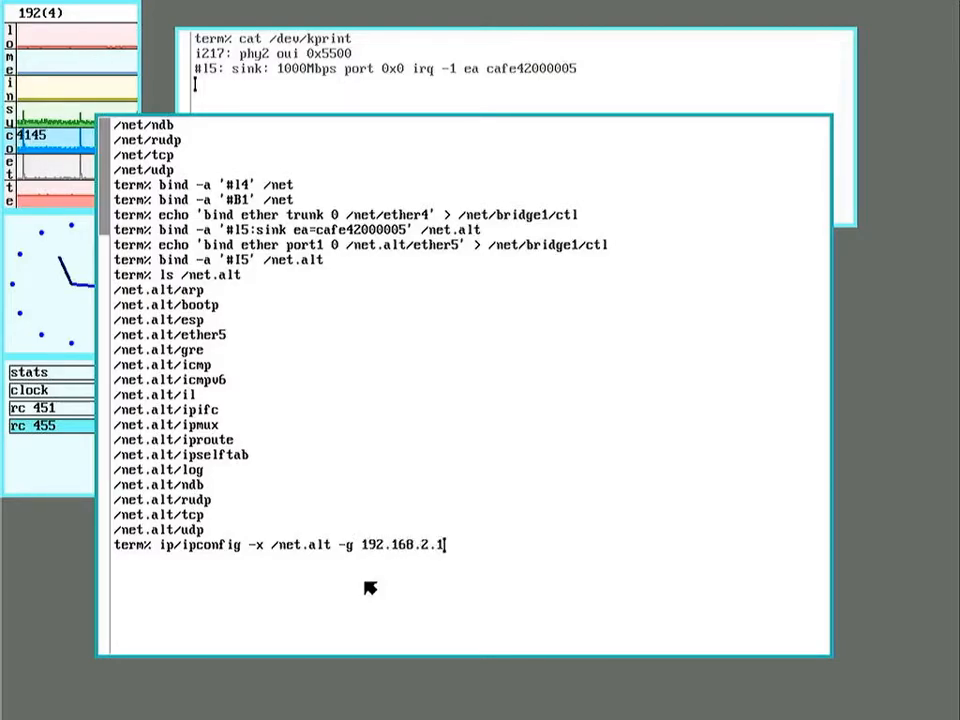
type("ether")
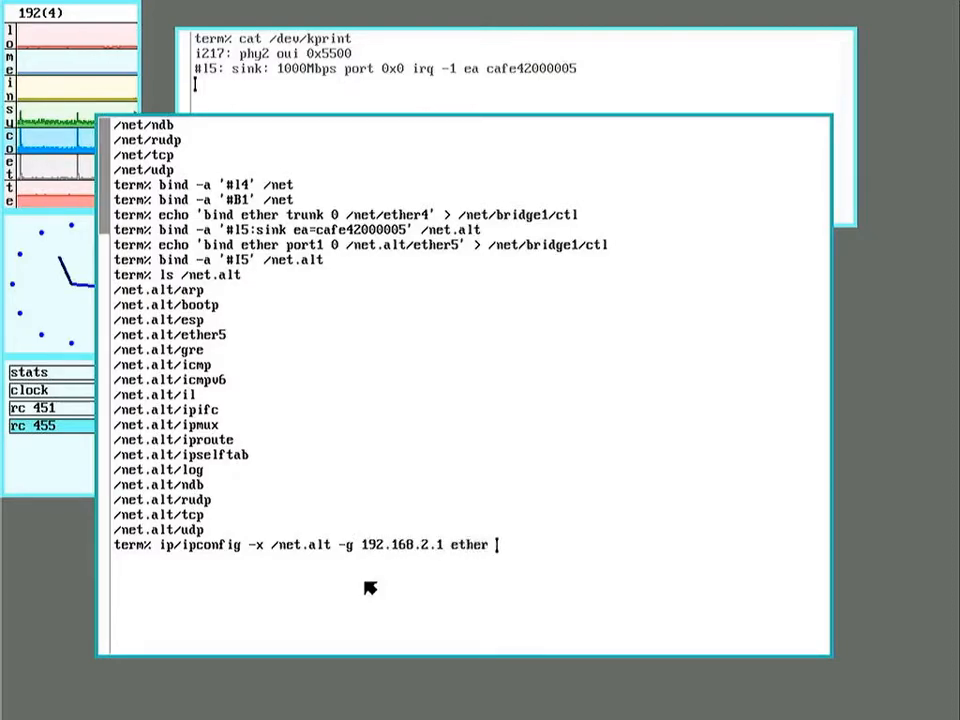
type("/net.")
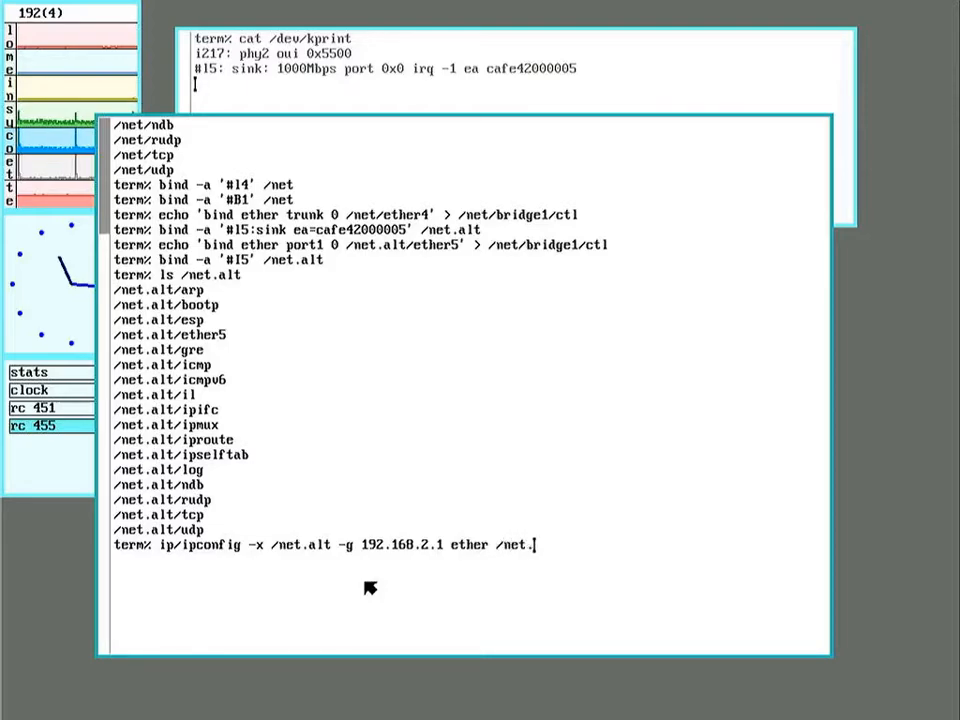
type("alt/")
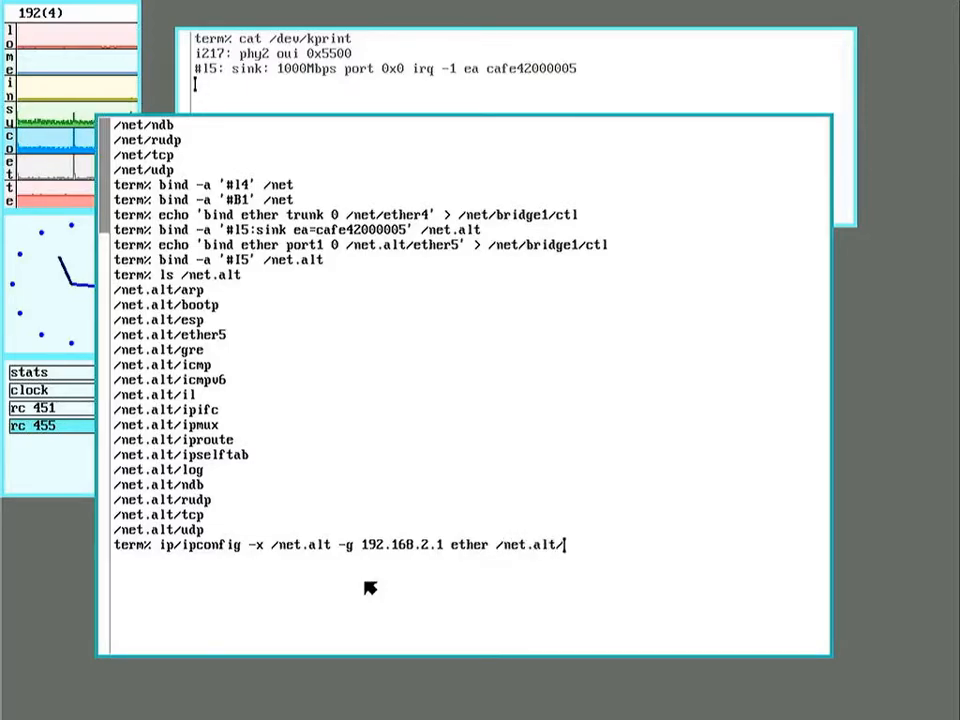
type("ether5")
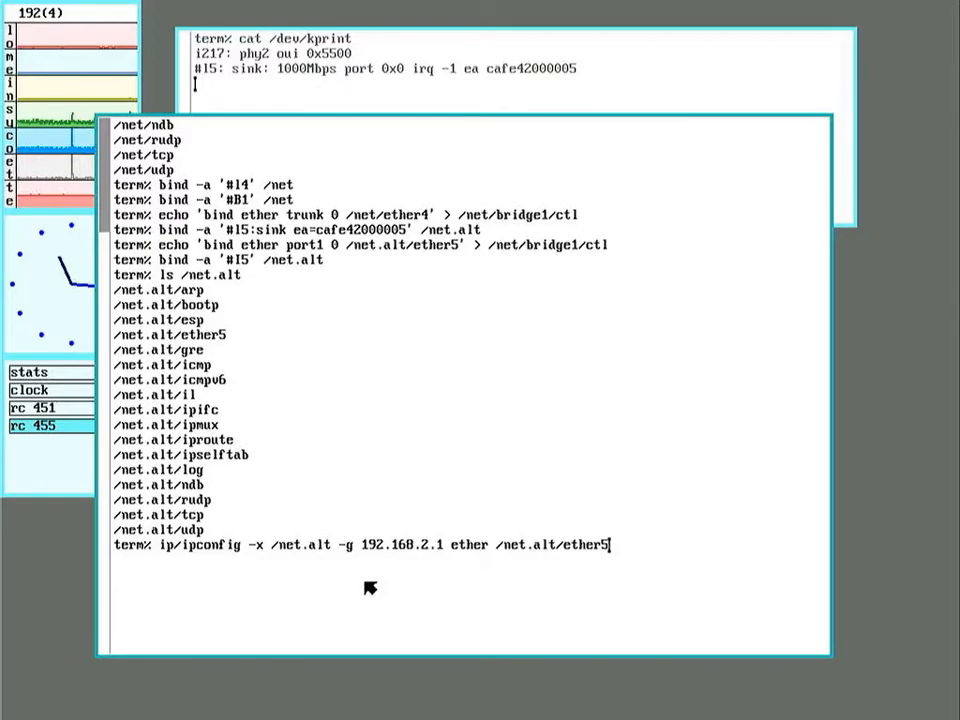
type("192.16")
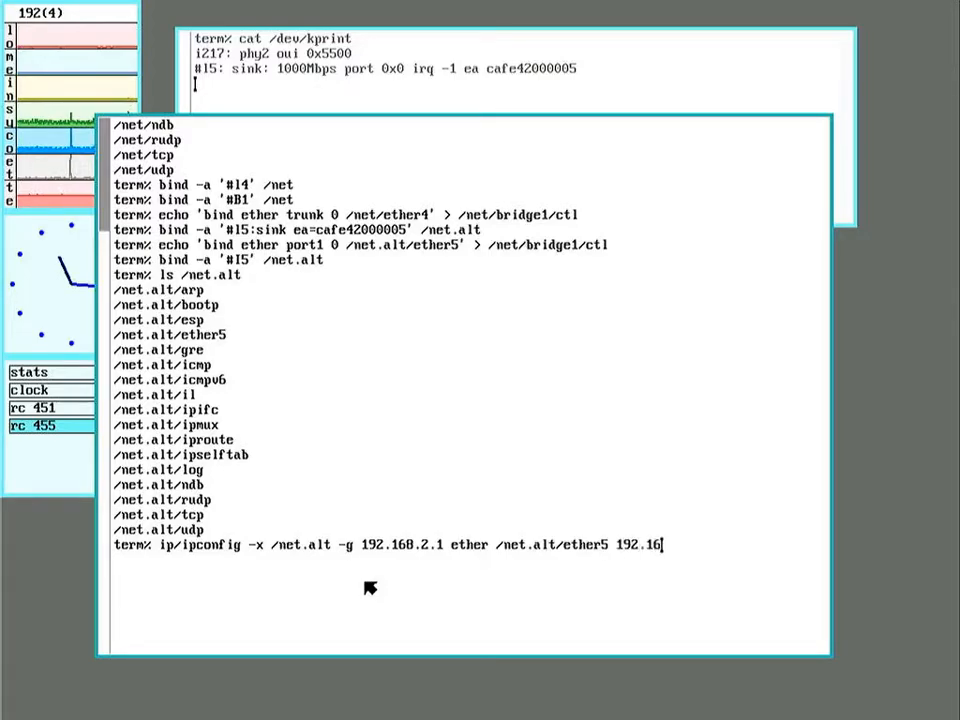
type("8.2.59")
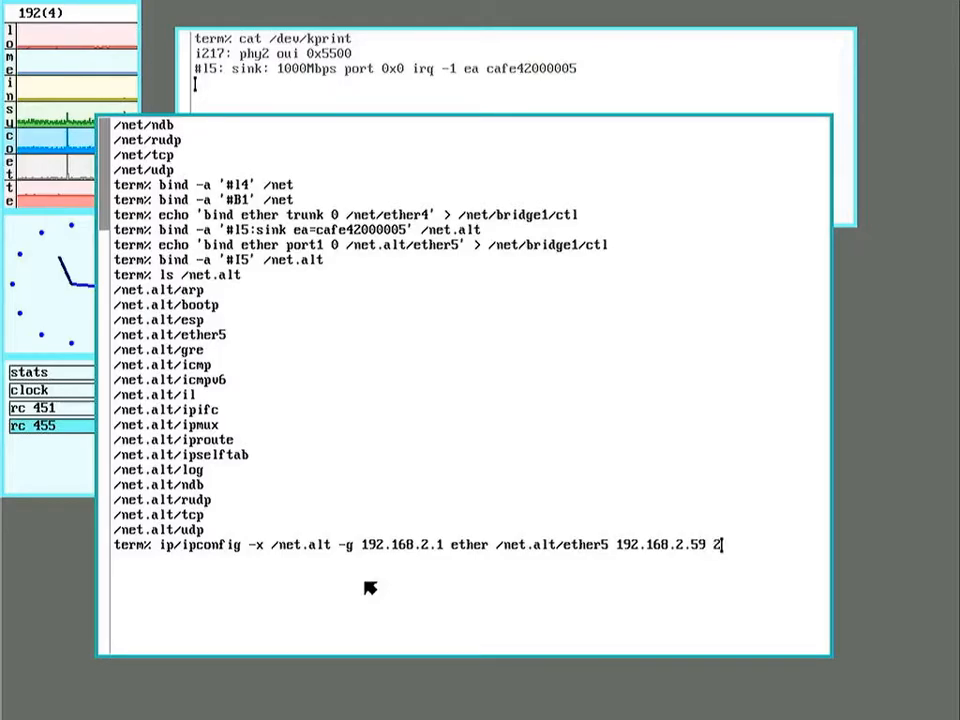
type("255.2355.")
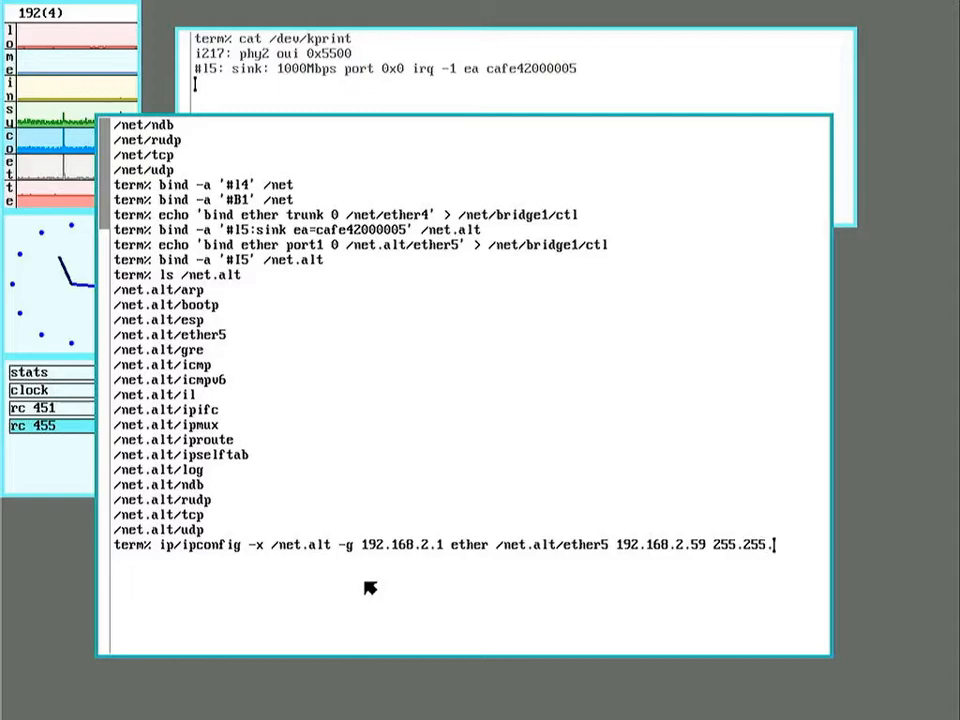
type("255.0")
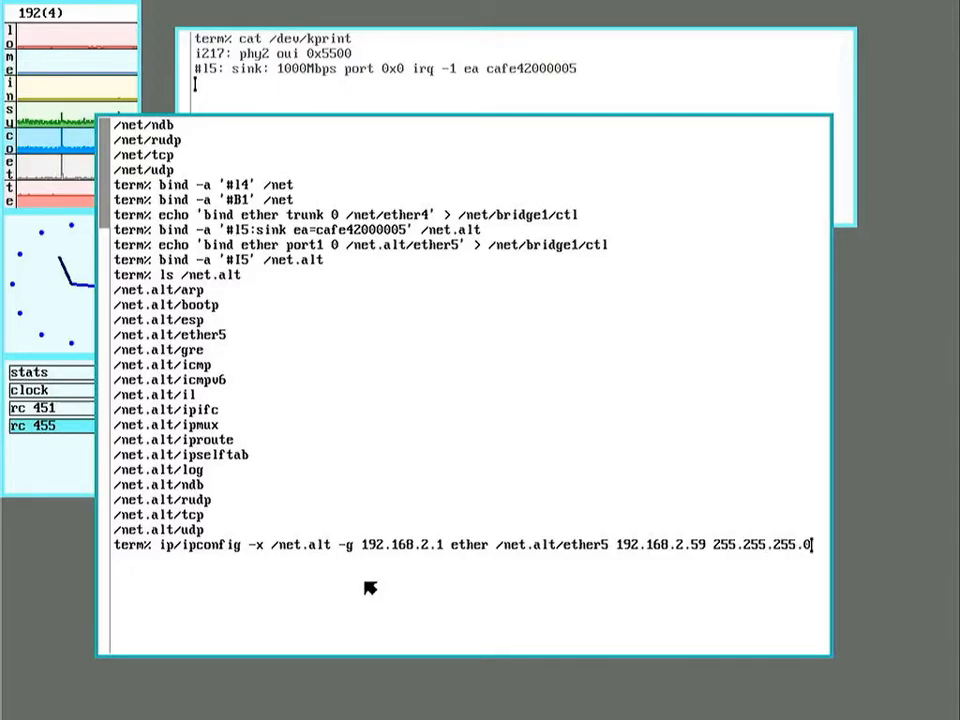
key("Return")
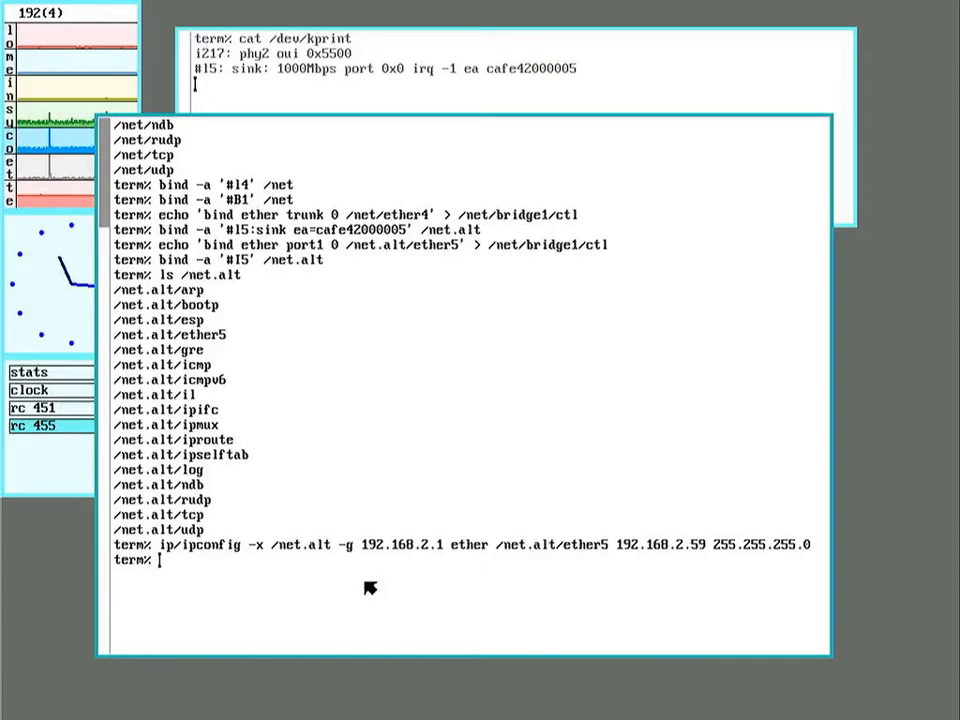
Start ndb/cs for /net.alt using /lib/ndb/local
type("ndb/cs -x")
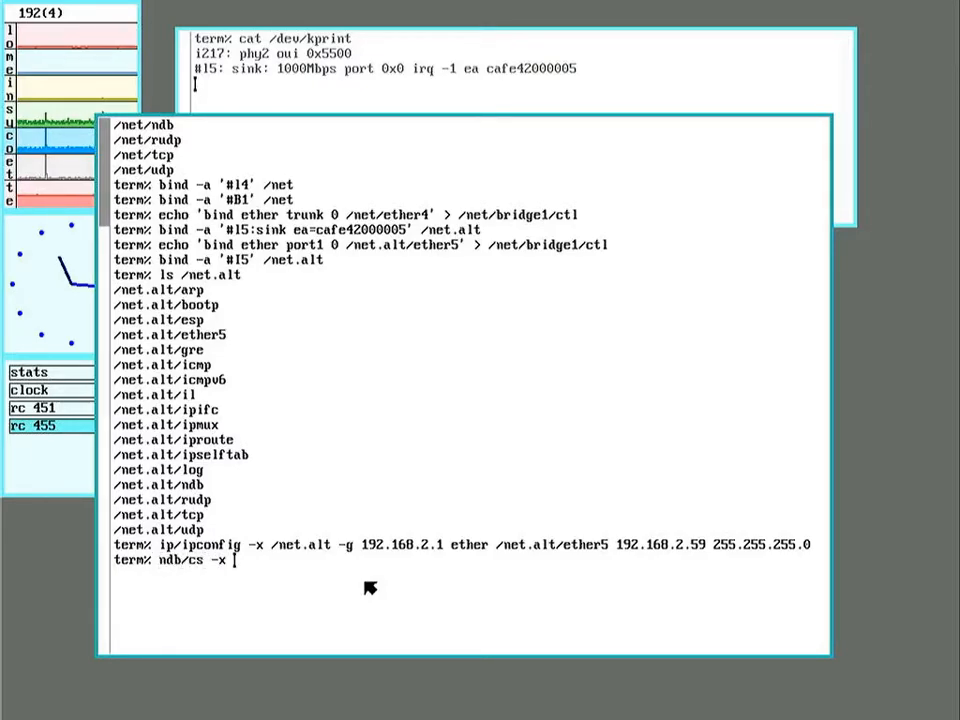
type("/net")
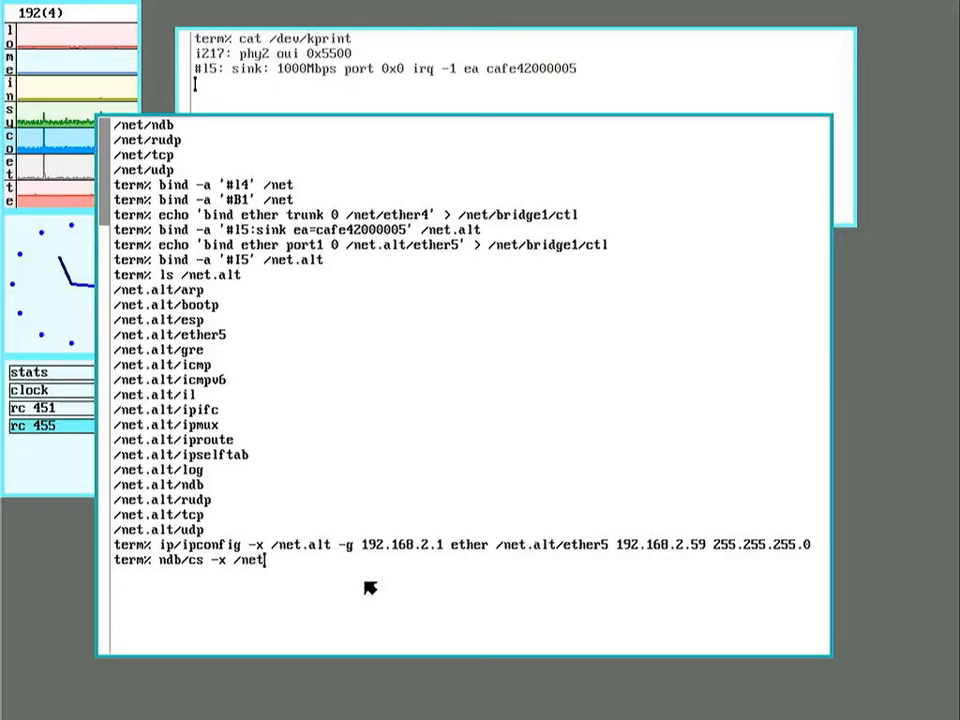
type(".alt")
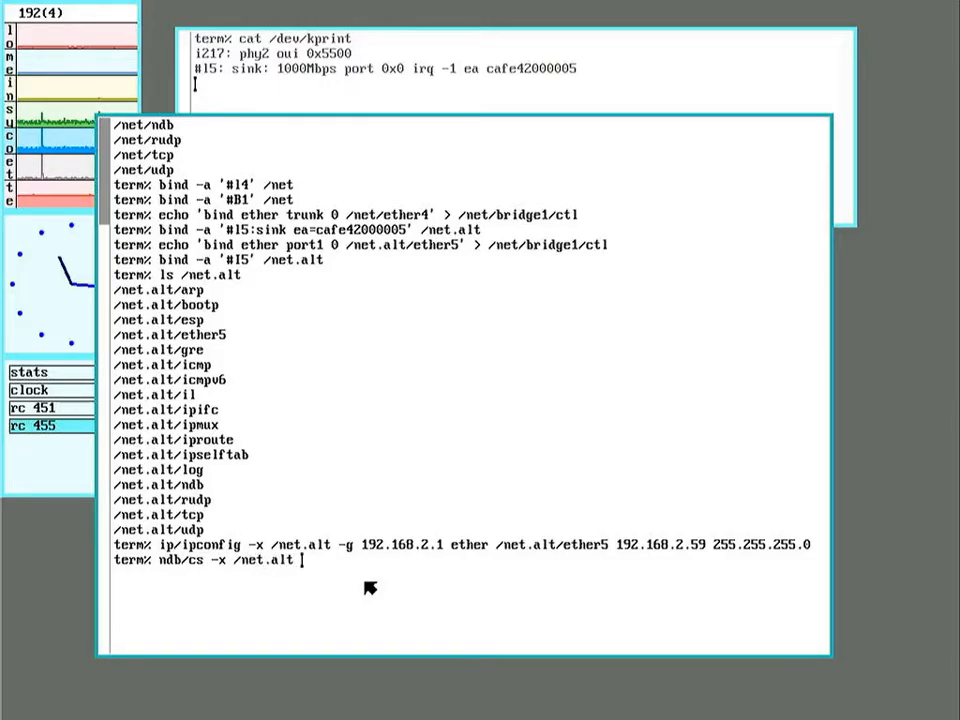
type("-f")
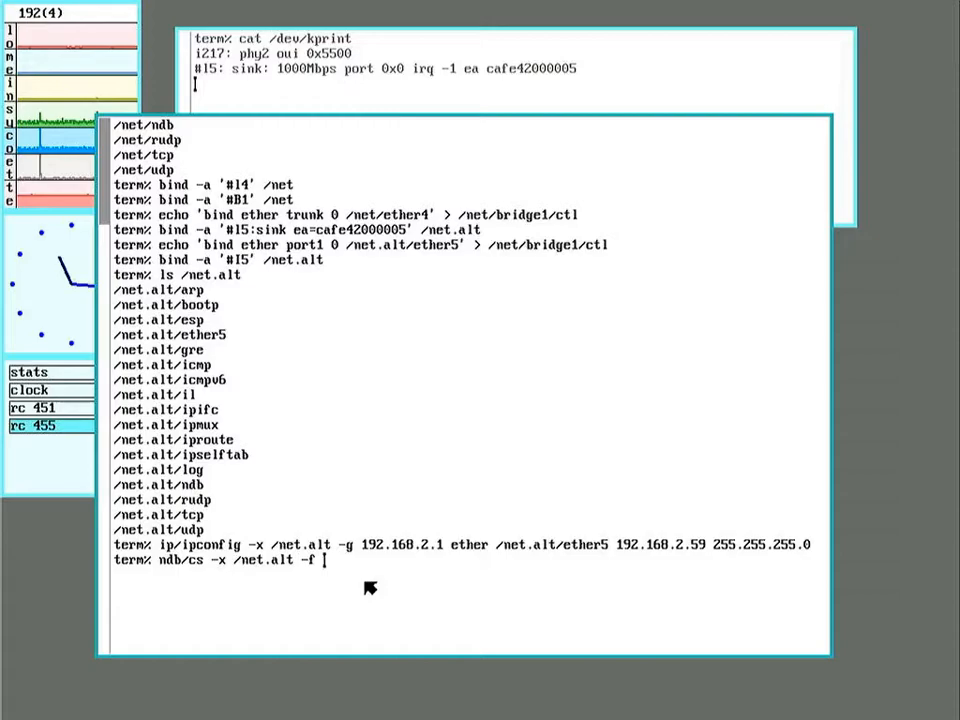
type("/")
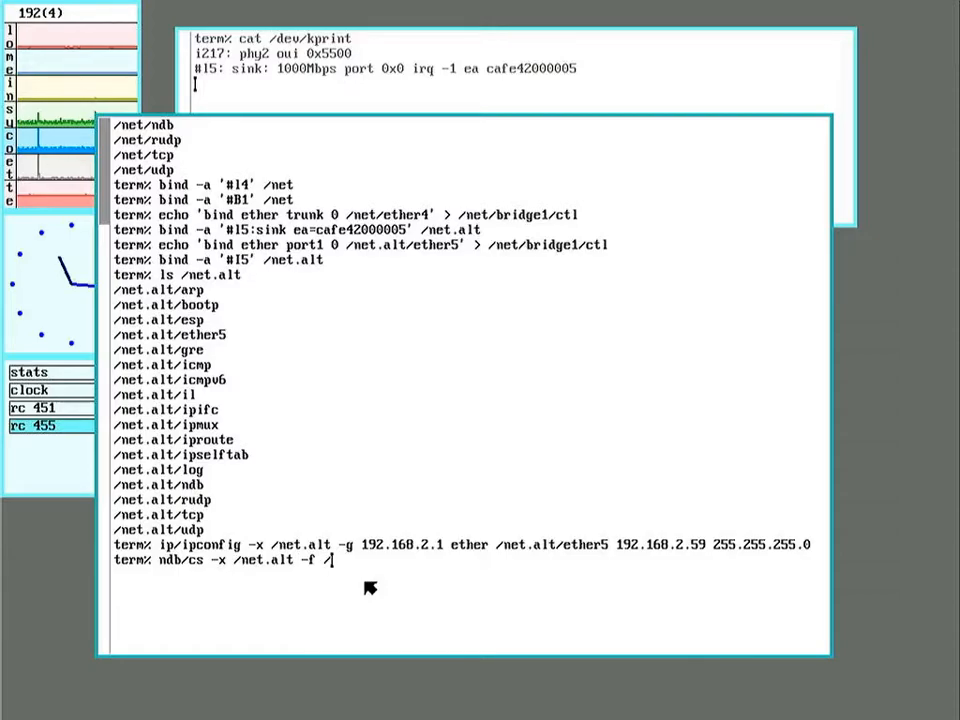
type("l")
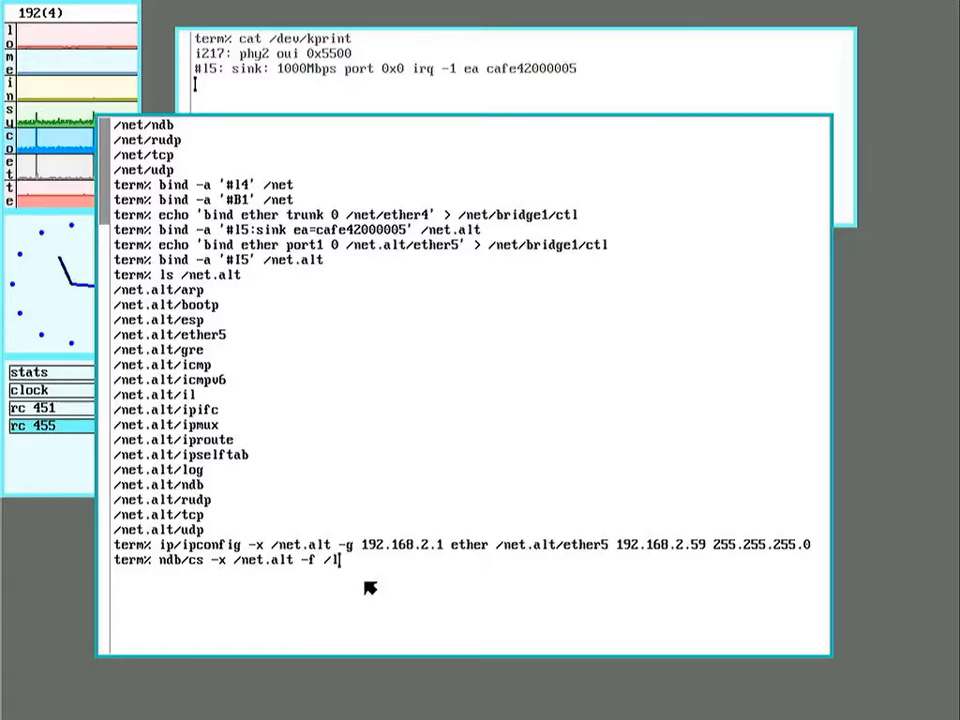
type("ib/")
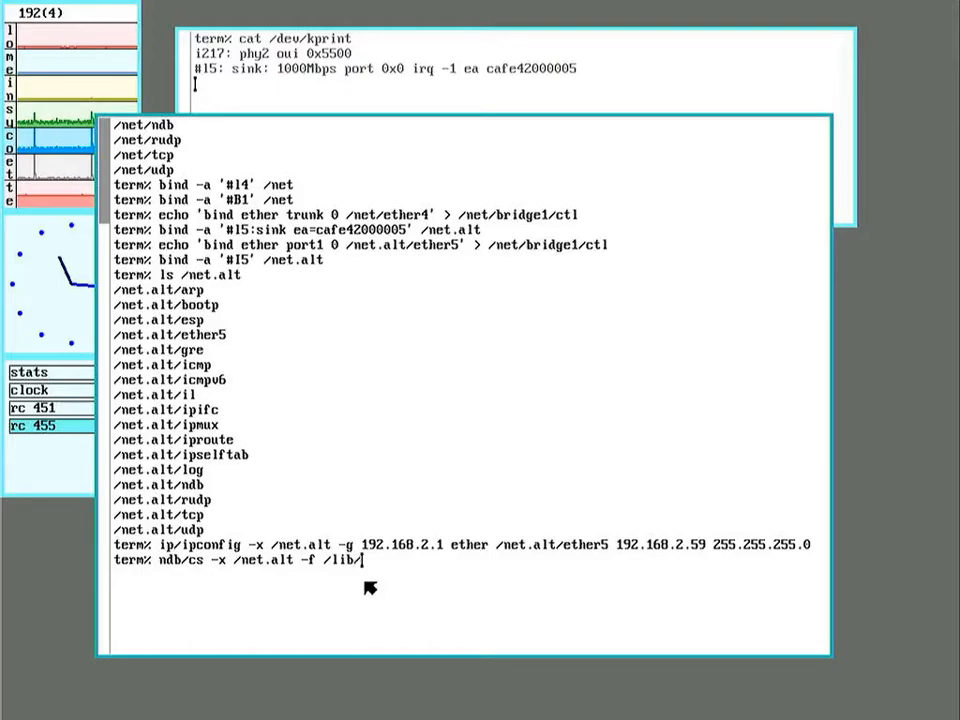
type("m")
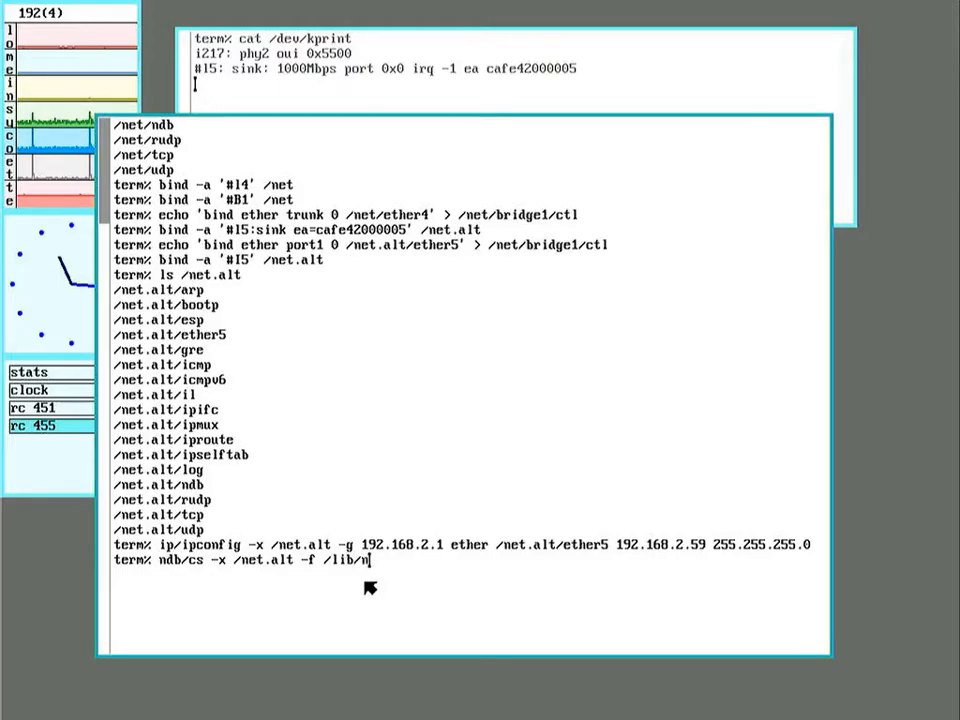
type("db/lo")
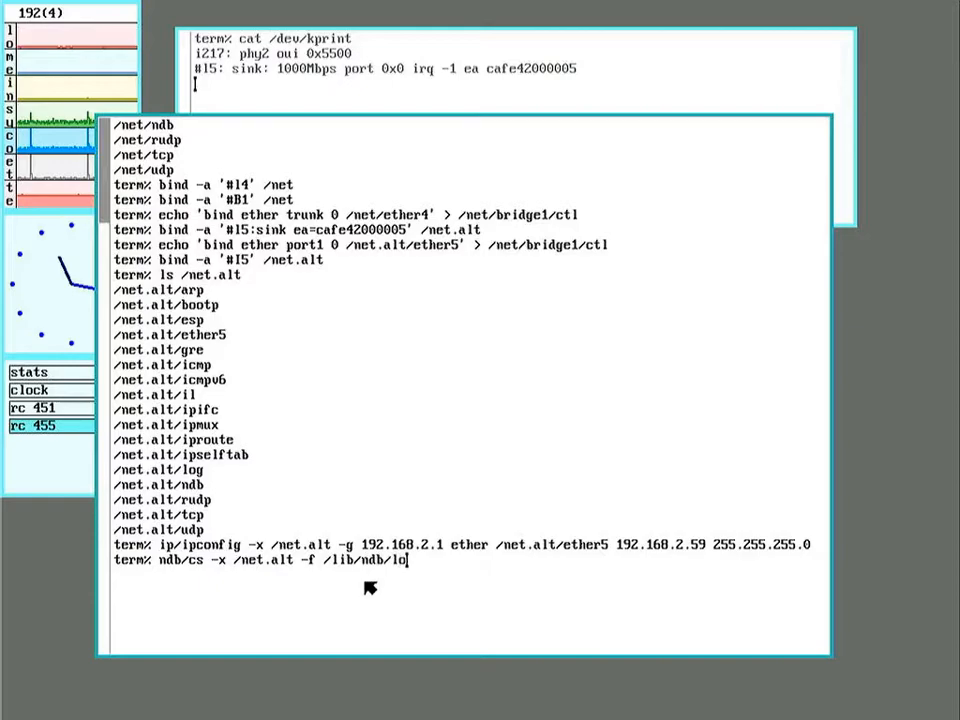
type("cal")
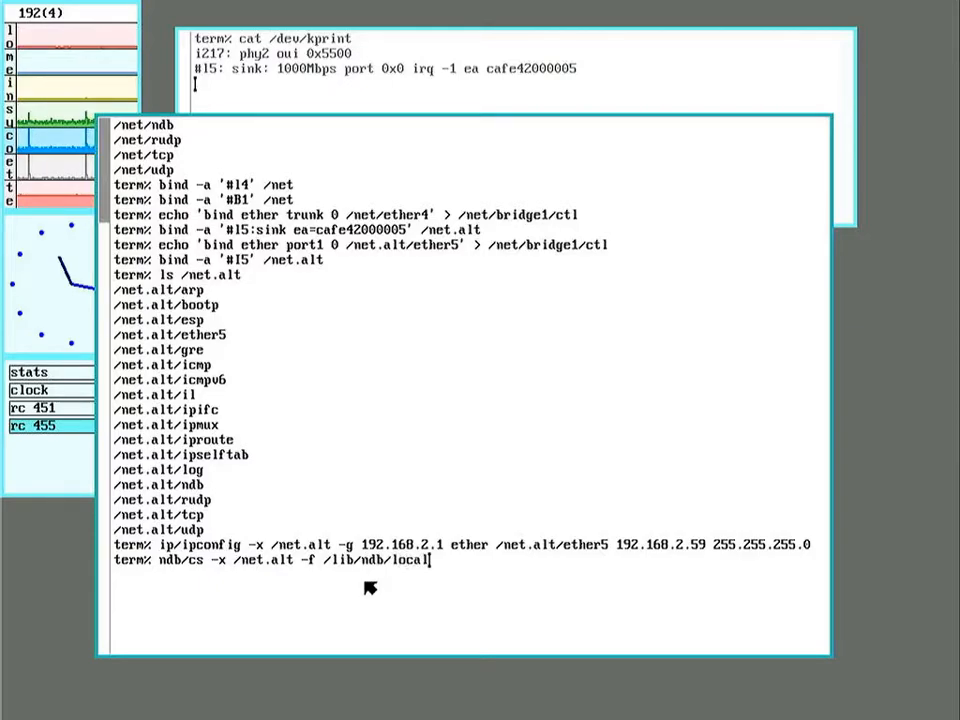
key("Return")
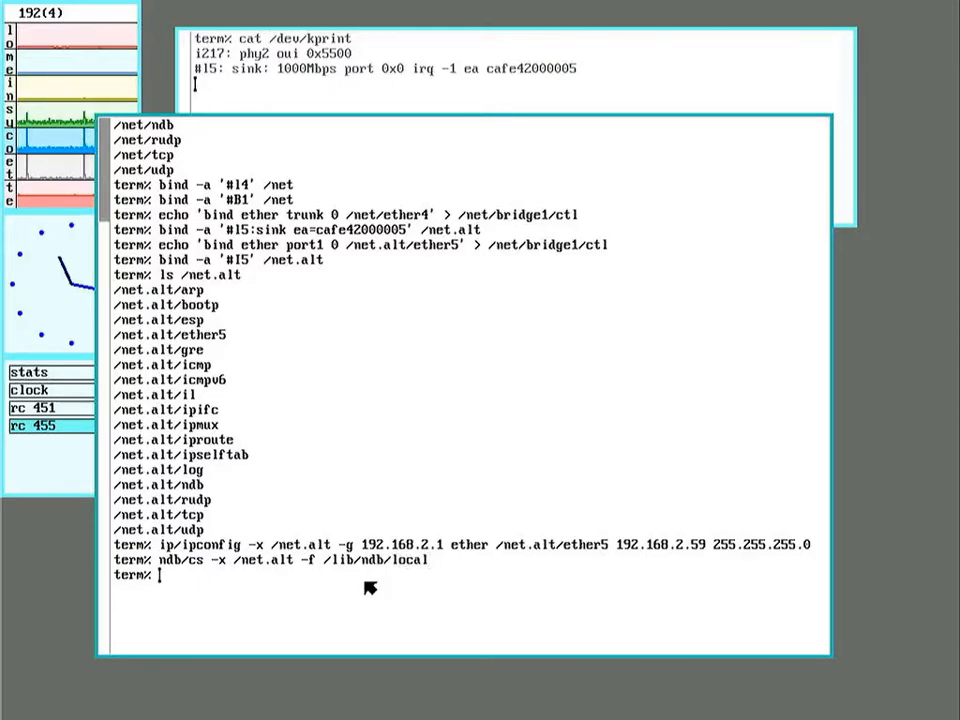
Start ndb/dns for /net.alt using /lib/ndb/local
type("ndb")
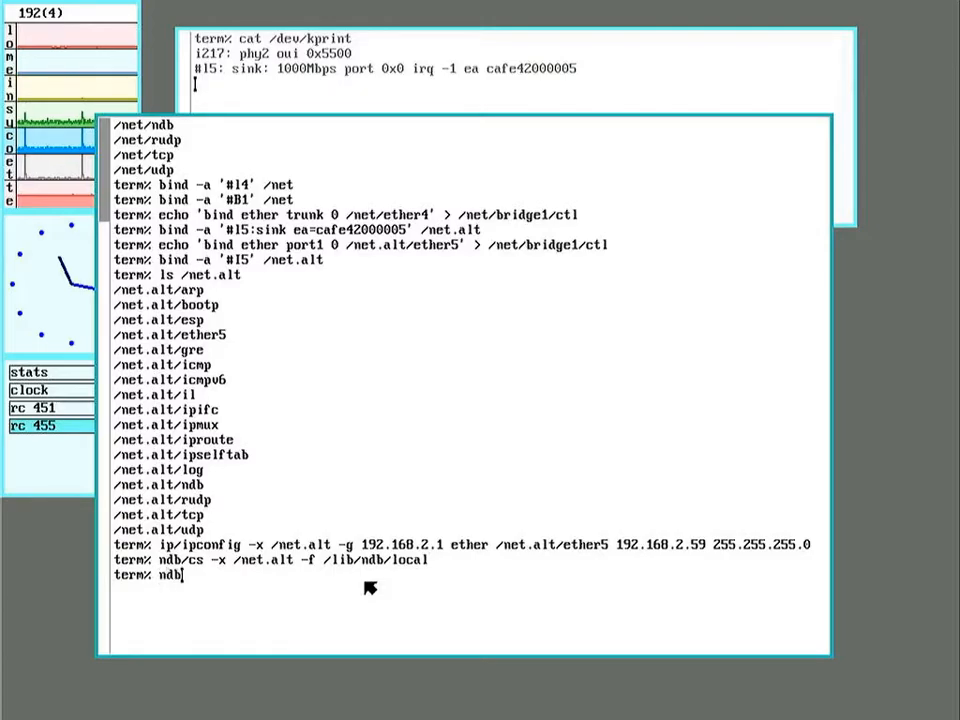
type("/dns")
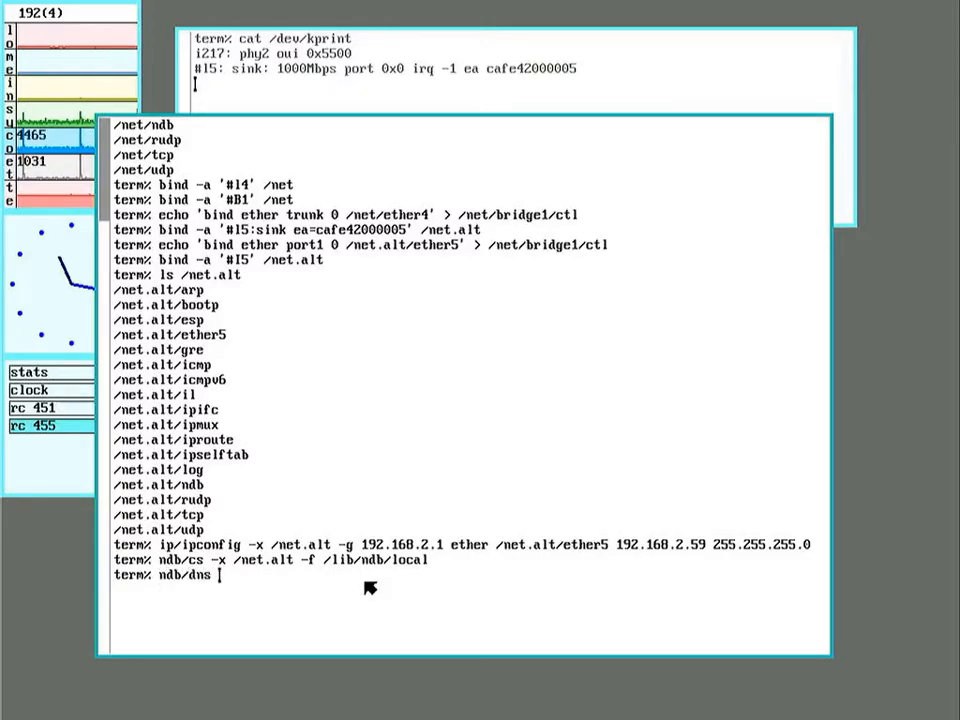
type("-x")
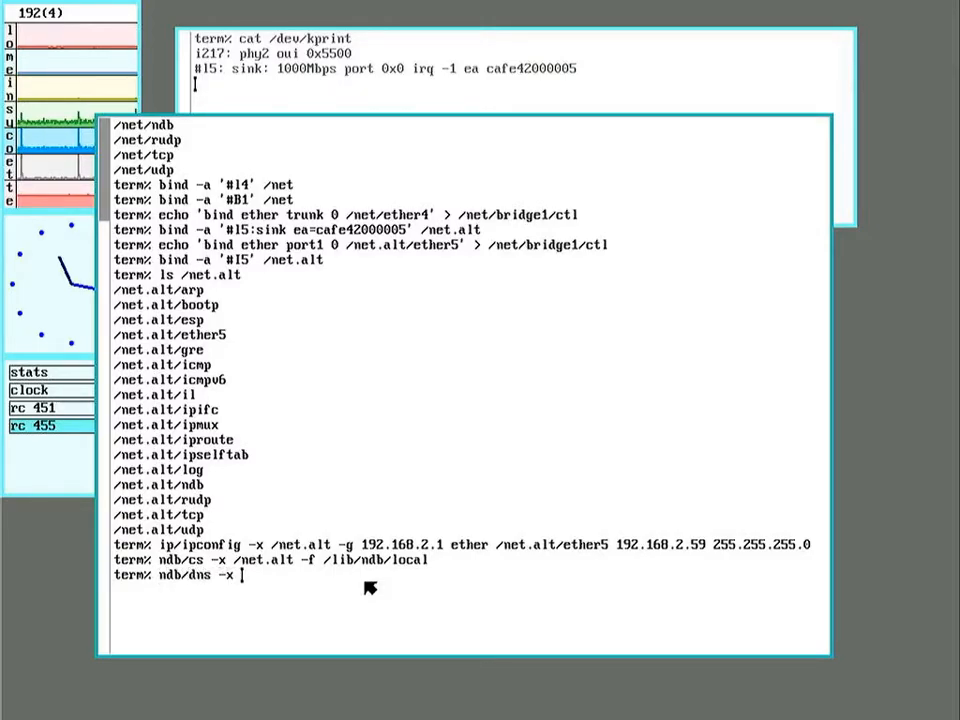
type("/net.a")
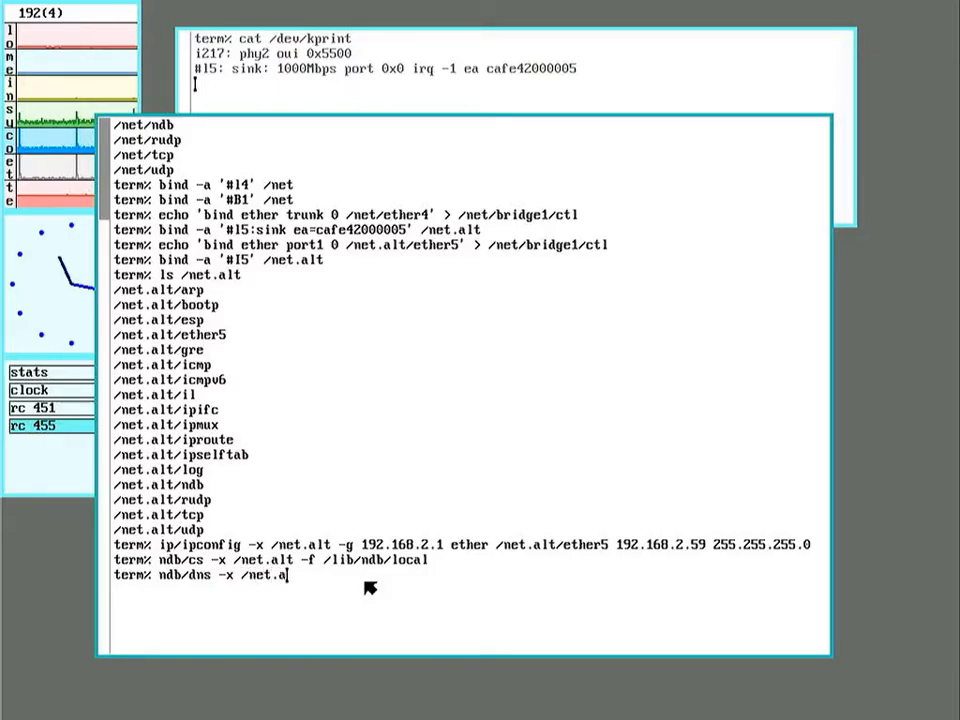
type("-f")
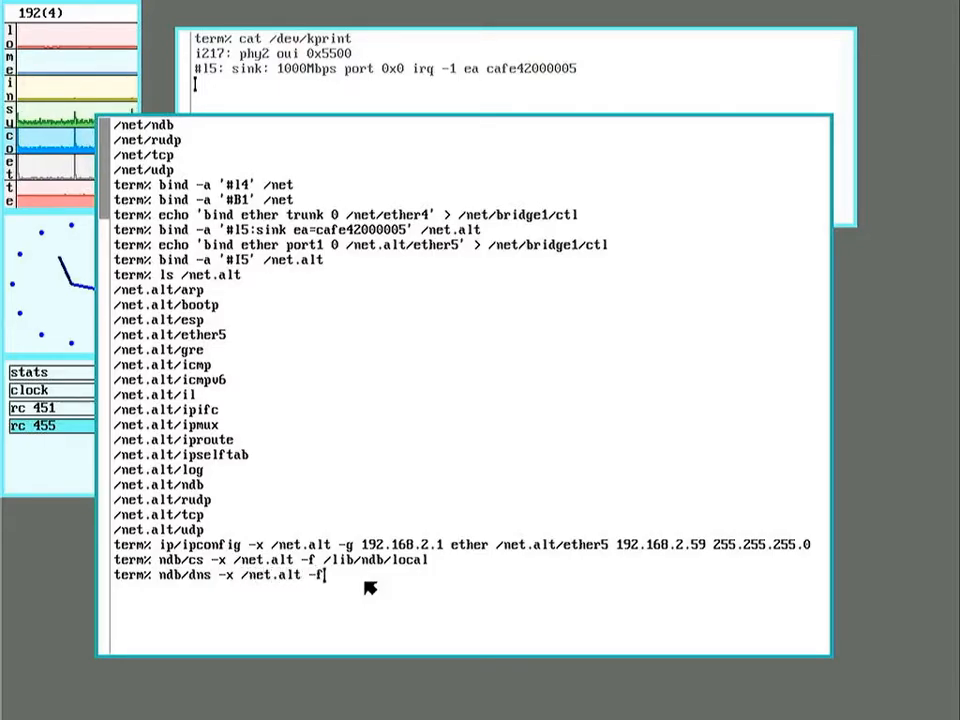
type("/lib")
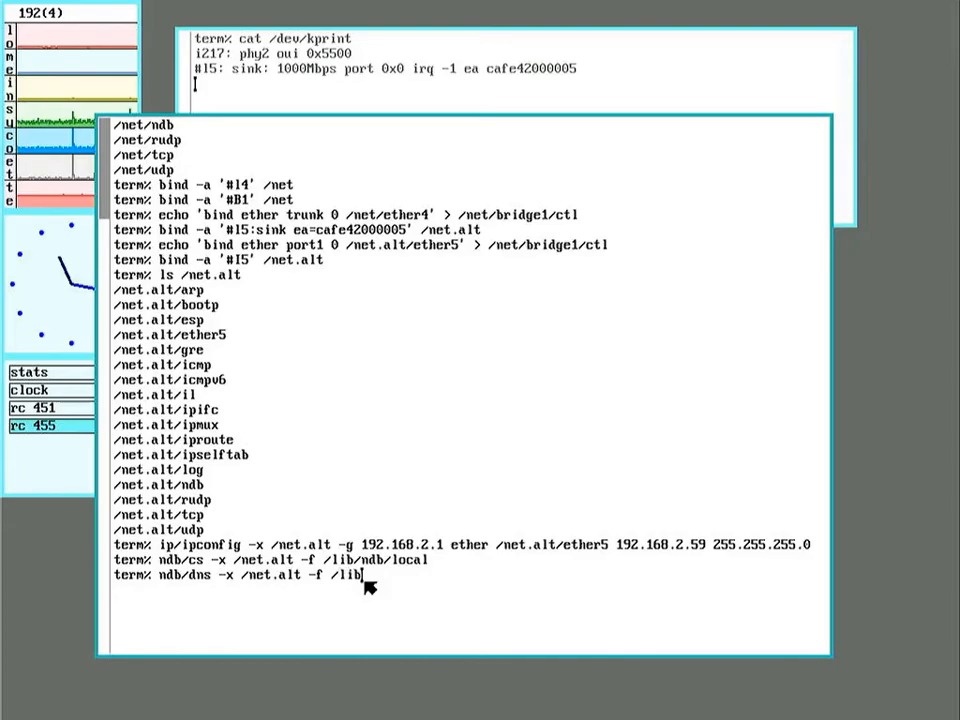
type("ndb/local")
type("ls")
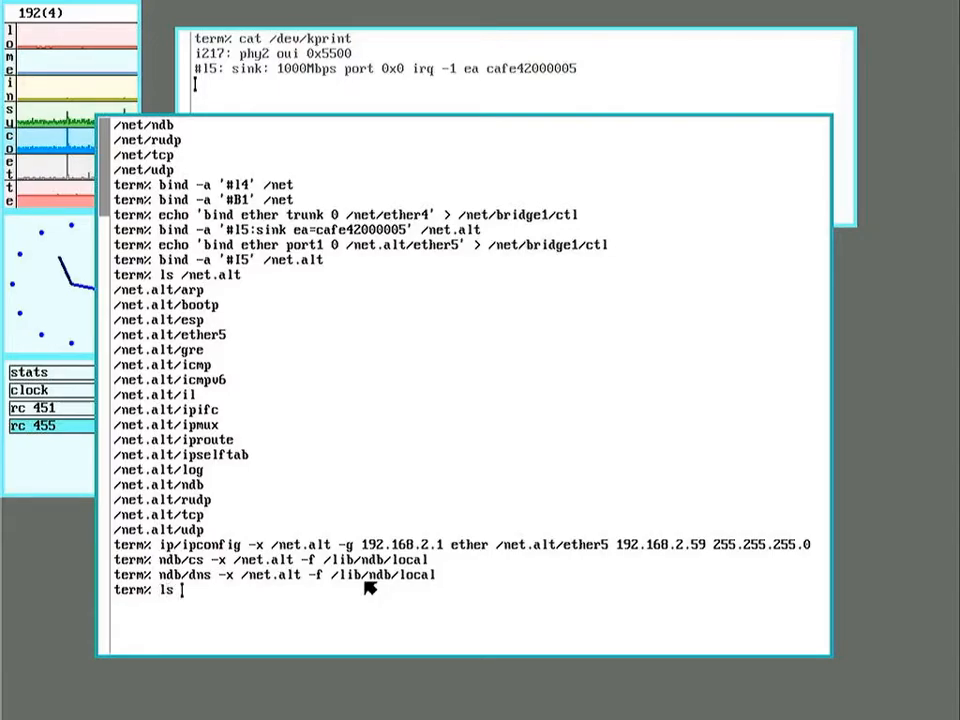
type("/net.alt")
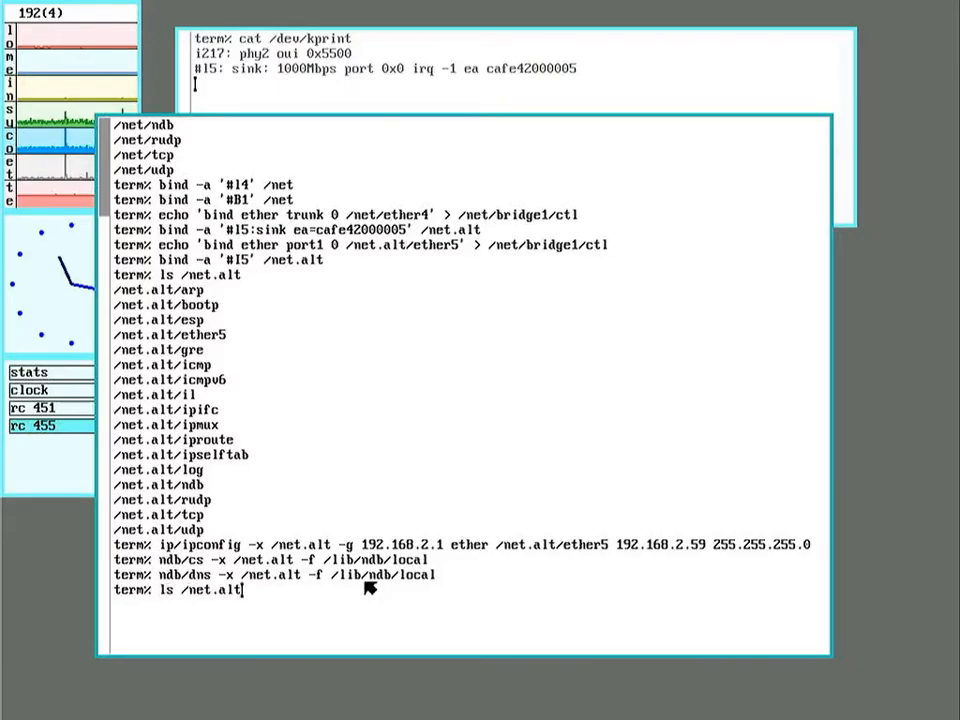
key("Return")
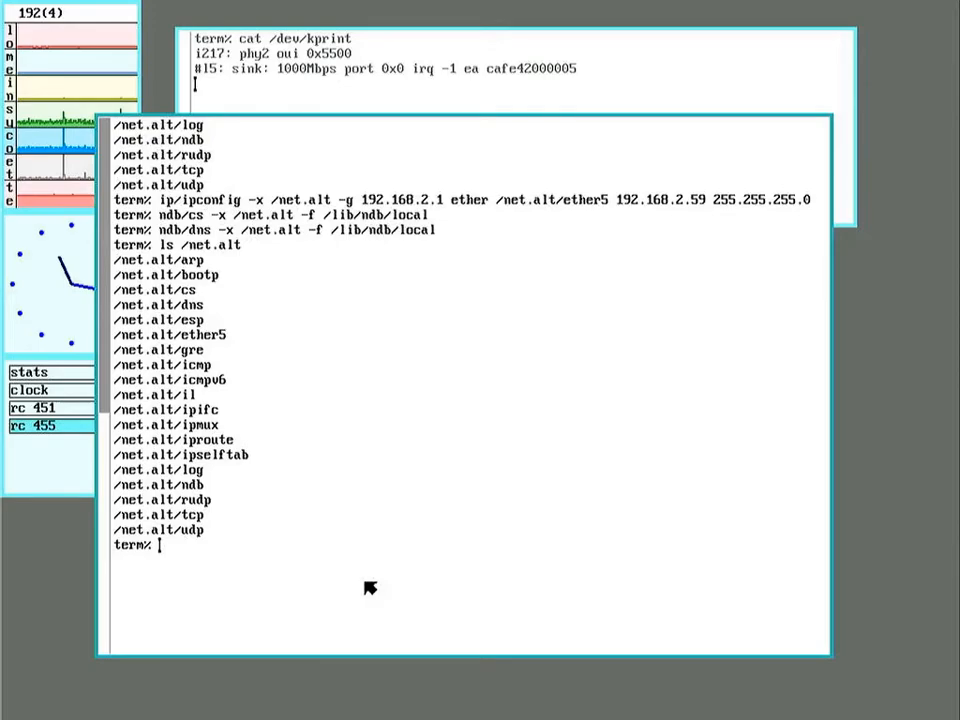
mouse_move(218, 343)
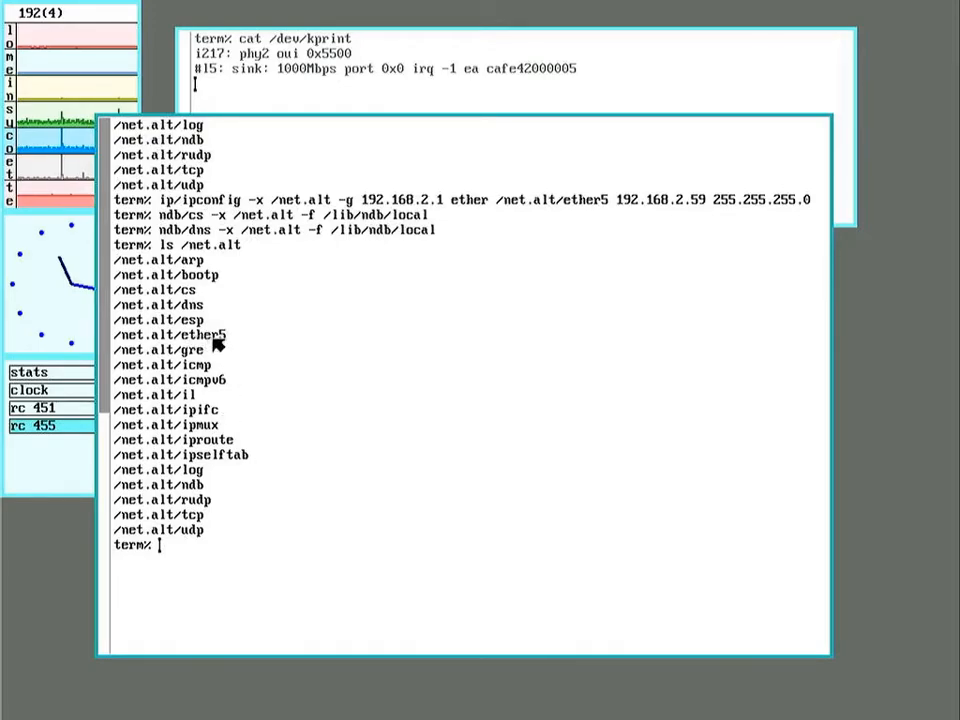
mouse_move(200, 290)
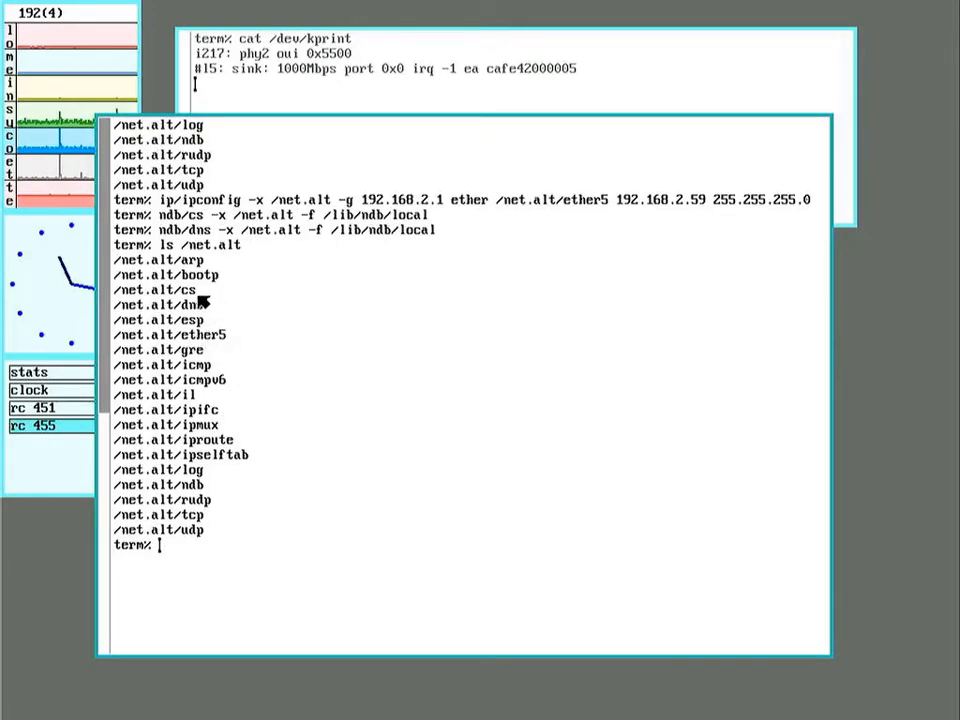
mouse_move(213, 484)
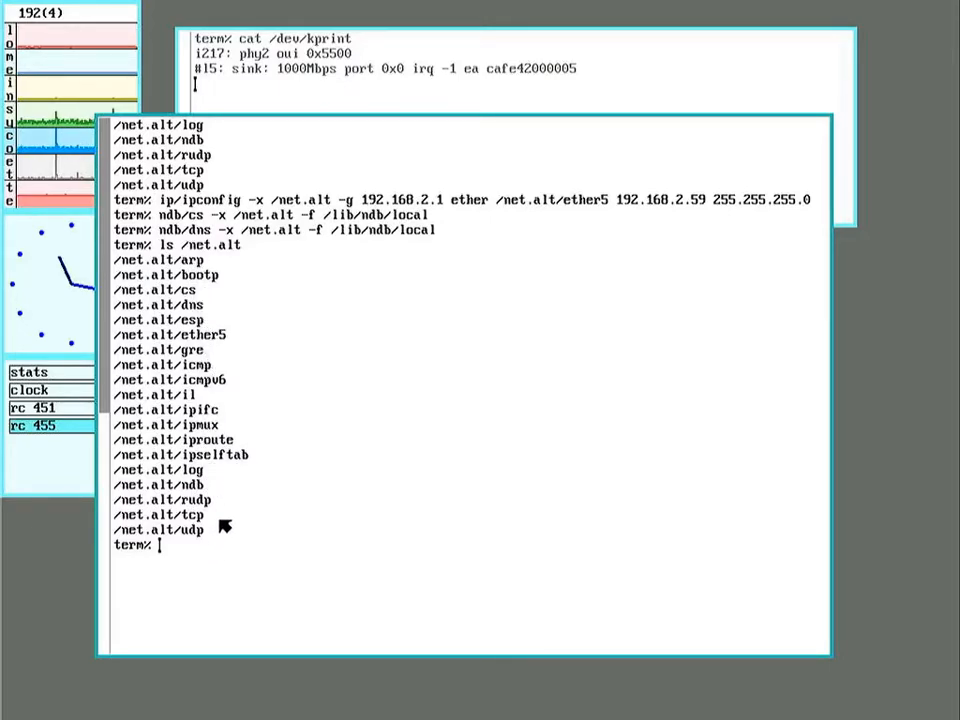
mouse_move(373, 448)
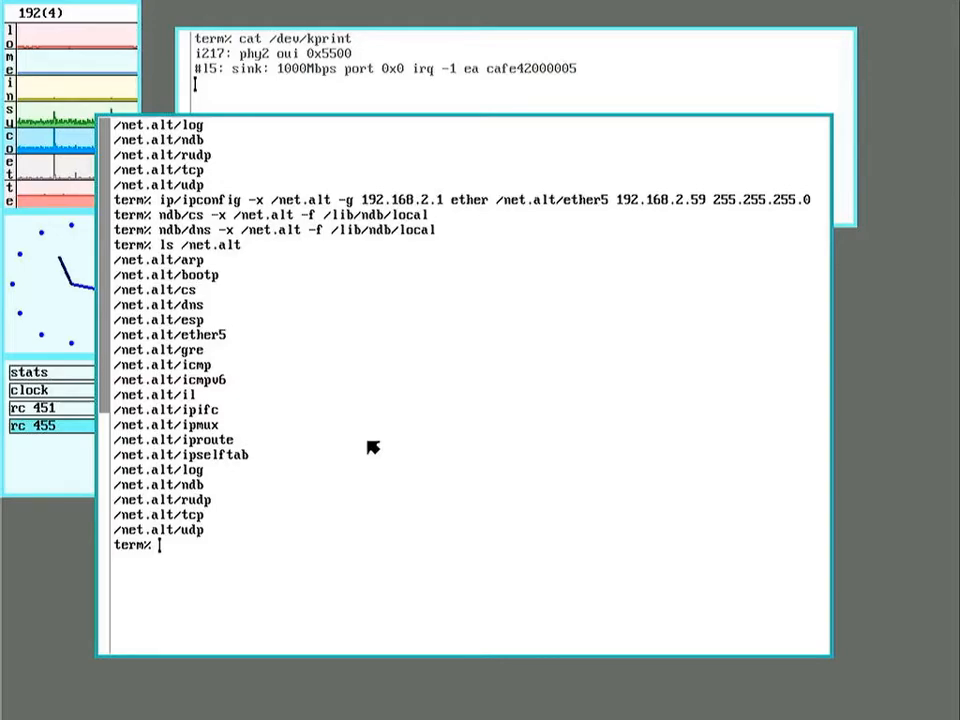
mouse_move(337, 468)
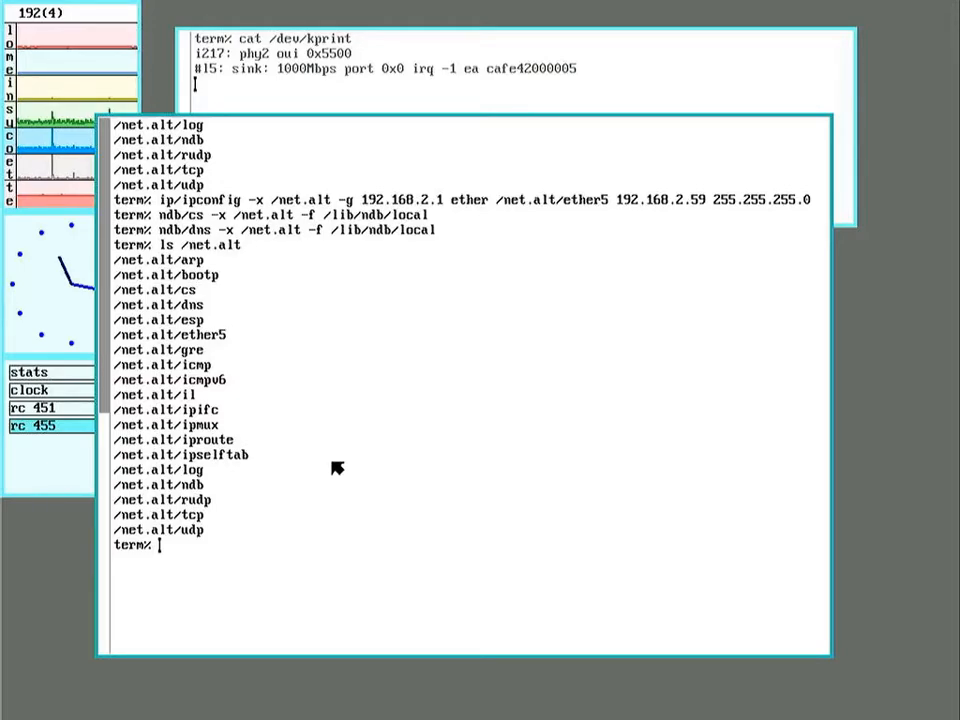
mouse_move(285, 343)
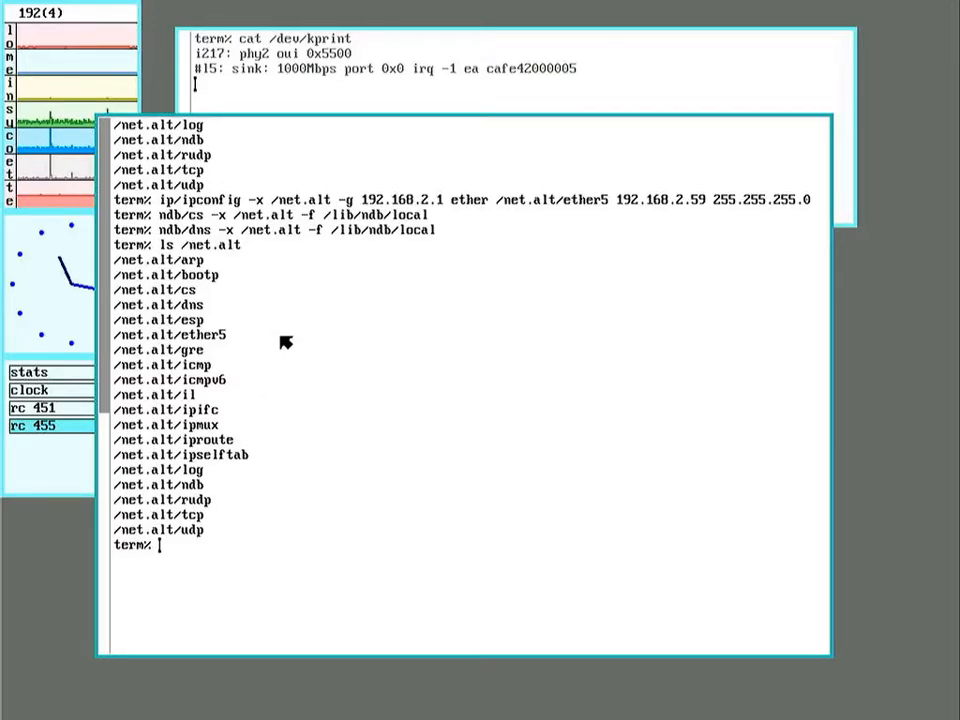
mouse_move(218, 203)
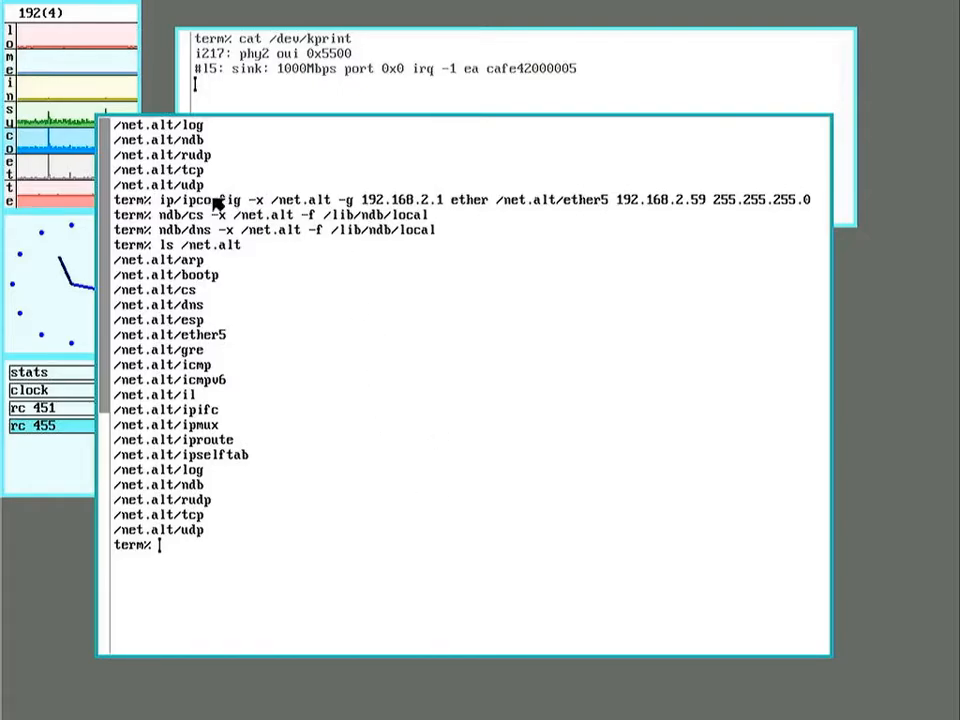
mouse_move(320, 462)
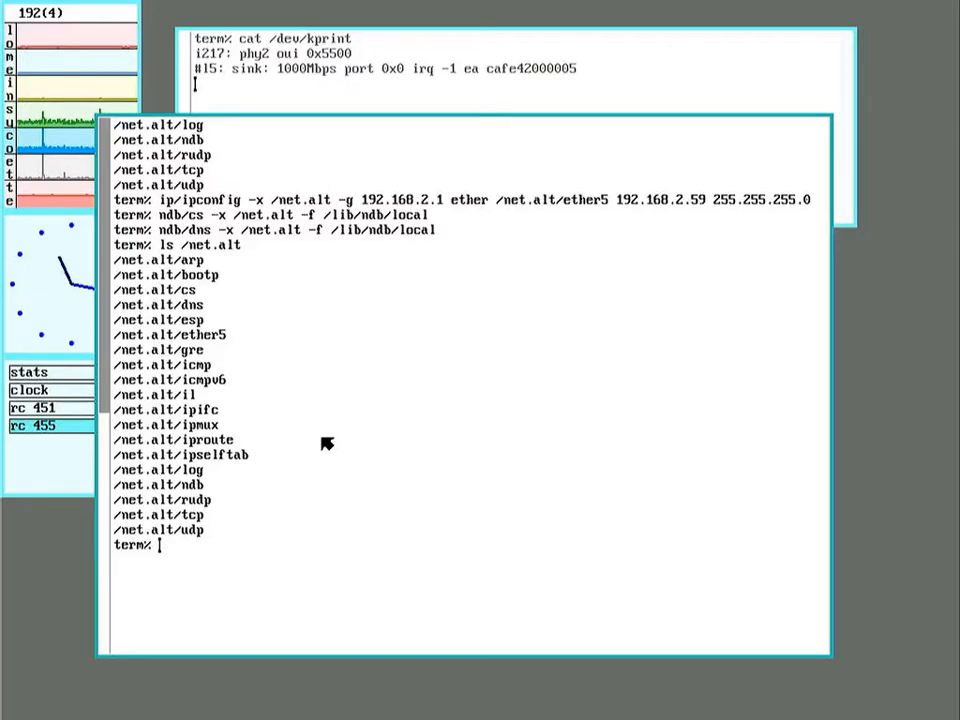
mouse_move(429, 635)
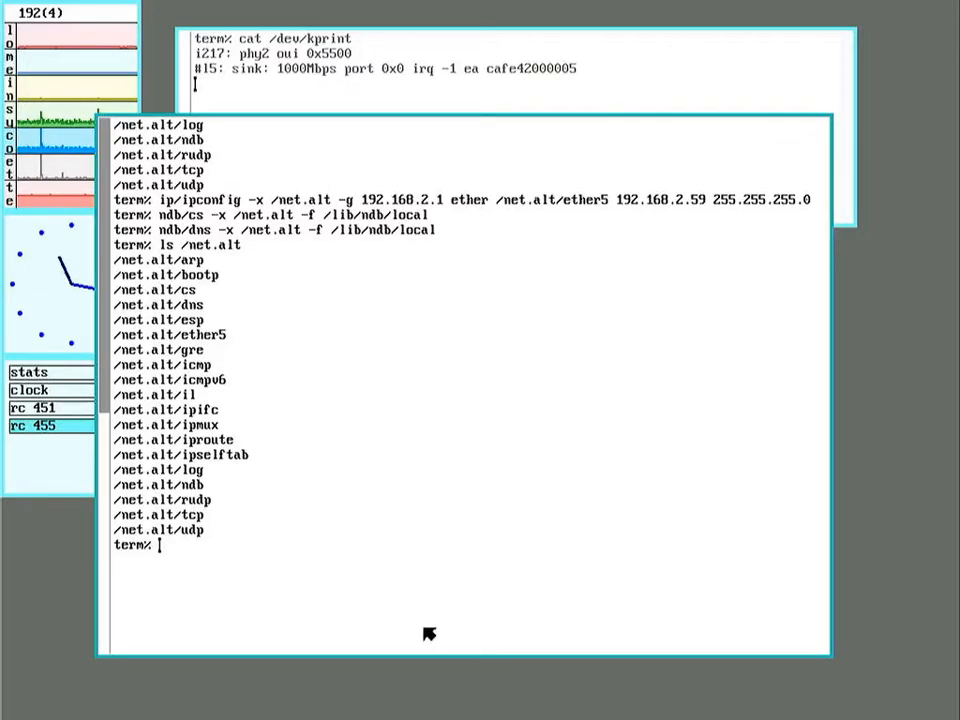
Post /net.alt as /srv/net5 with srvfs and confirm it in the /srv listing
type("sr")
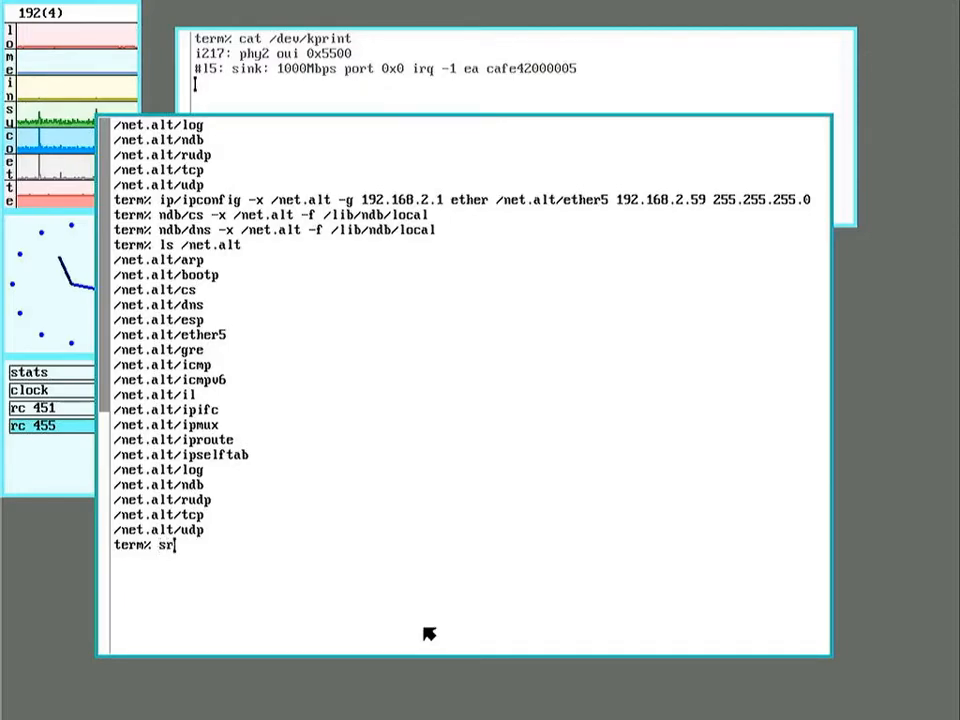
type("vfs")
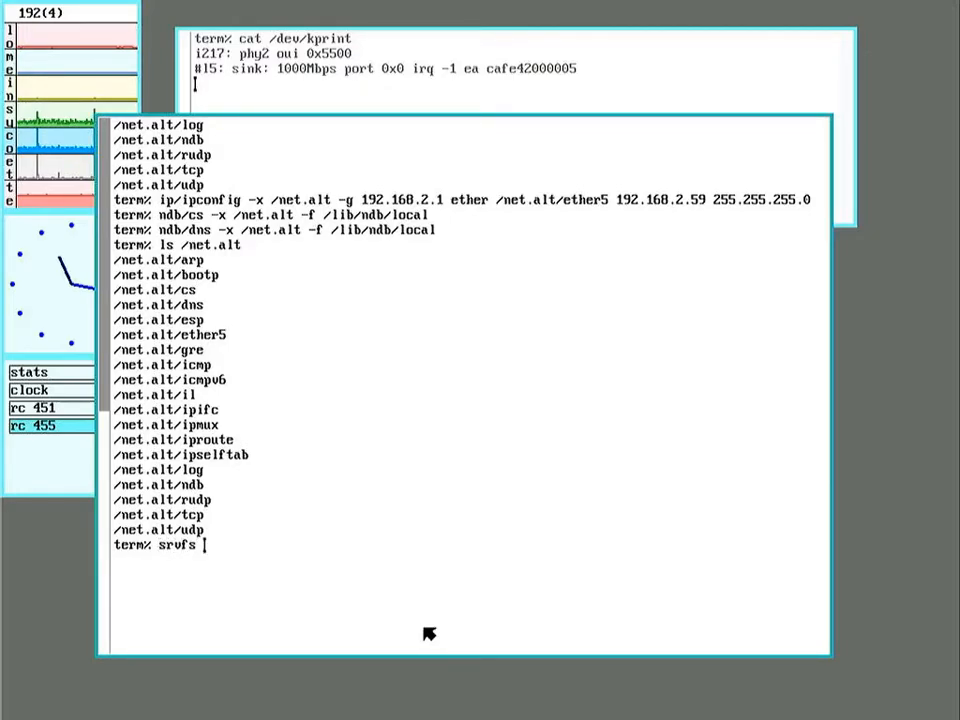
type("net5")
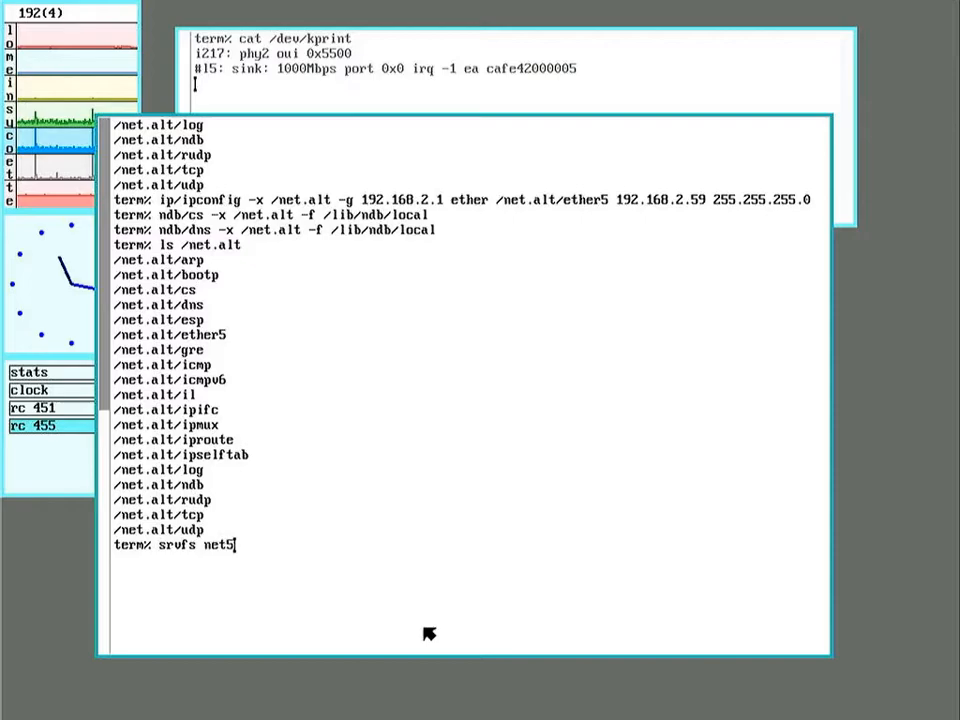
type("/net.a")
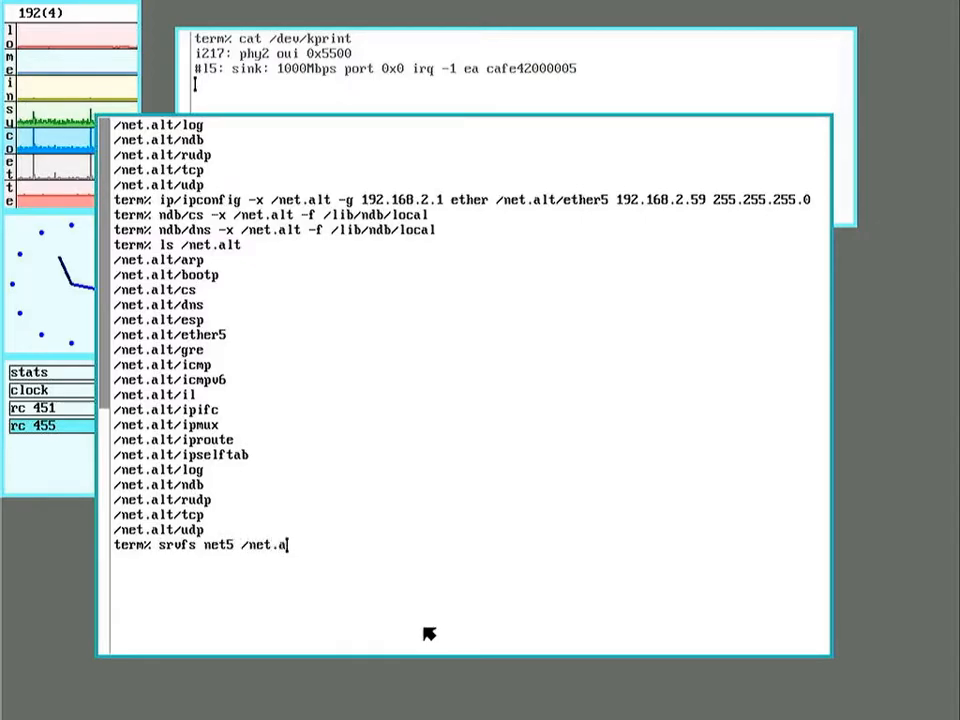
key("Return")
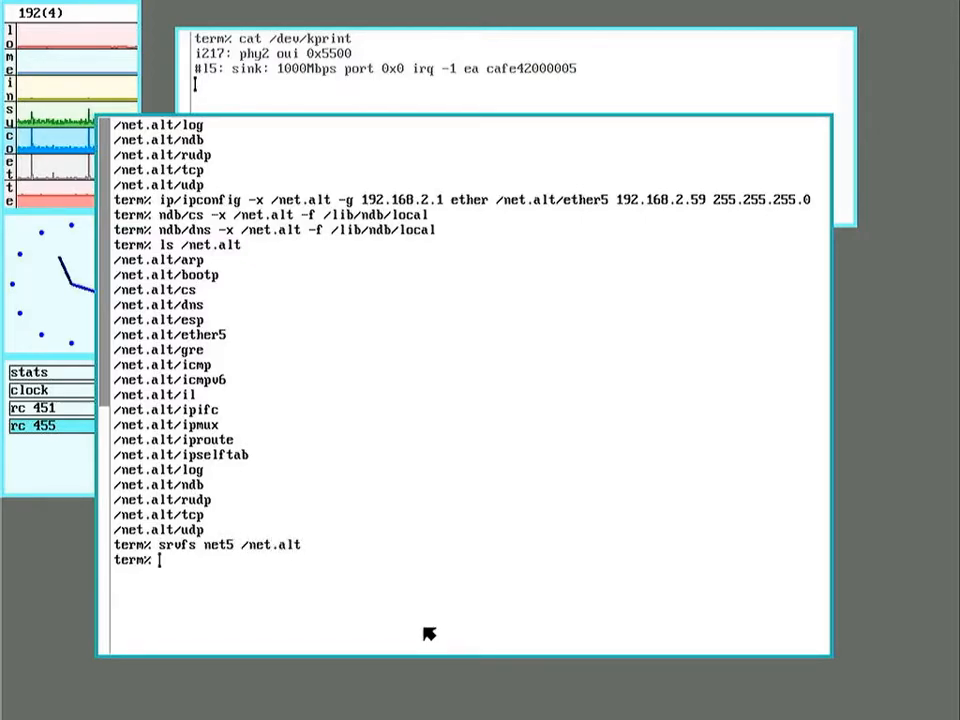
type("ls /srv")
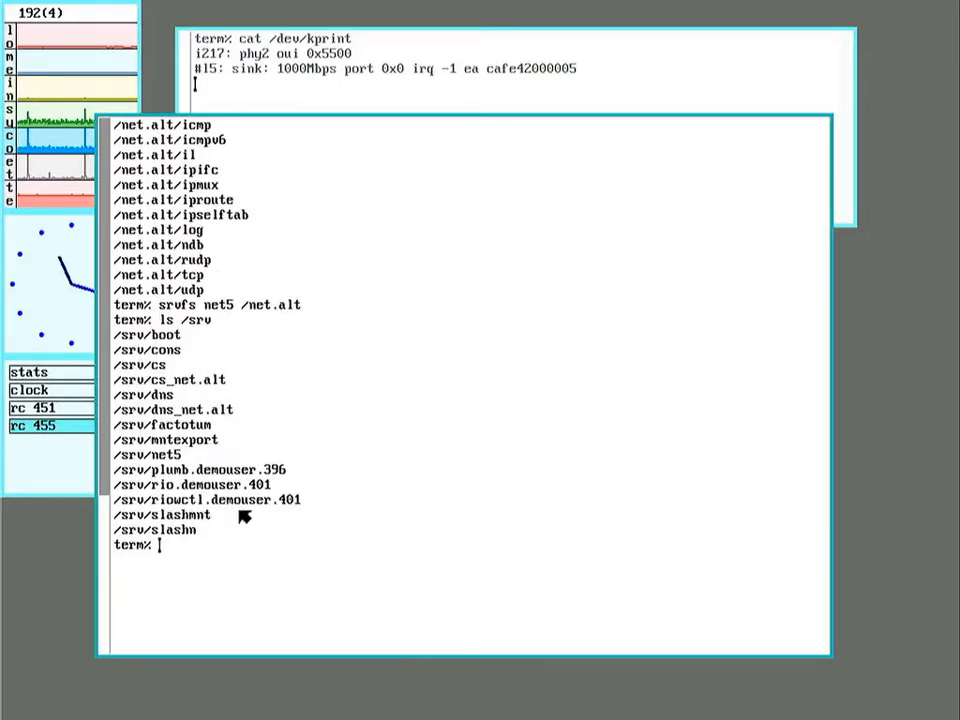
mouse_move(195, 470)
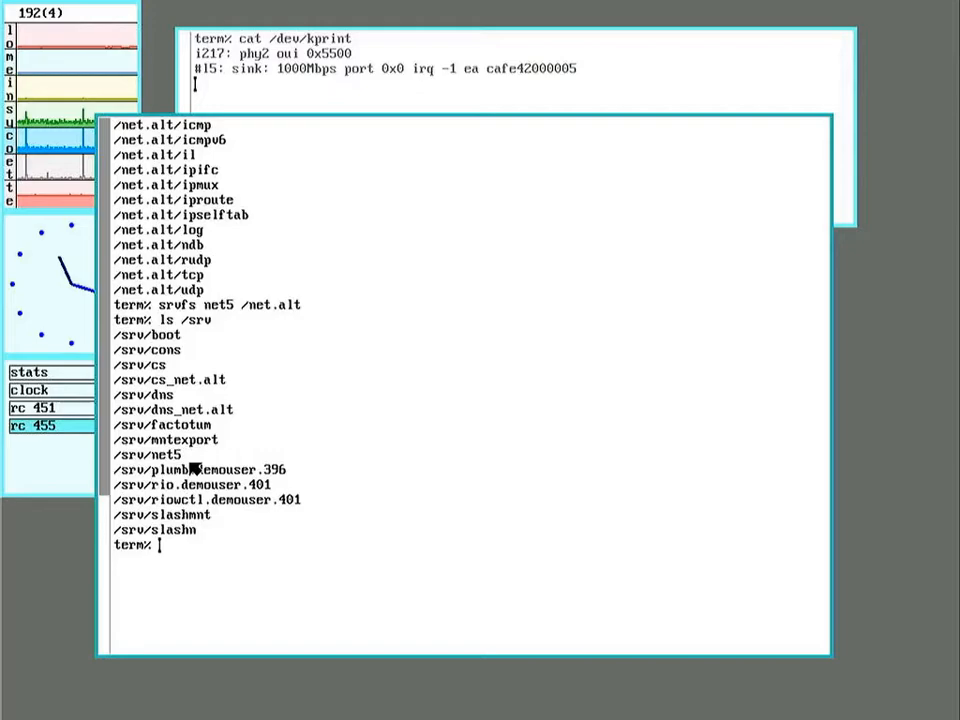
mouse_move(343, 597)
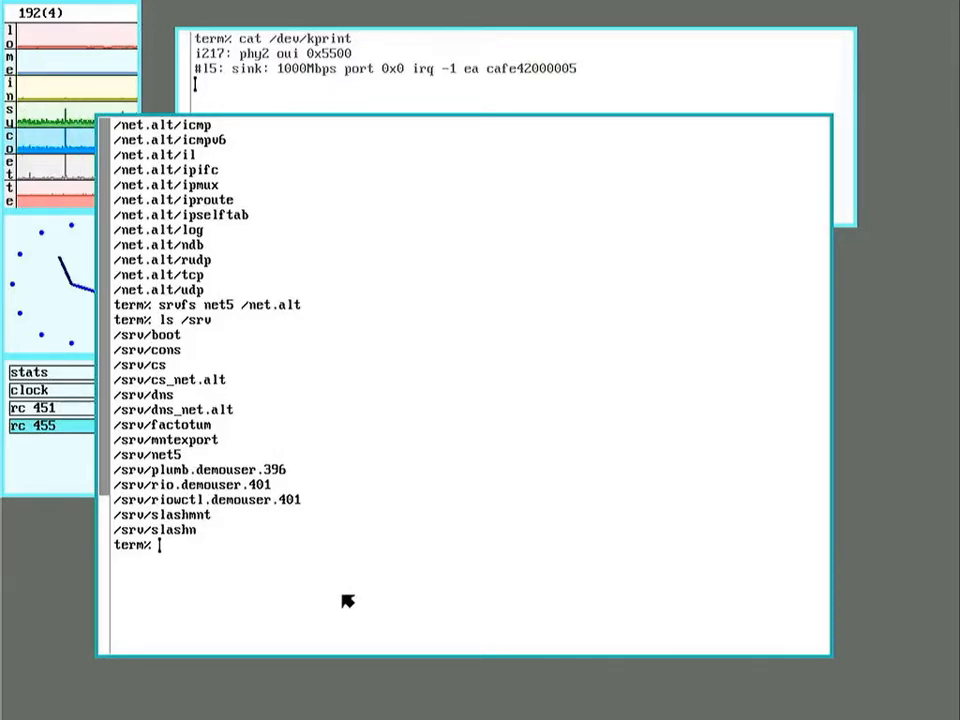
mouse_move(888, 533)
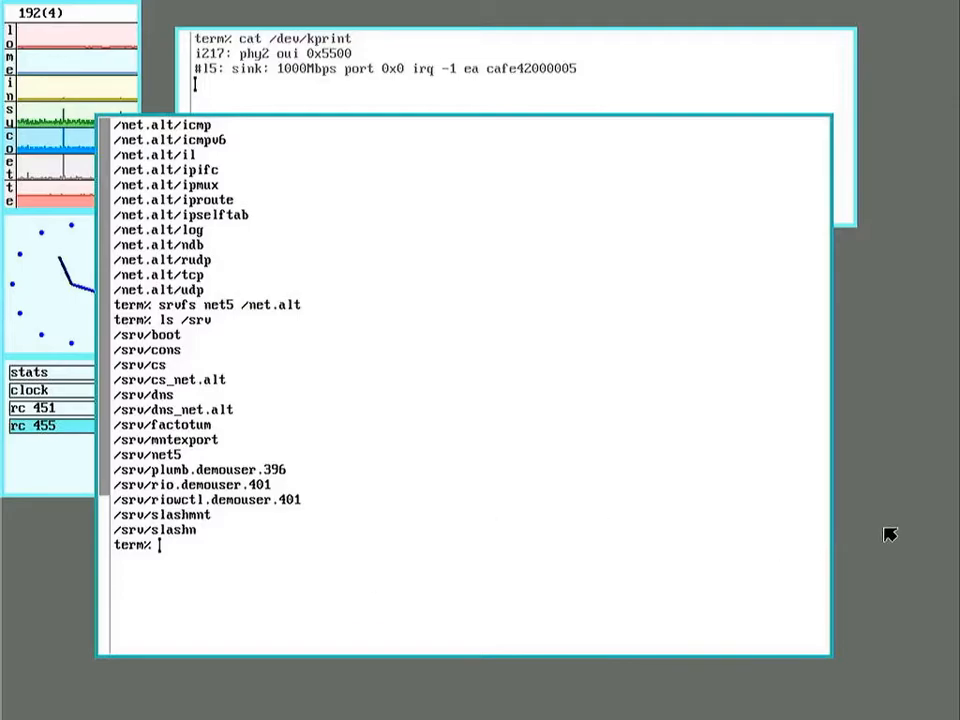
right_click(890, 535)
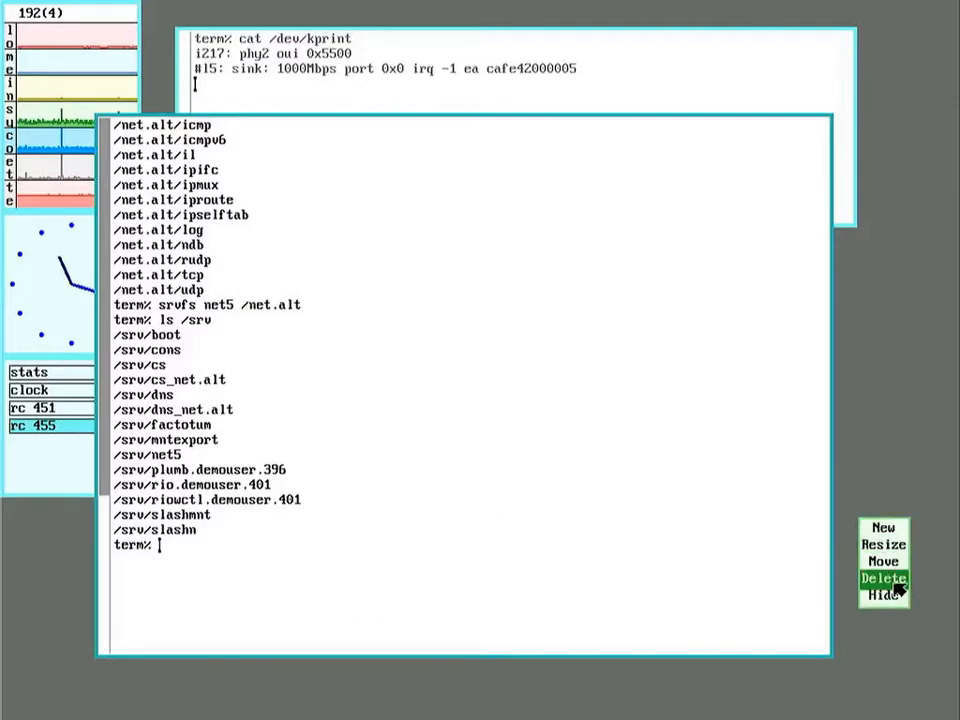
Close the srv listing window, rcpu into DemoRasp, and start a nested rio
left_click(883, 578)
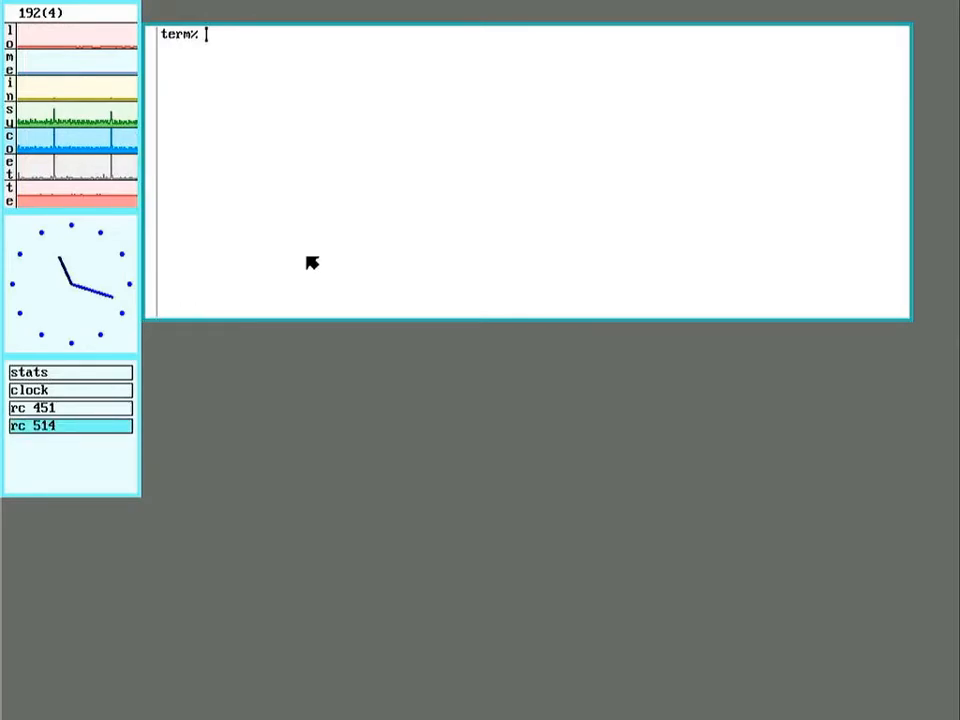
type("rcpu")
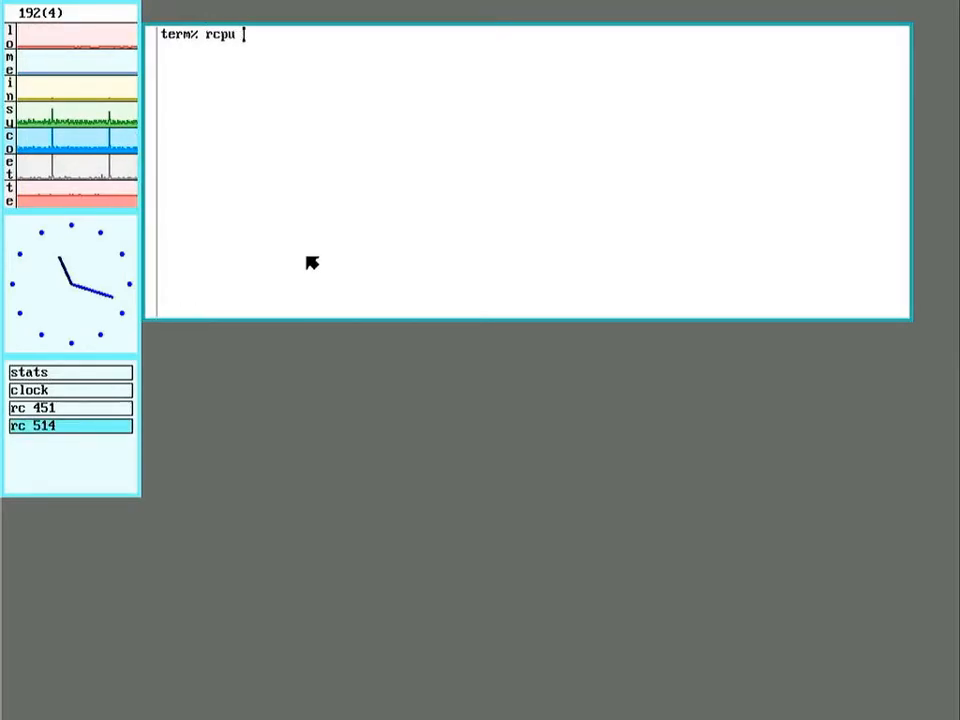
type("-h DemoRasp")
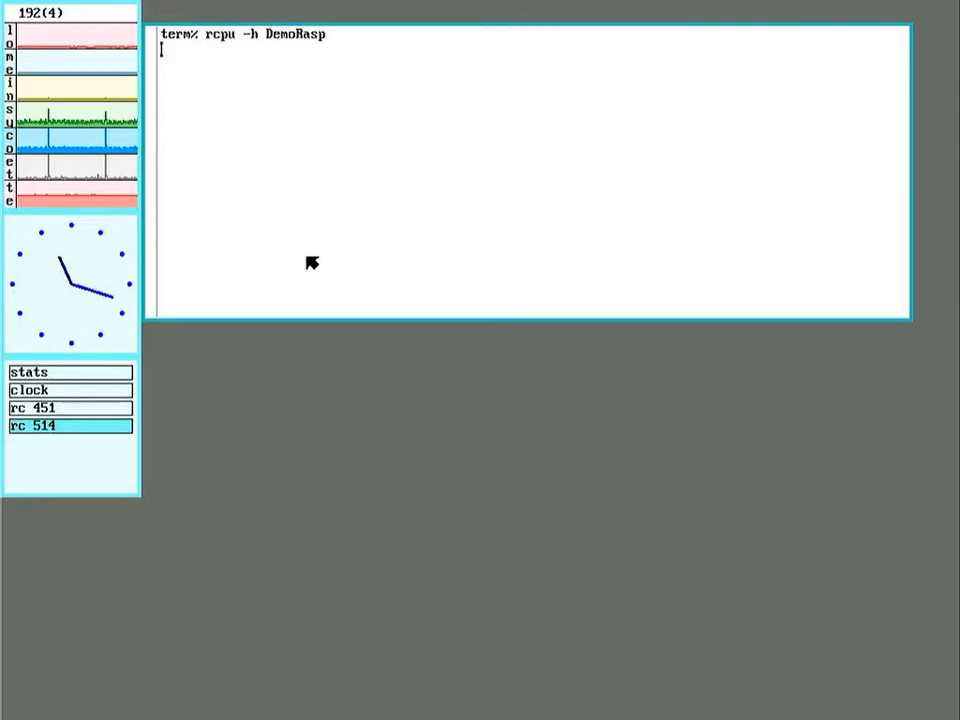
key("Return")
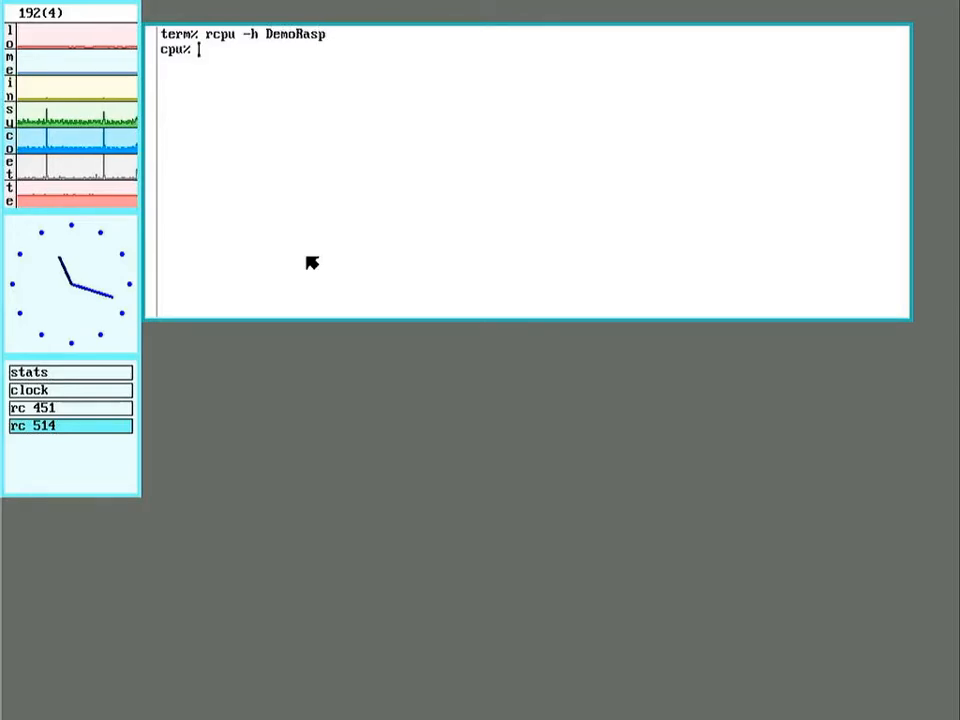
type("rio -si")
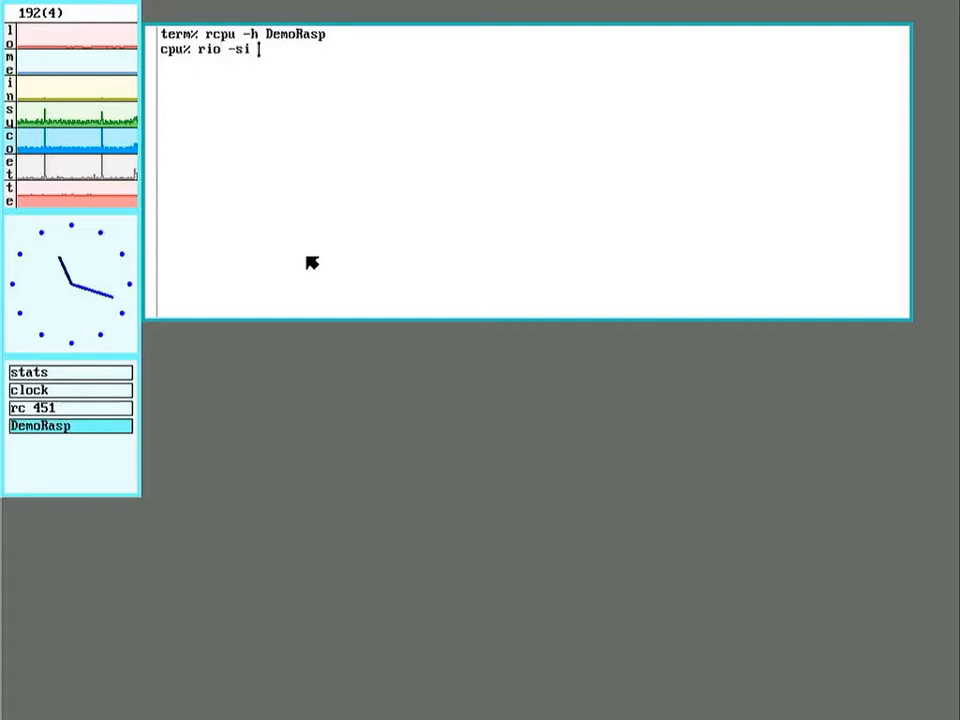
key("Return")
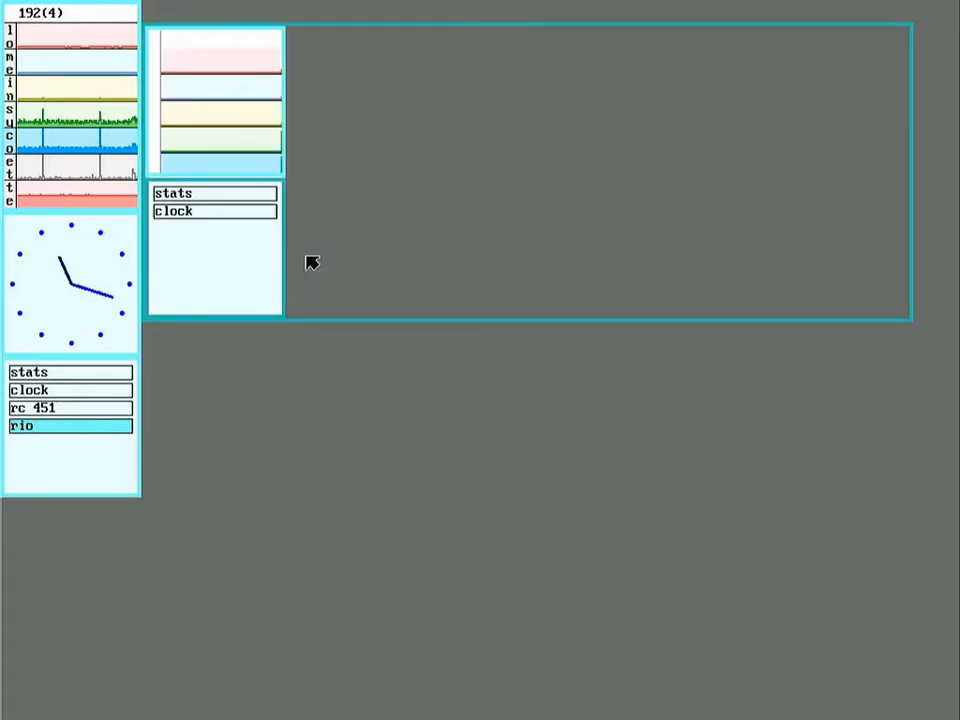
mouse_move(448, 165)
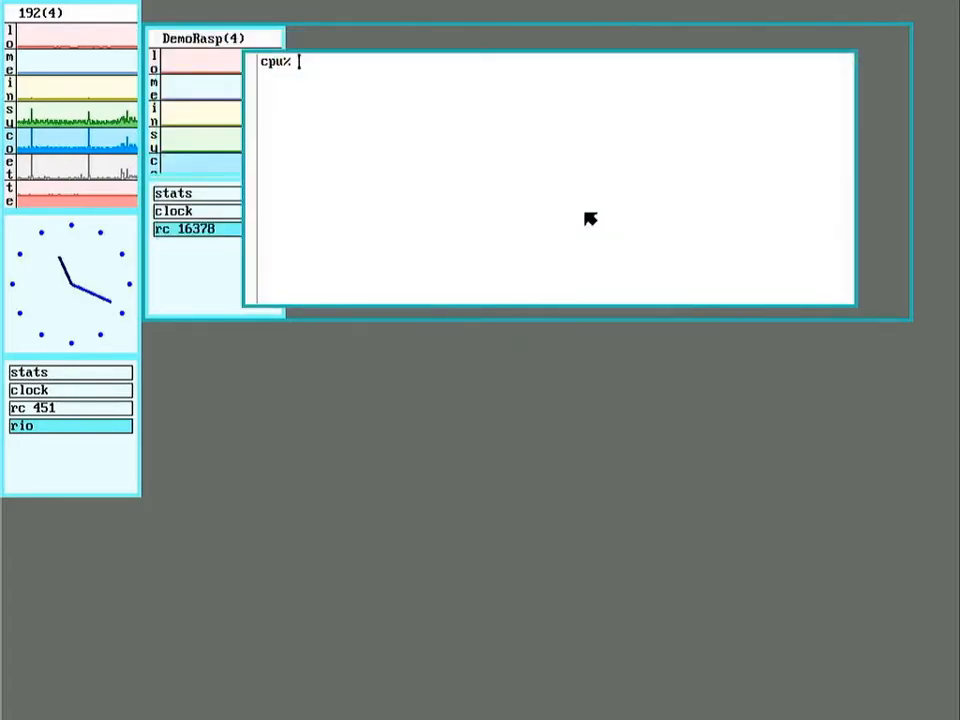
mouse_move(435, 168)
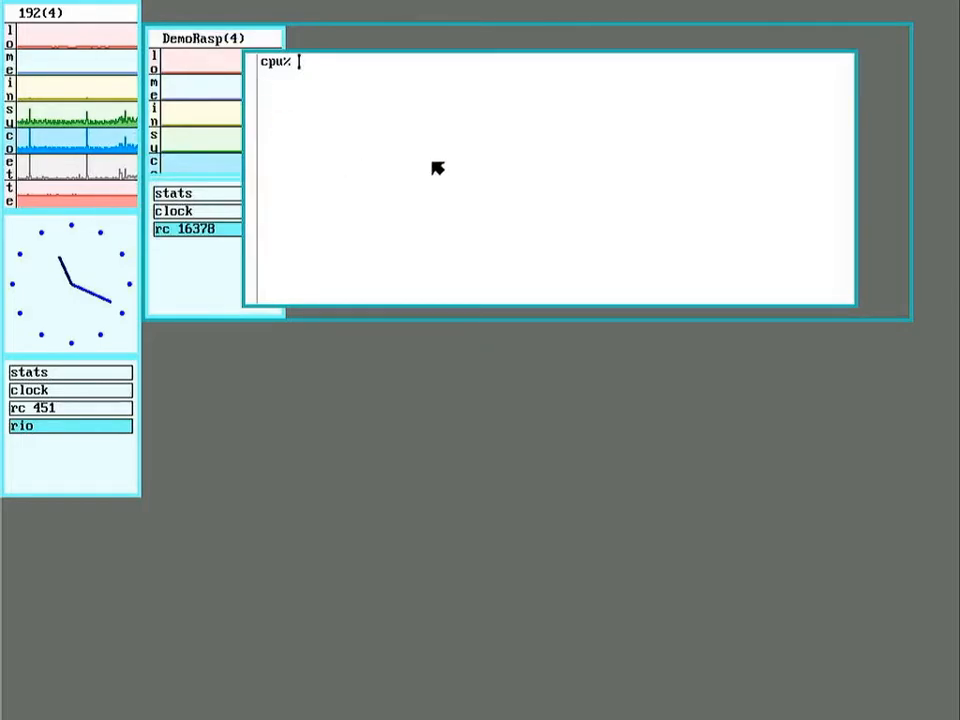
Run aux/listen1 -tv tcp!*!9999 echo on DemoRasp
type("aux")
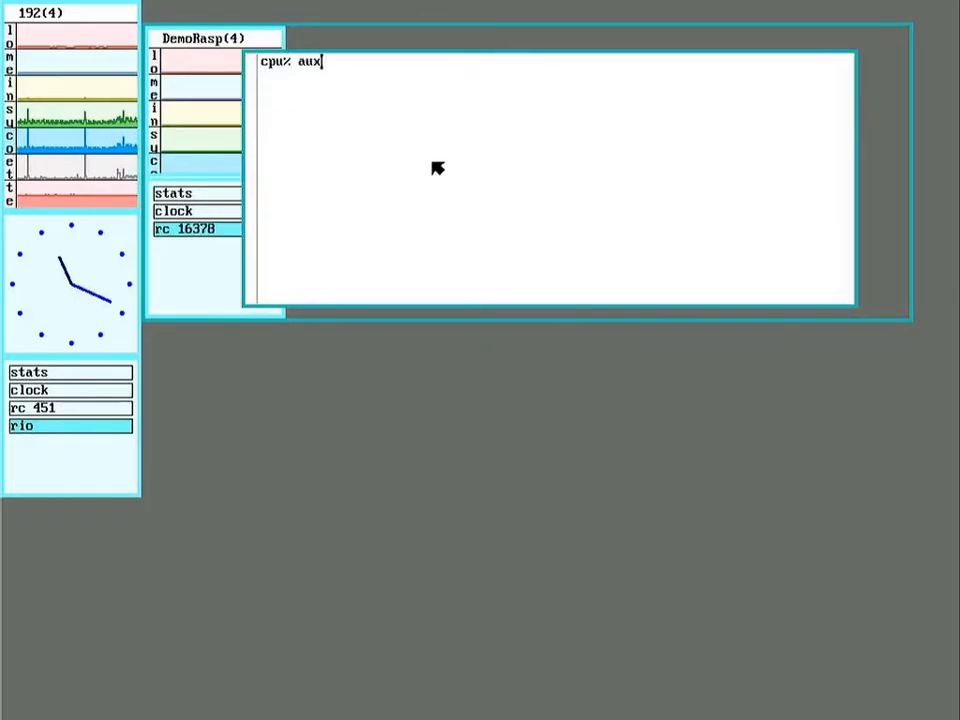
type("/listen")
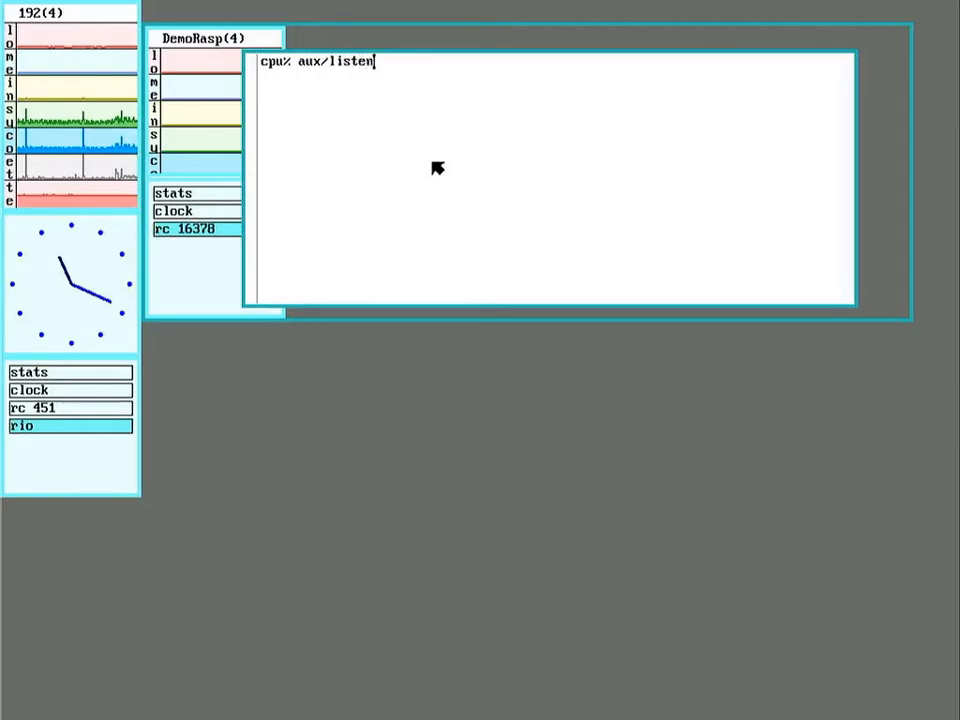
type("1 -t")
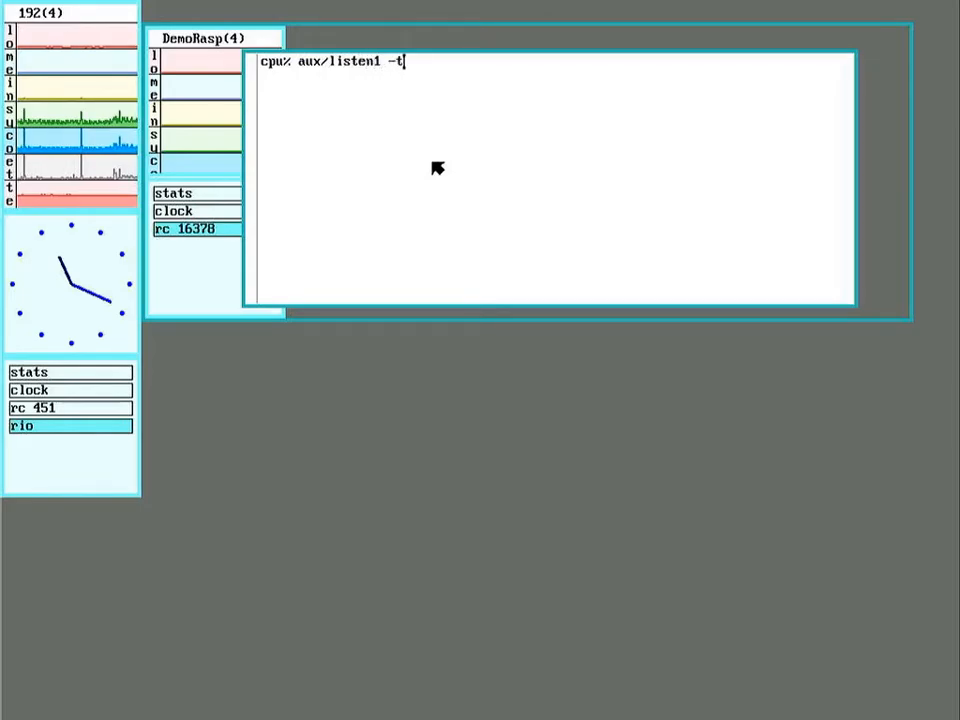
type("v tcp")
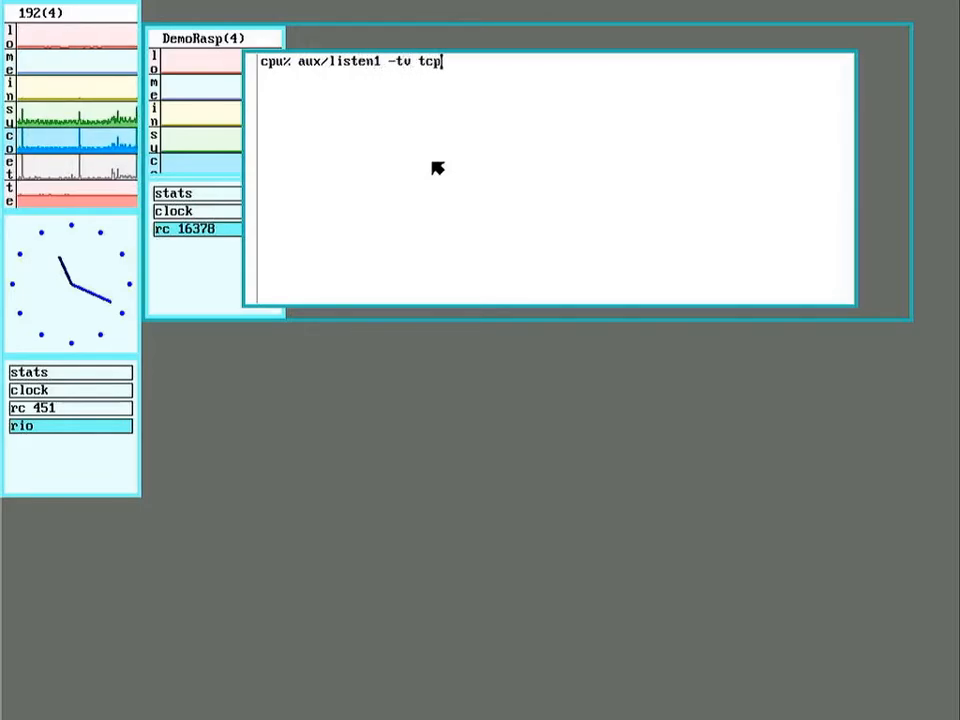
type("!*")
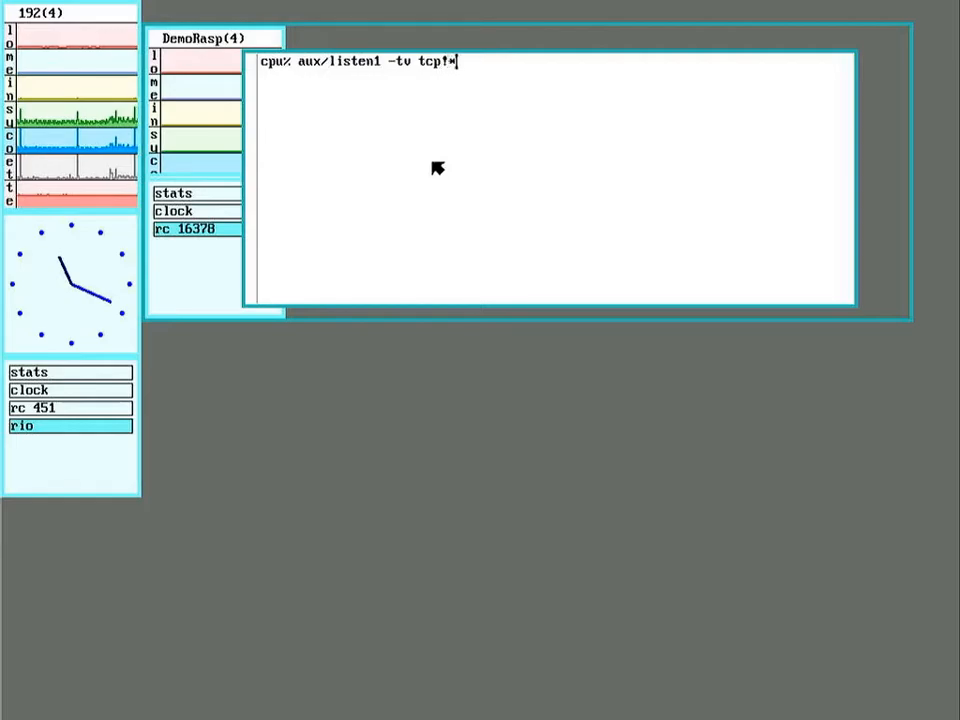
type("9999")
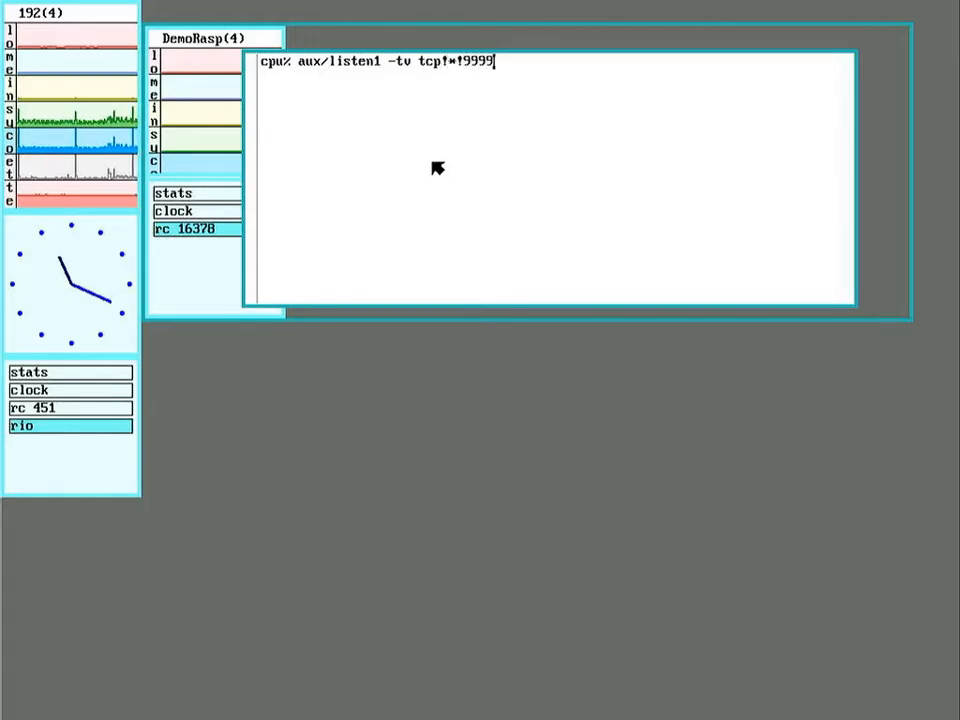
type("echo")
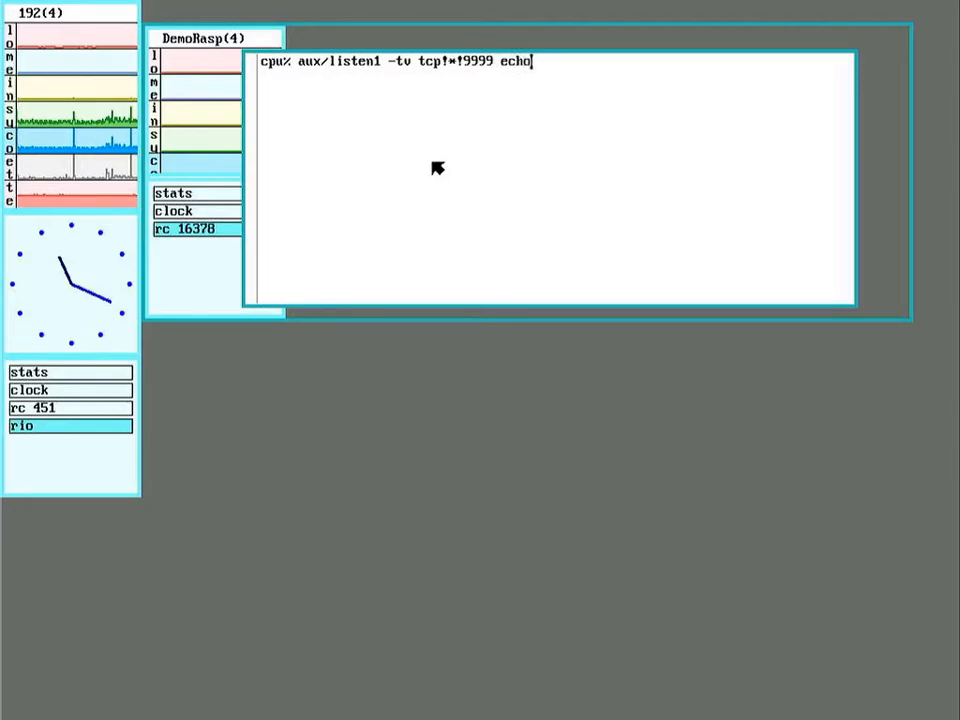
key("Return")
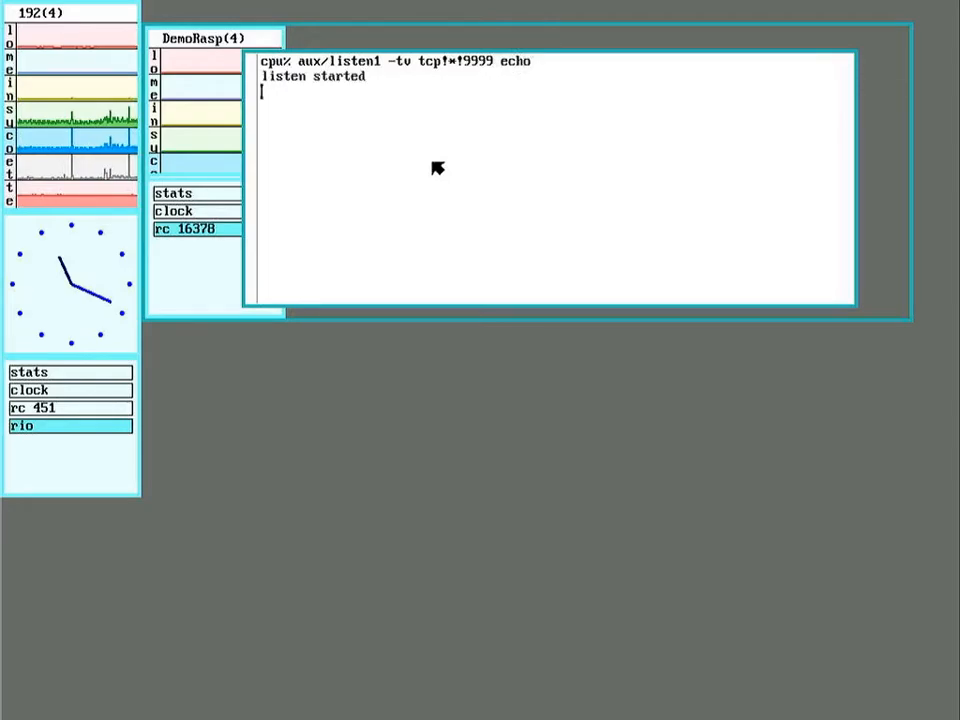
mouse_move(810, 638)
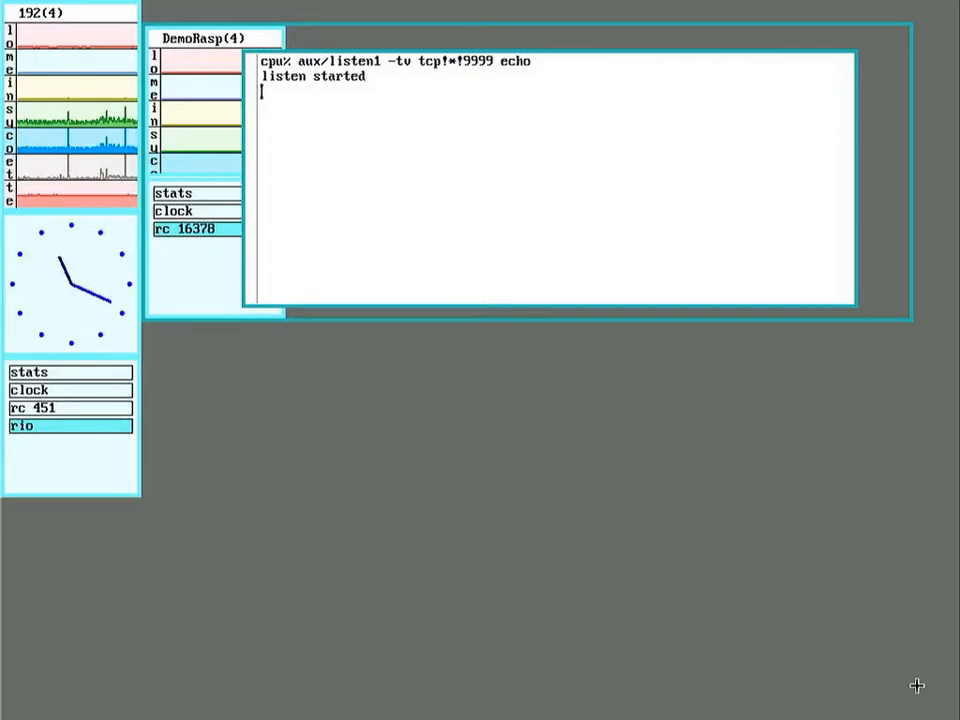
In a new lower-right shell, mount /srv/net5 over /net and list the net directory
left_click_drag(483, 353, 913, 692)
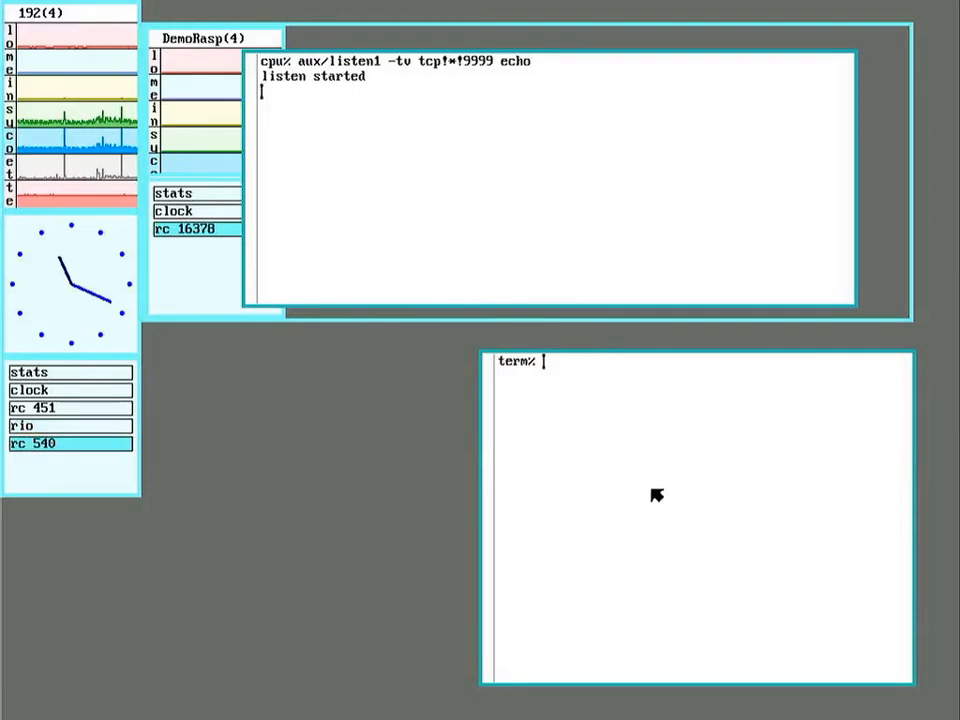
type("mount")
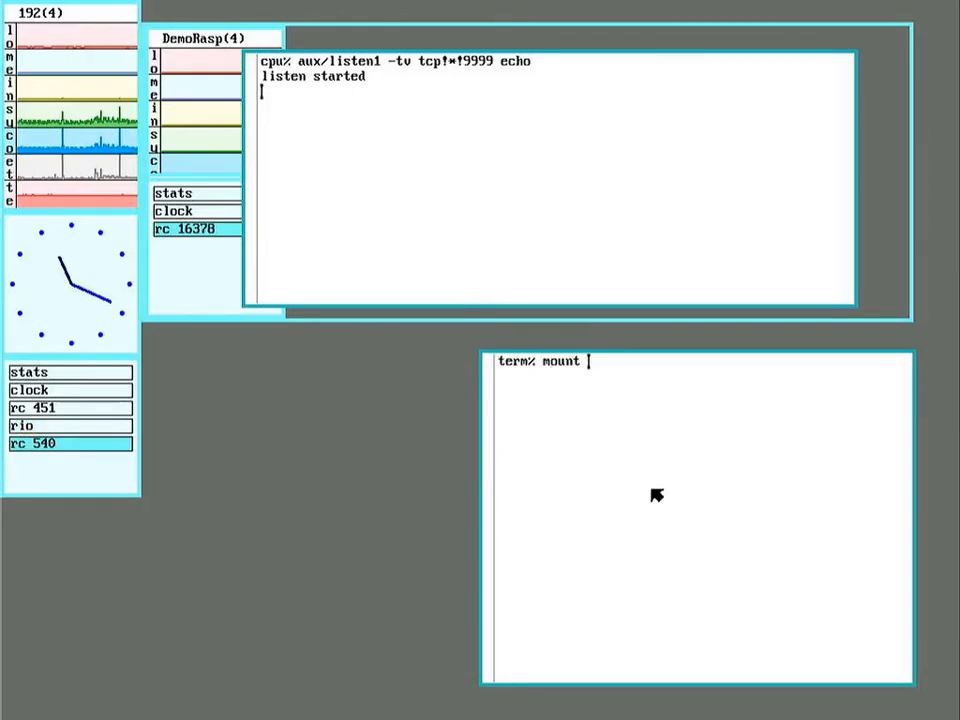
type("/srv/ne")
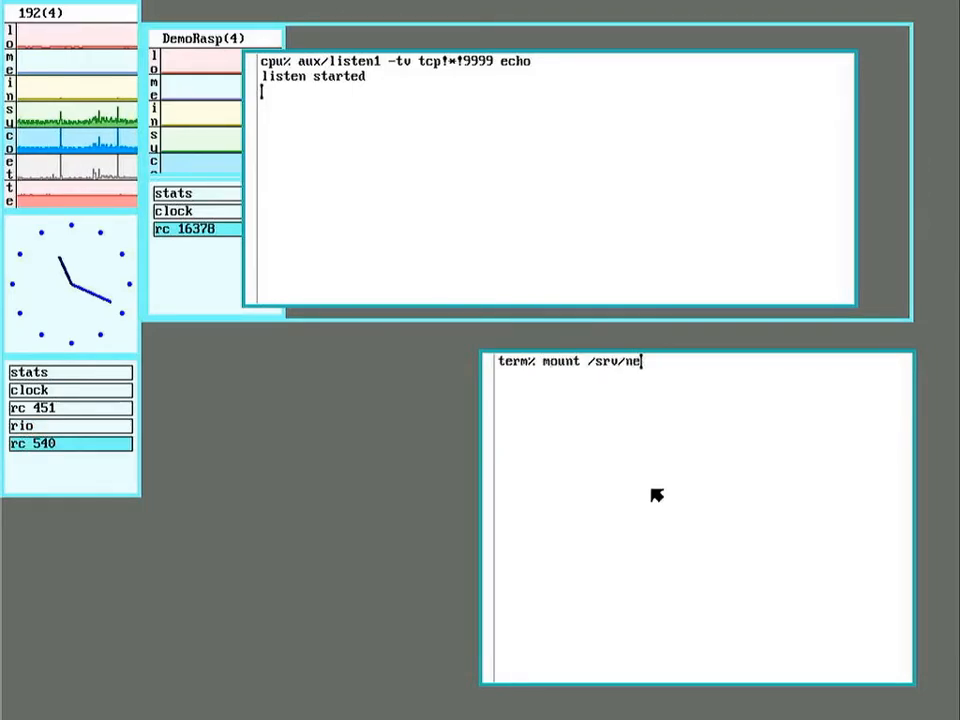
type("t5 /")
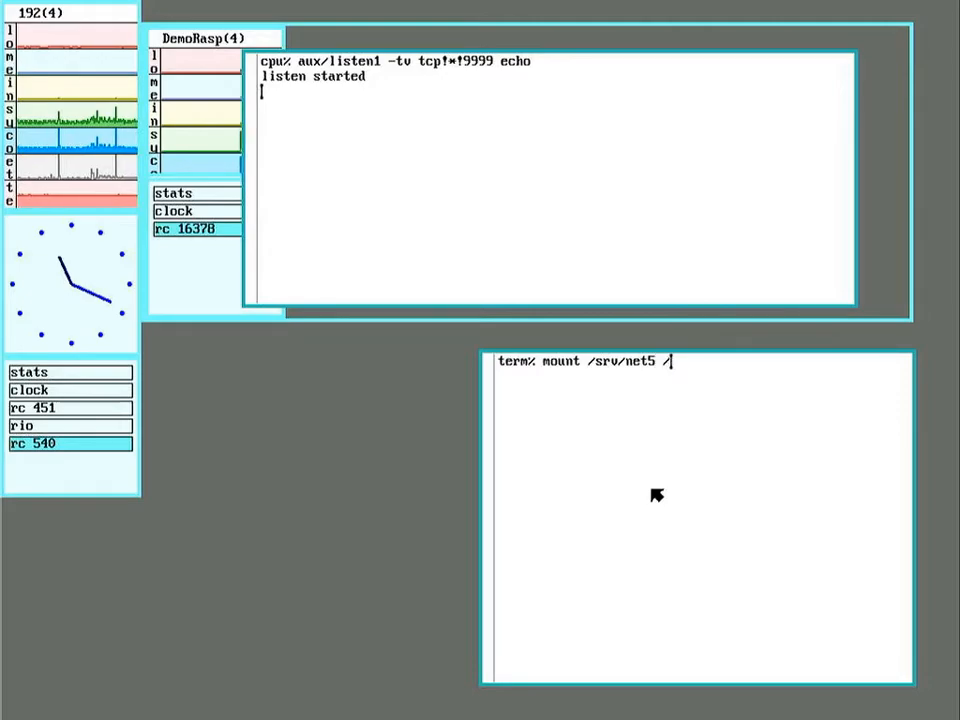
type("net")
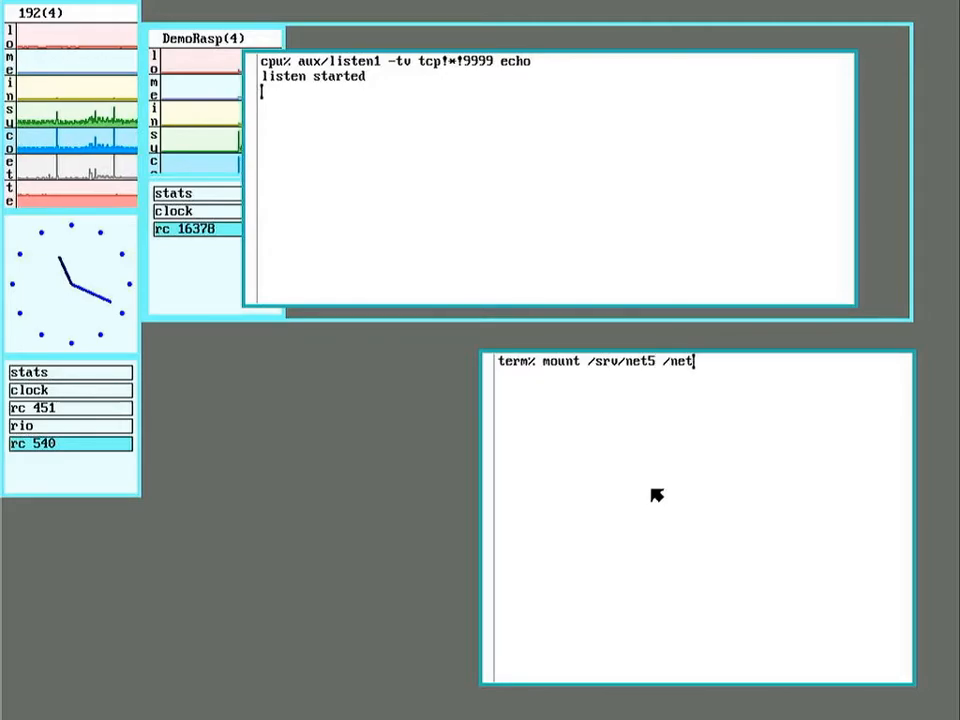
key("Return")
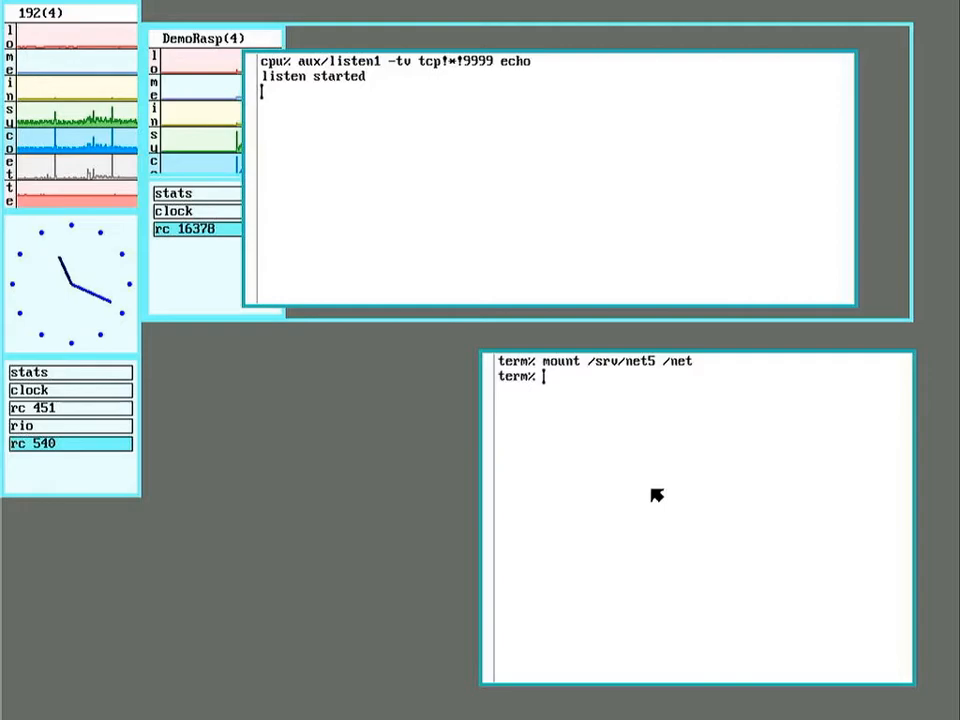
type("ls net")
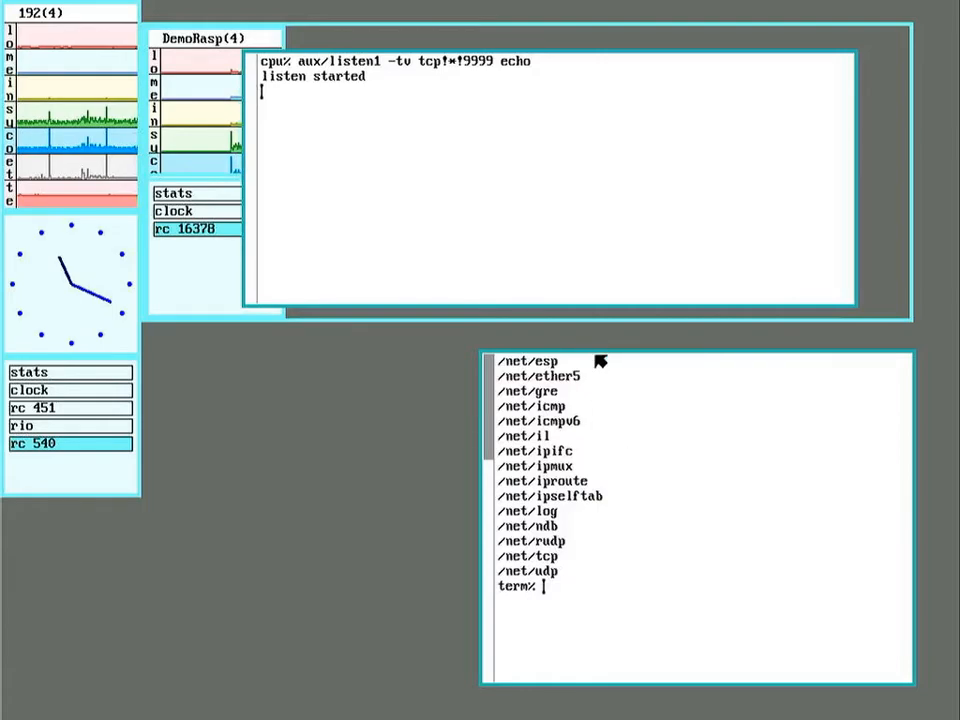
mouse_move(607, 519)
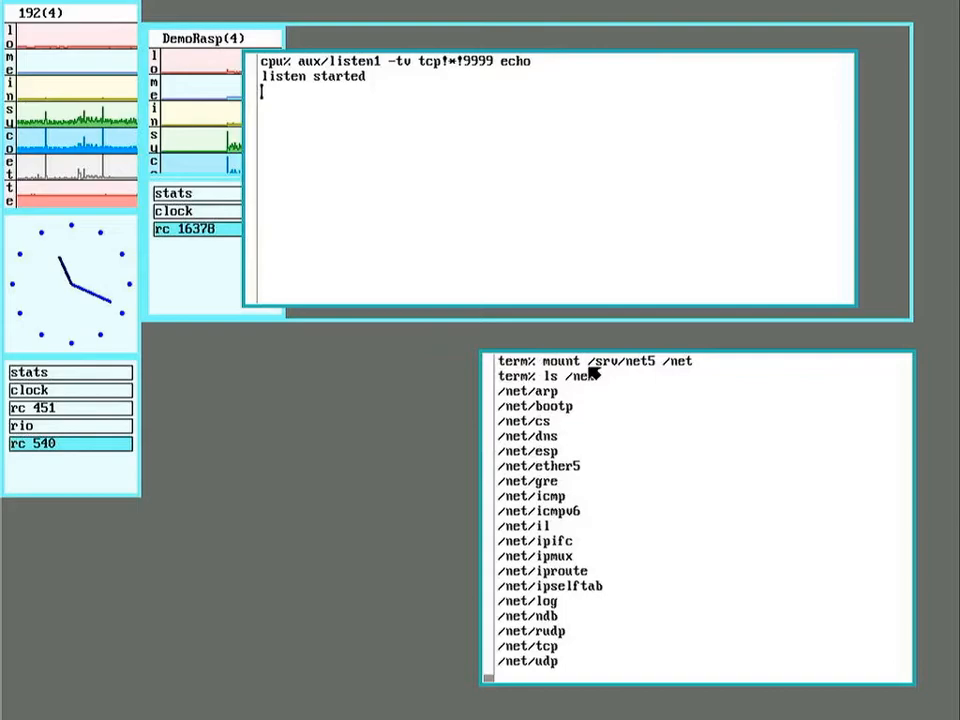
mouse_move(590, 586)
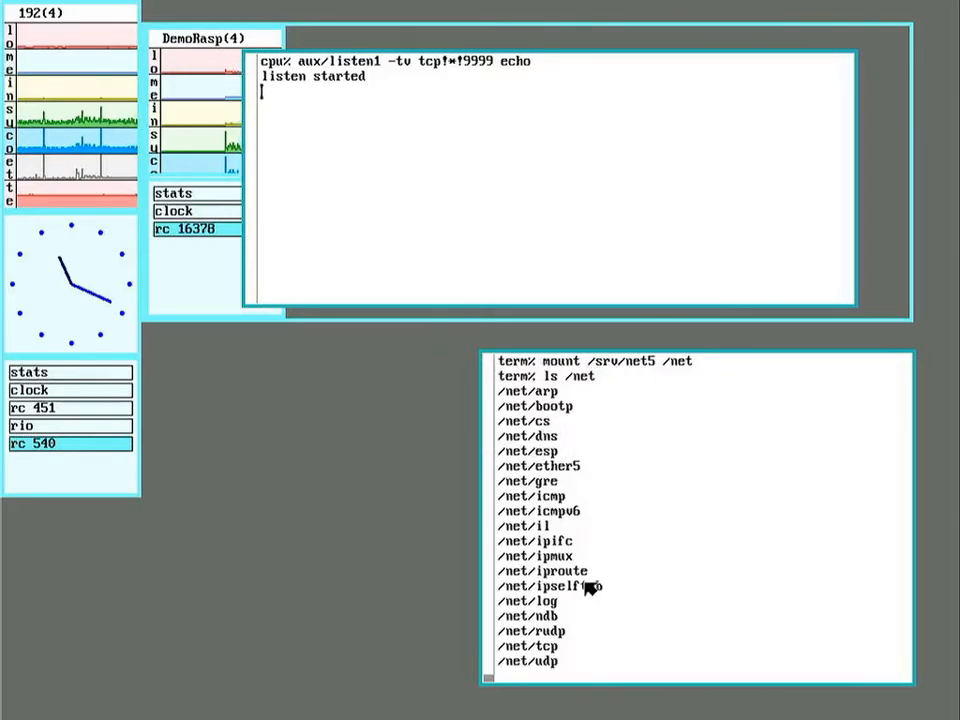
scroll("down", 3)
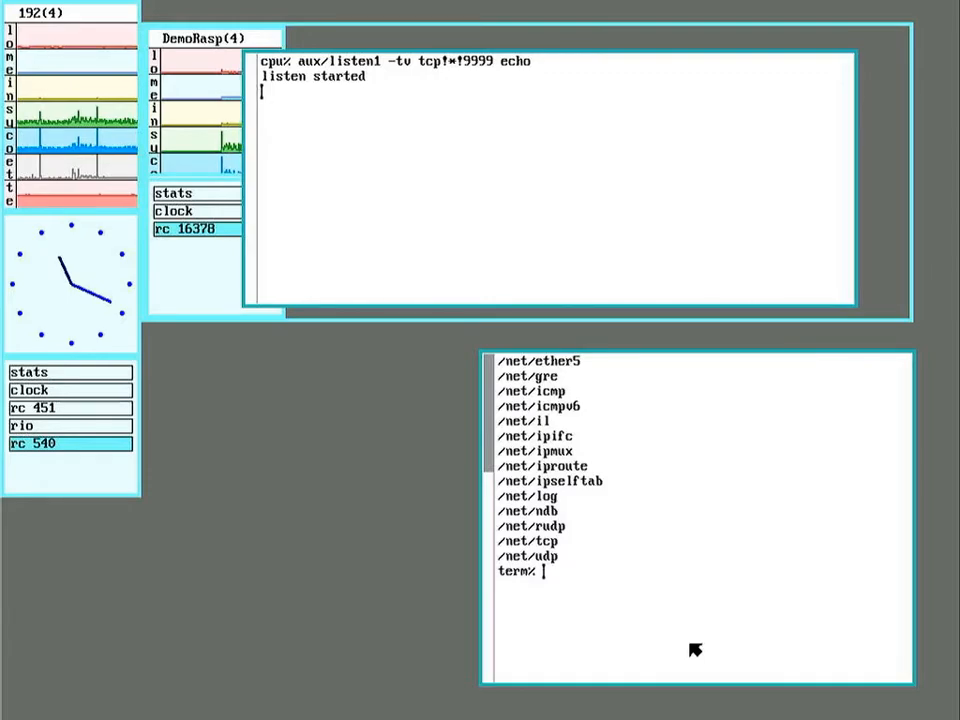
Run 9fs tcp!DemoRasp!9999 over the net5 stack to dial the DemoRasp listener
type("9fs")
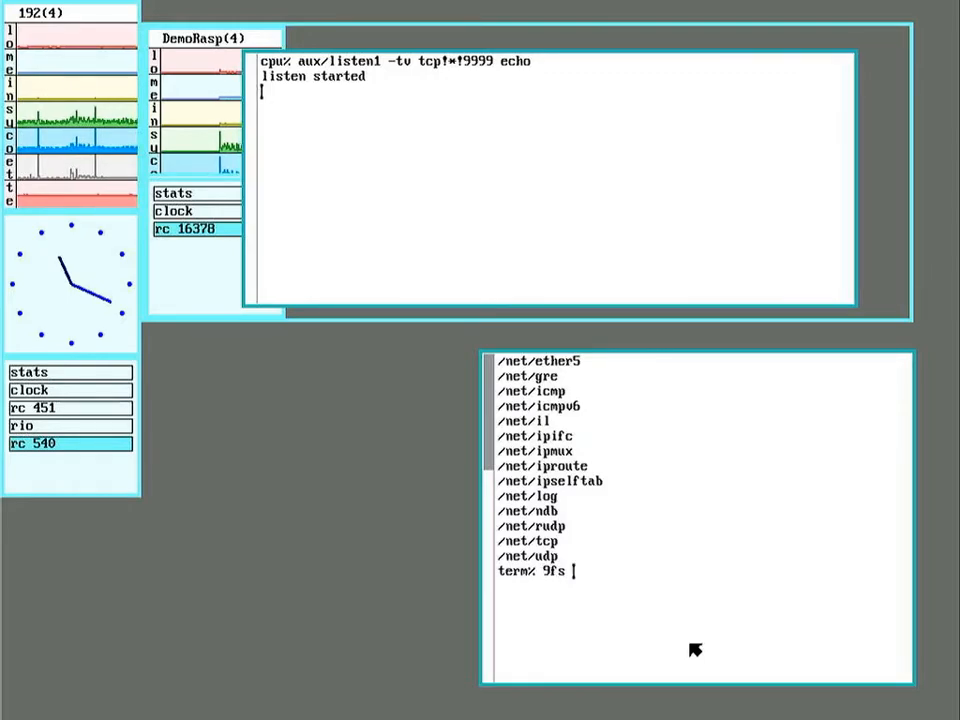
type("tcp")
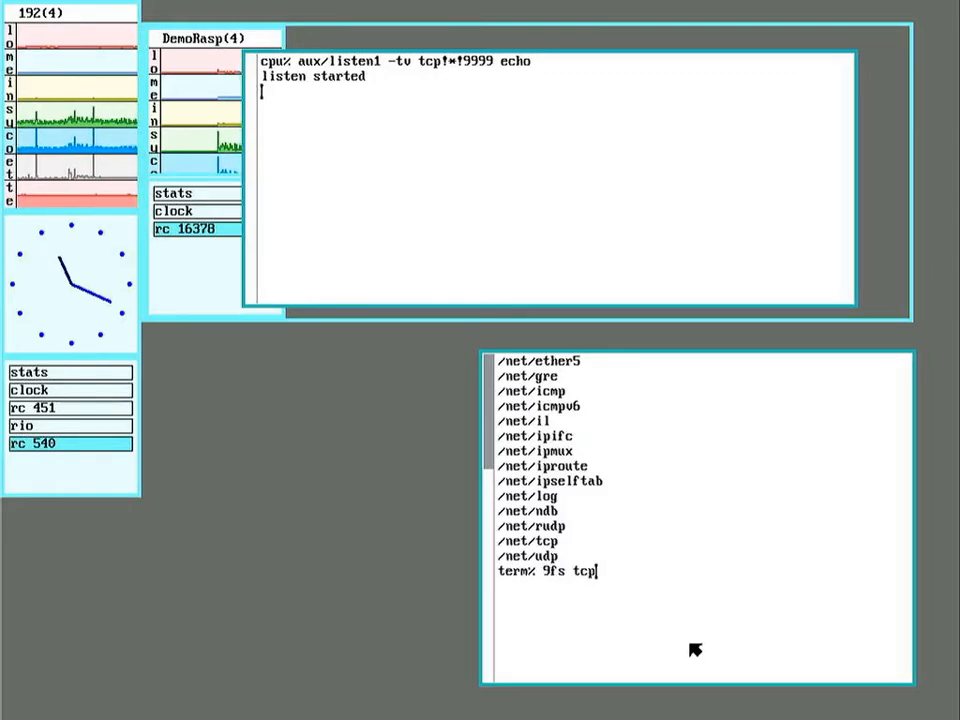
type("!DemoR")
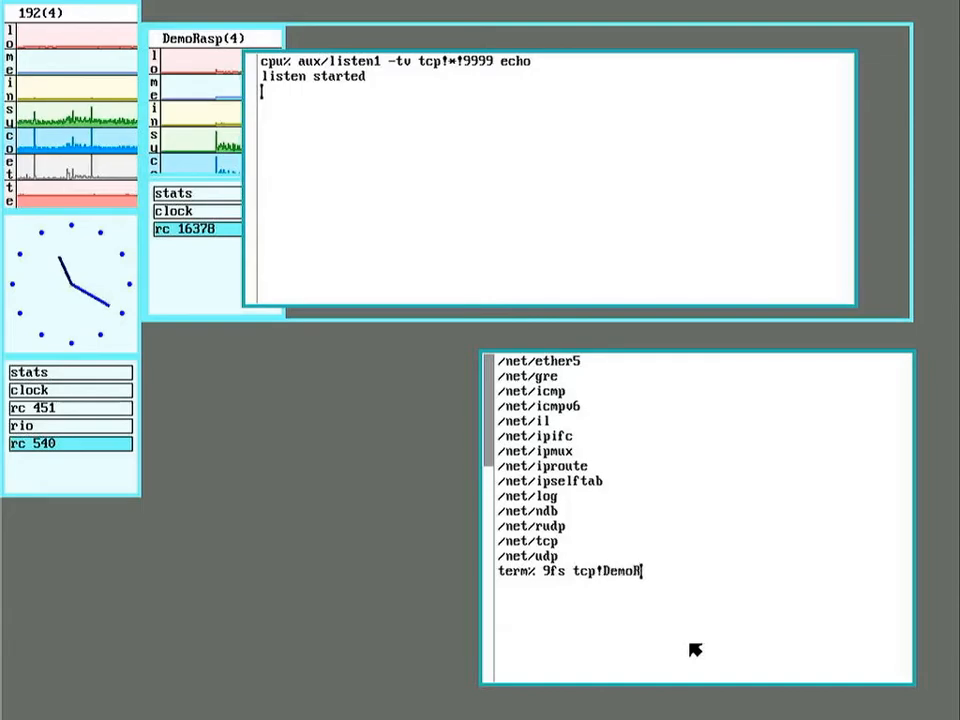
type("asp!")
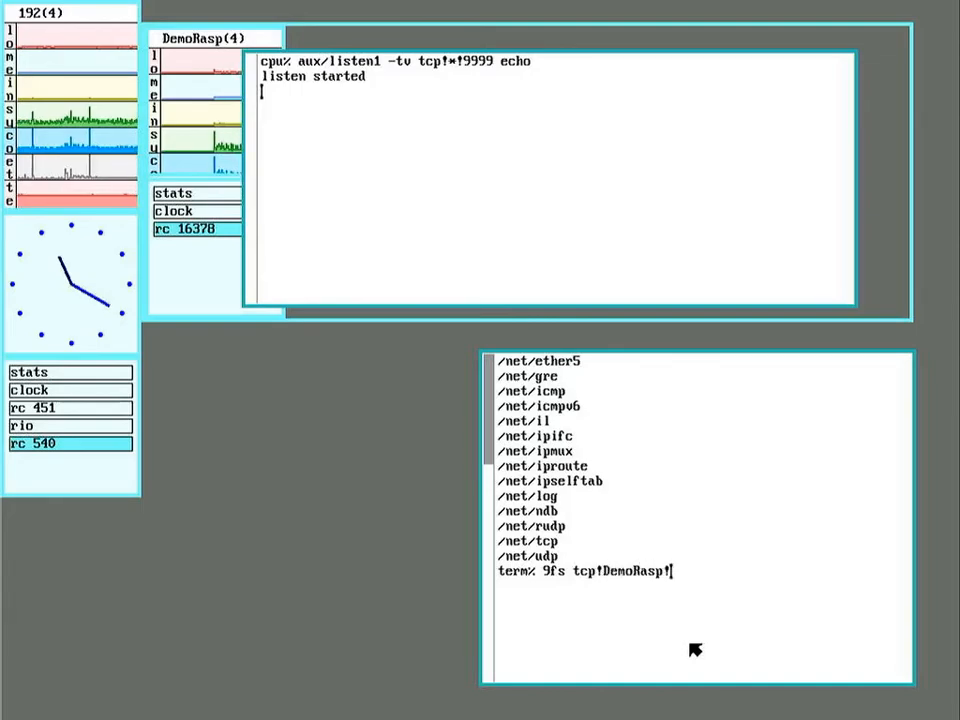
type("9999")
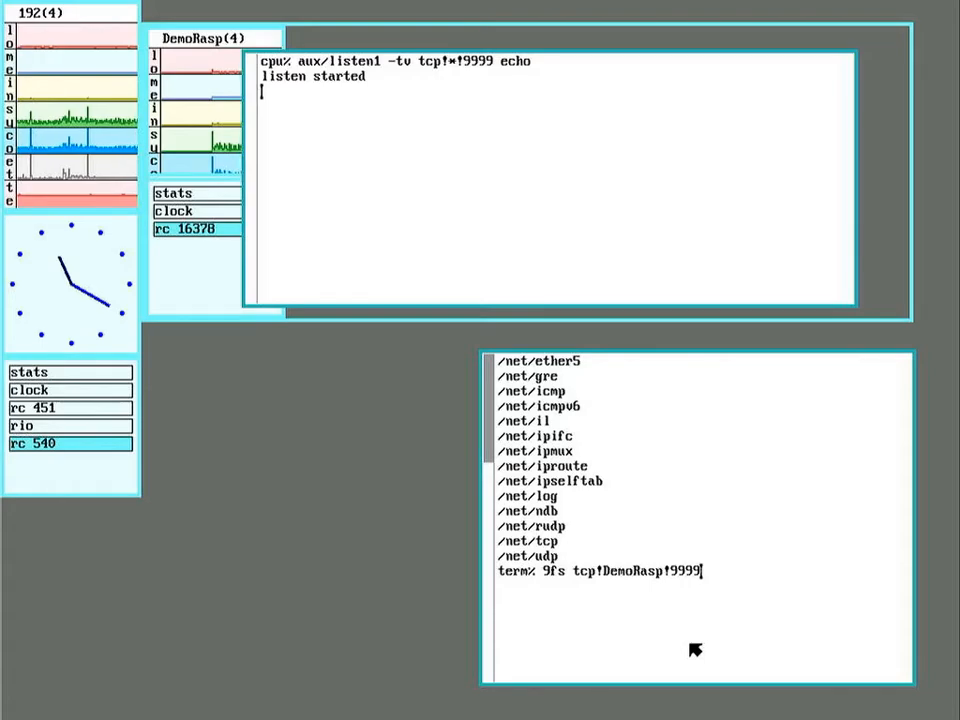
key("Return")
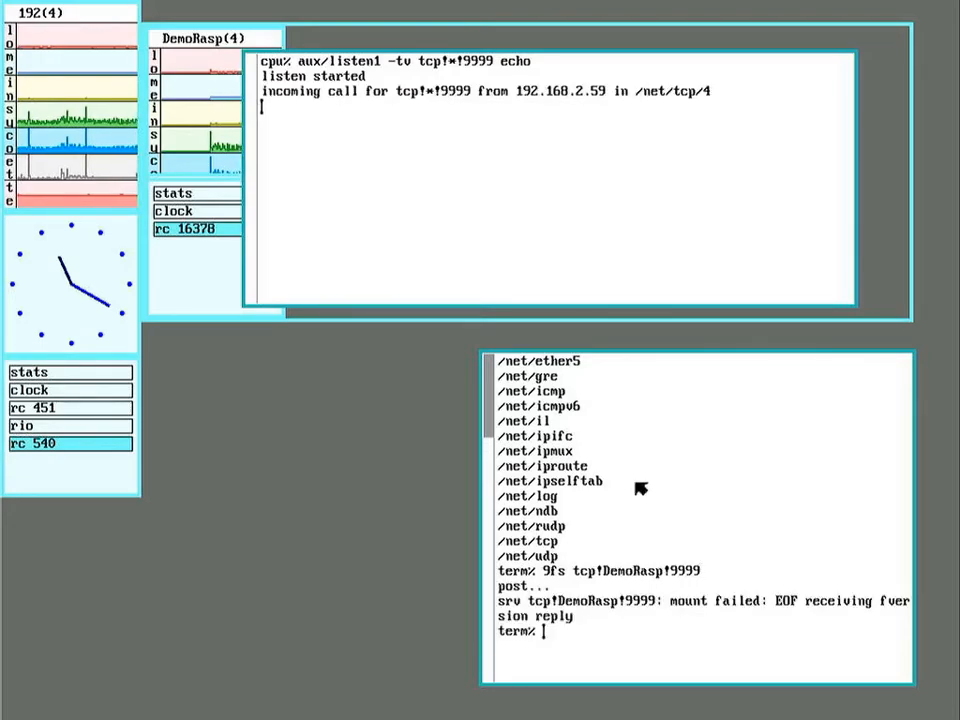
mouse_move(603, 107)
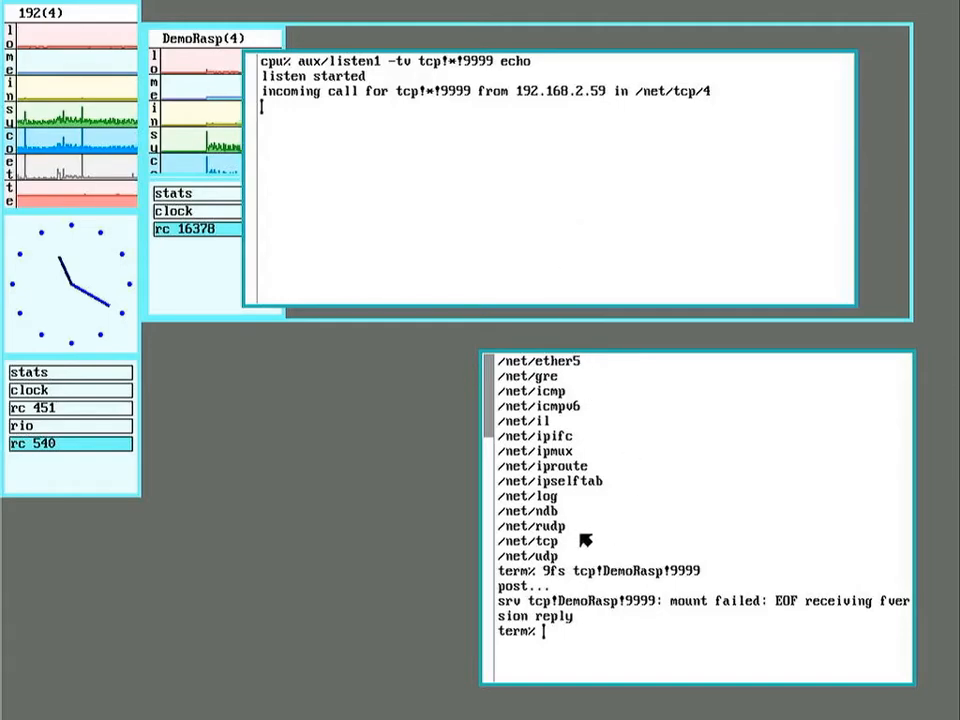
In another shell window on the default stack, begin typing 9fs tcp!Demo to dial DemoRasp
right_click(28, 620)
type("ls /net")
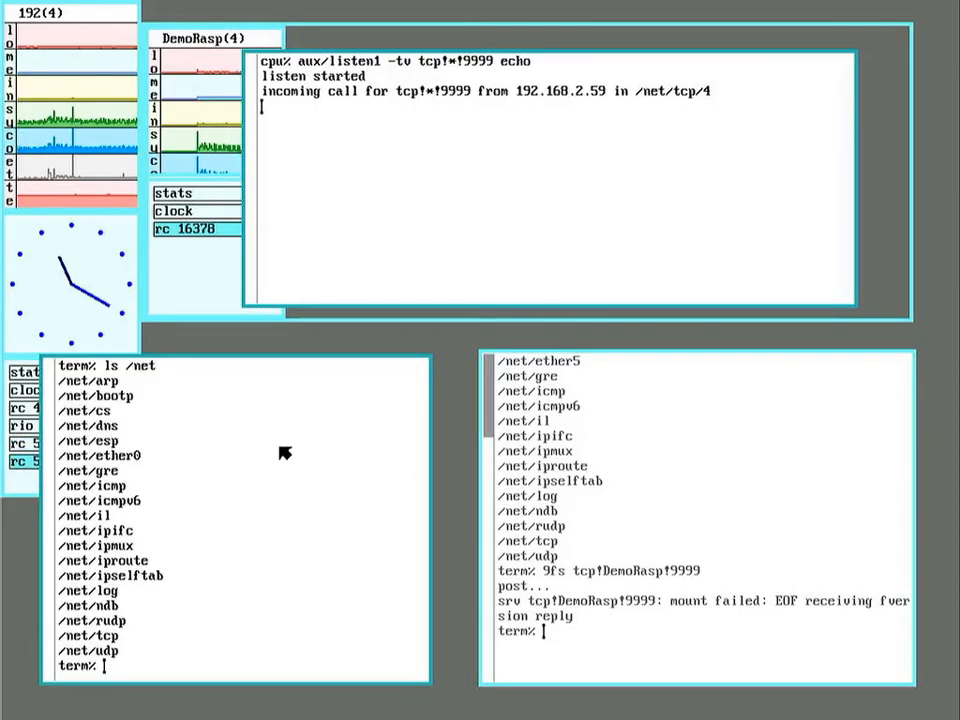
mouse_move(283, 571)
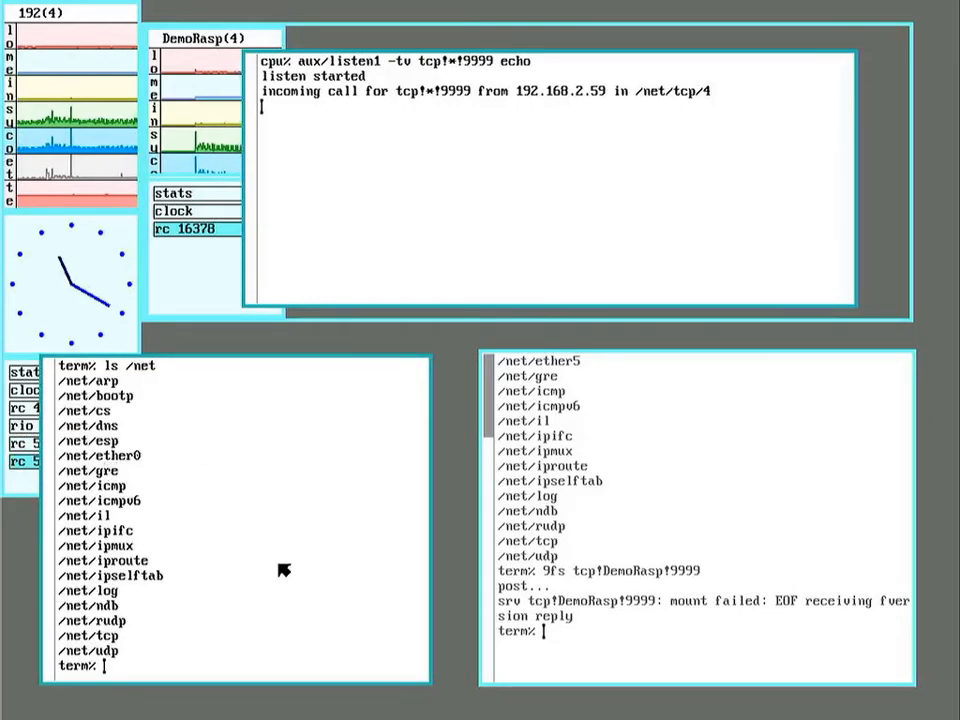
type("9")
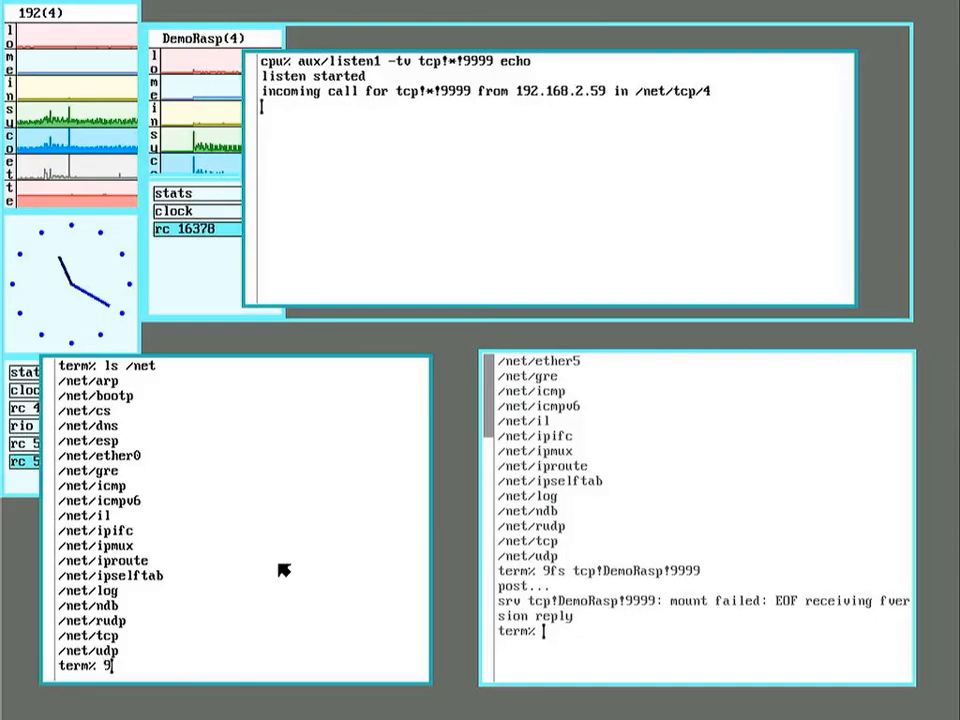
type("fs tcp")
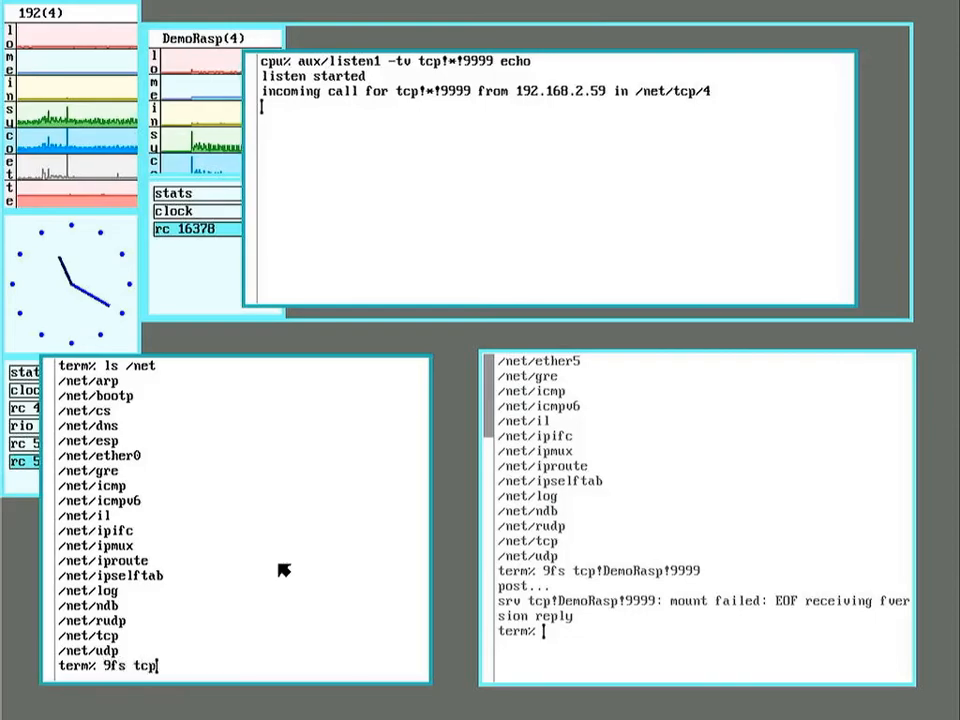
type("!DemoRasp!9999")
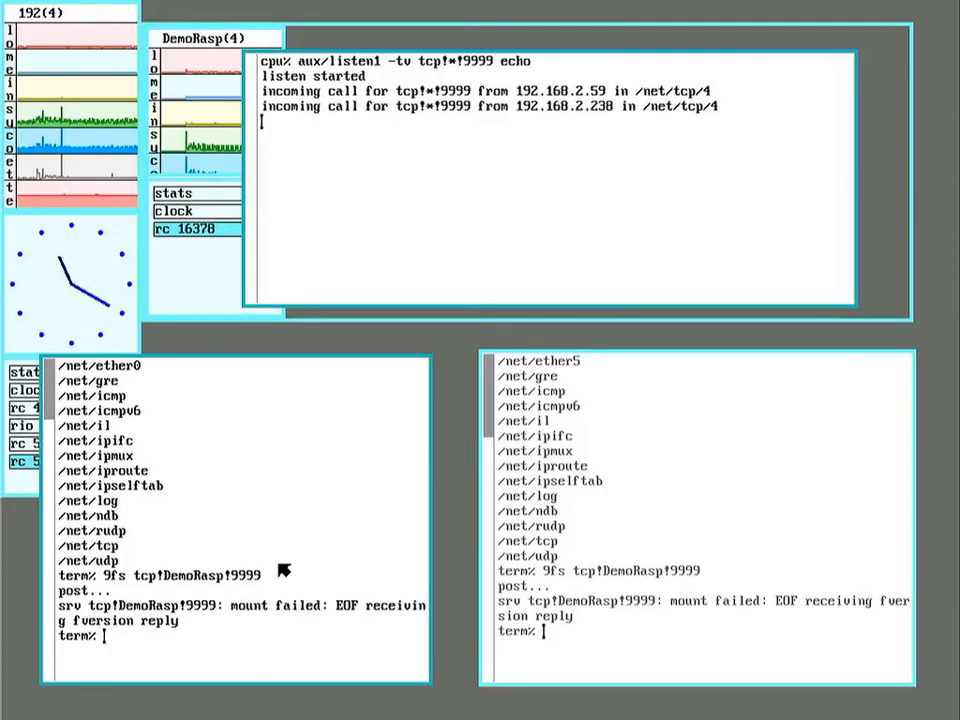
mouse_move(600, 135)
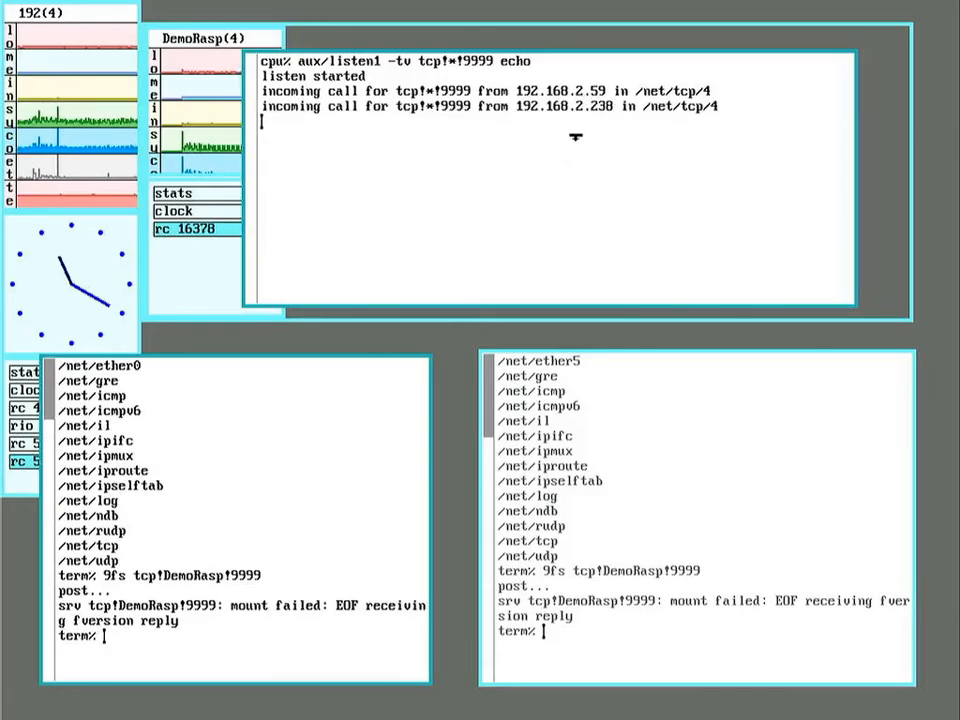
mouse_move(313, 520)
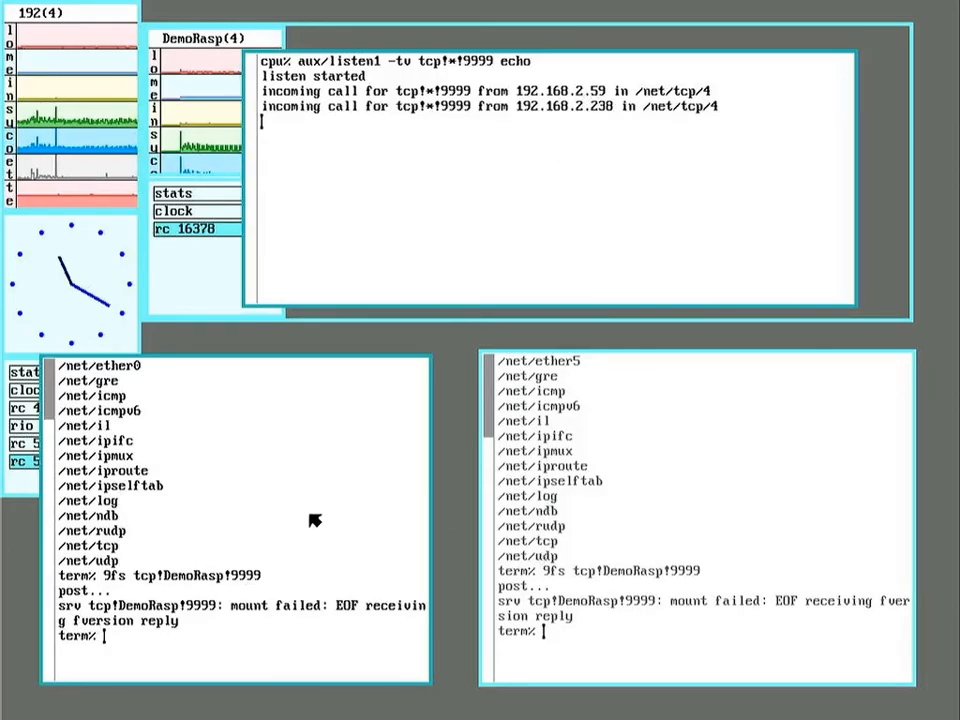